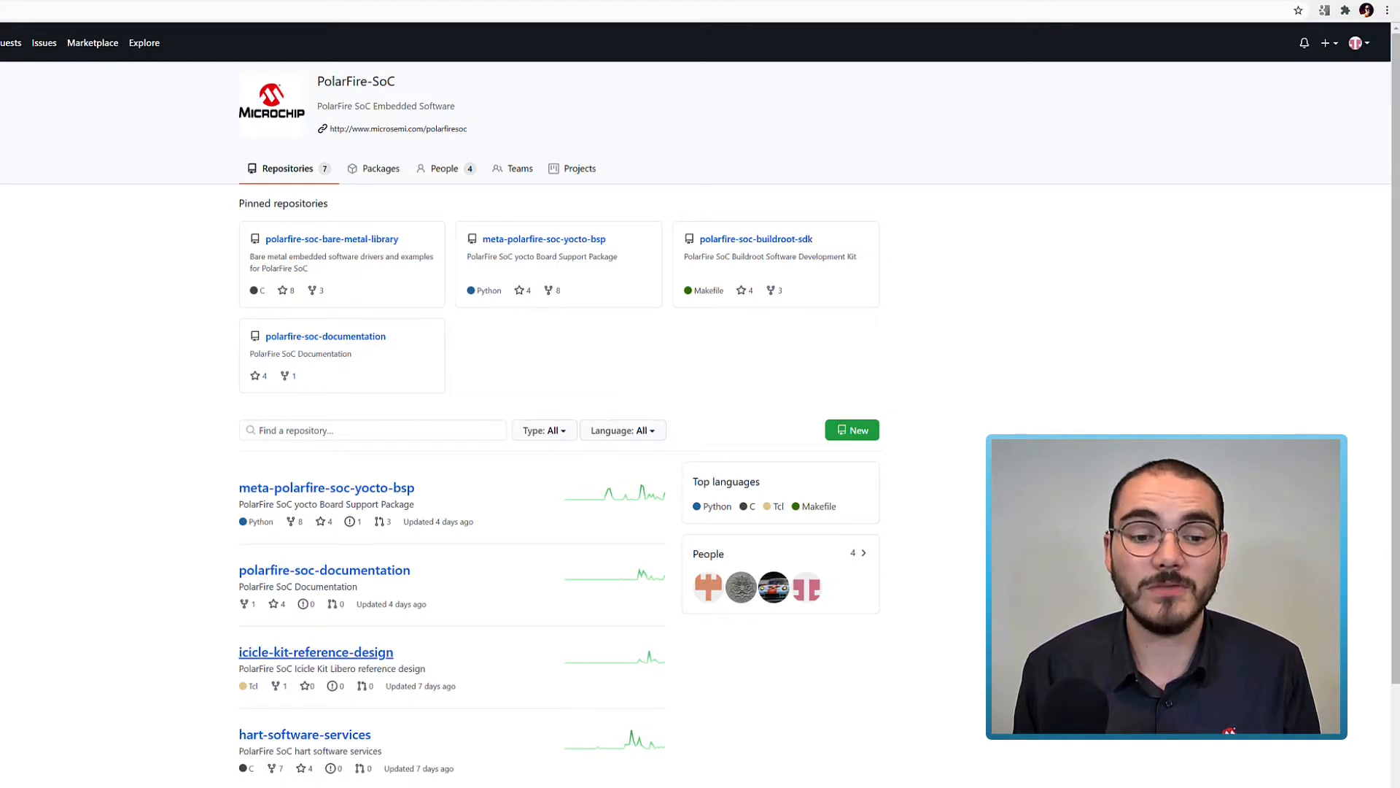
# Browse the icicle-kit-reference-design repository on GitHub, then launch PolarFireSoC MSS Configurator v1.0.
pyautogui.click(315, 651)
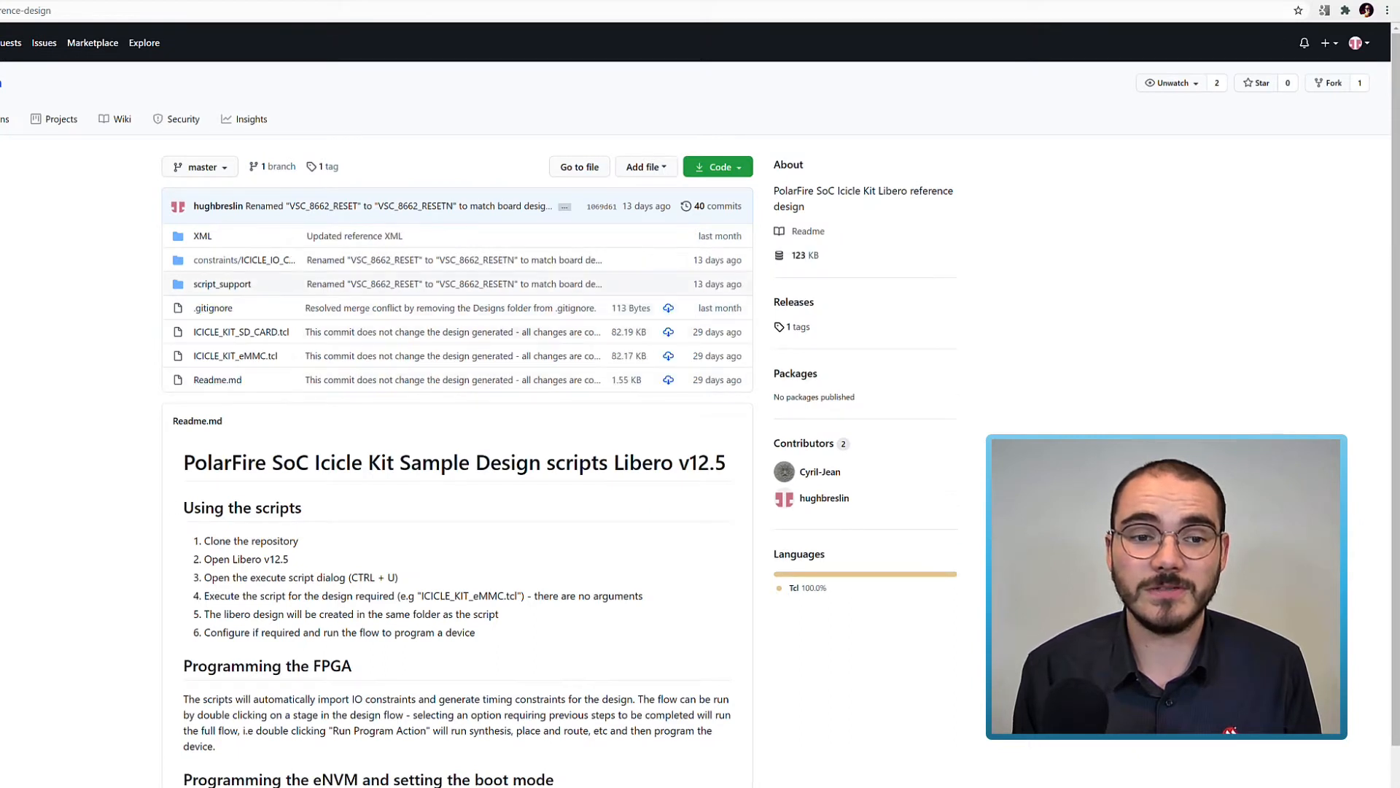
pyautogui.click(222, 283)
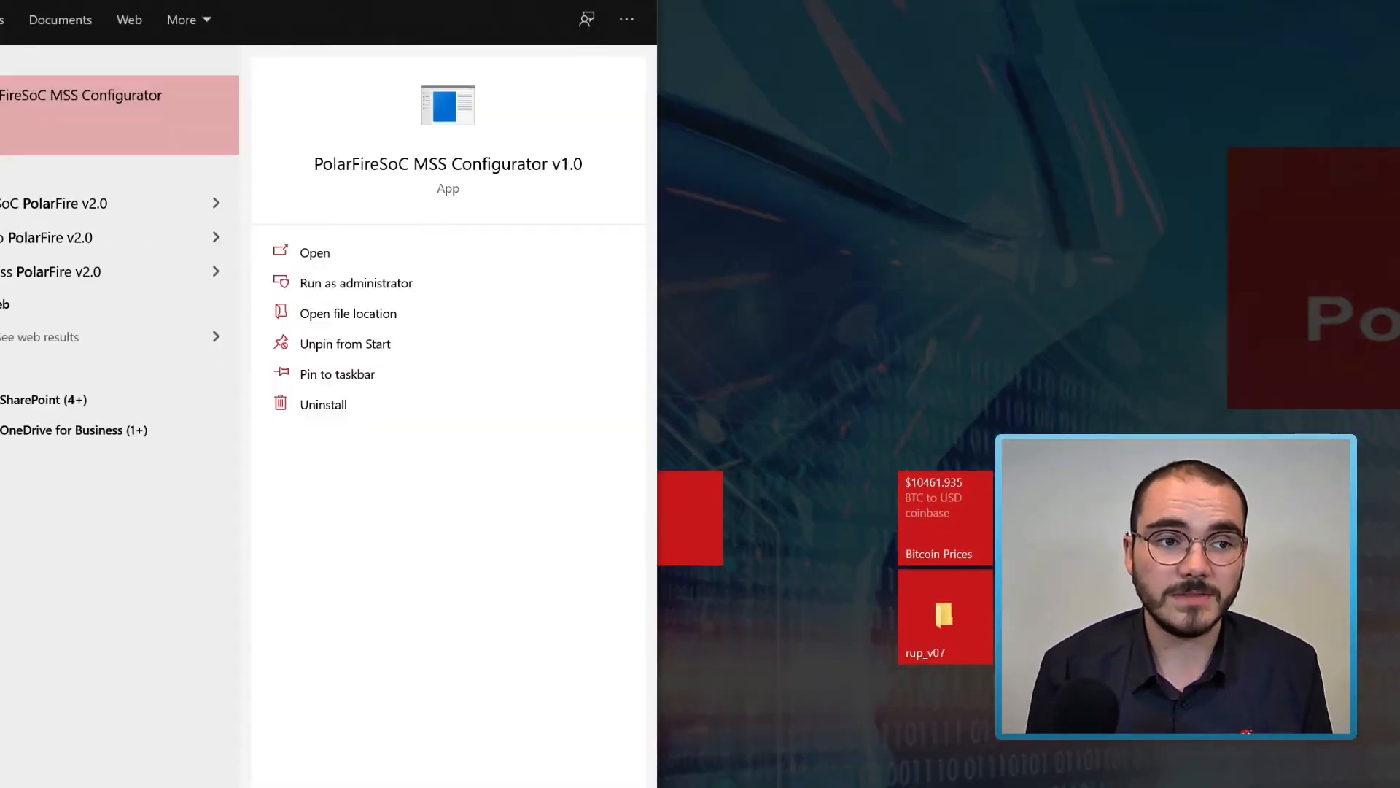
pyautogui.click(314, 251)
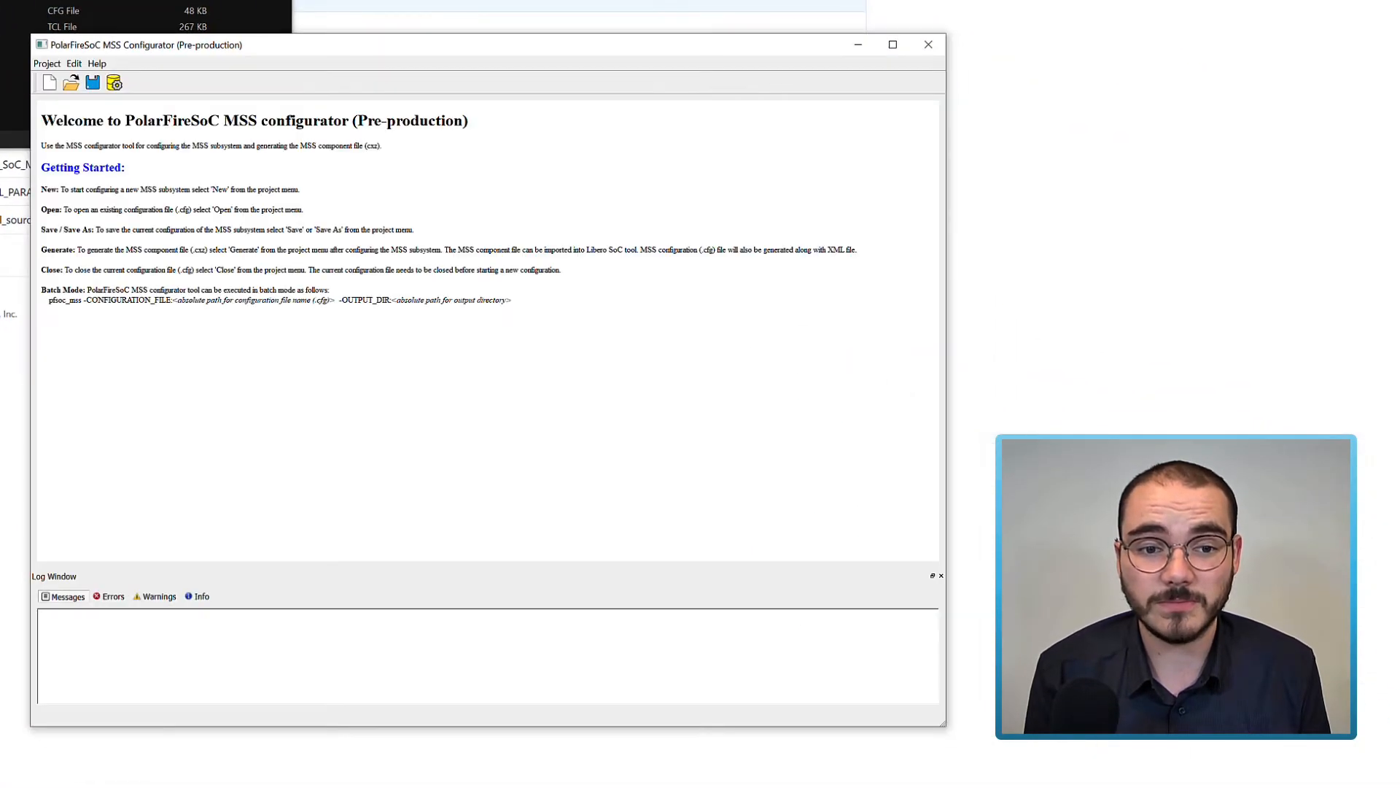
# Open PF_SoC_MSS_Icicle_eMMC.cfg from Downloads > icicle-kit-reference-design-master > script_support.
pyautogui.click(47, 63)
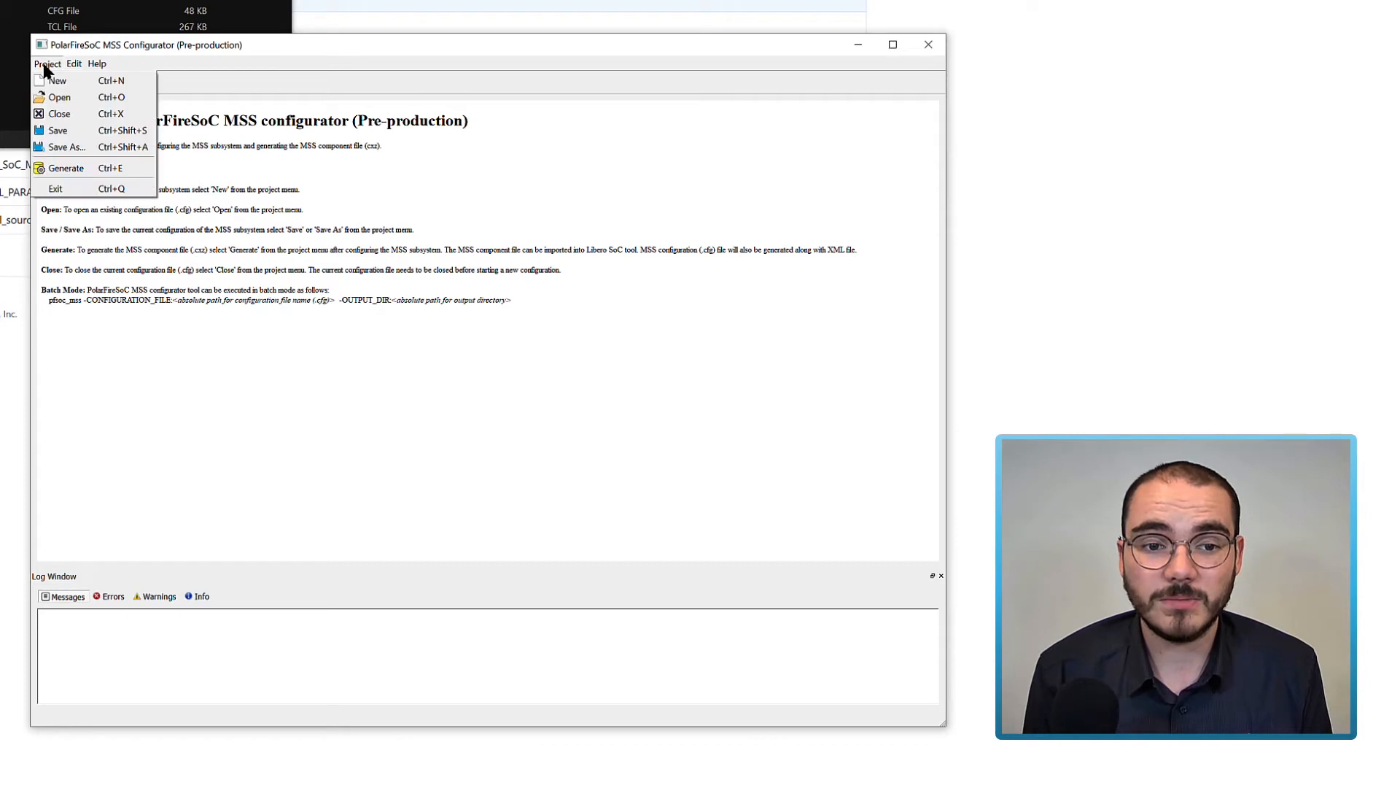
pyautogui.click(47, 64)
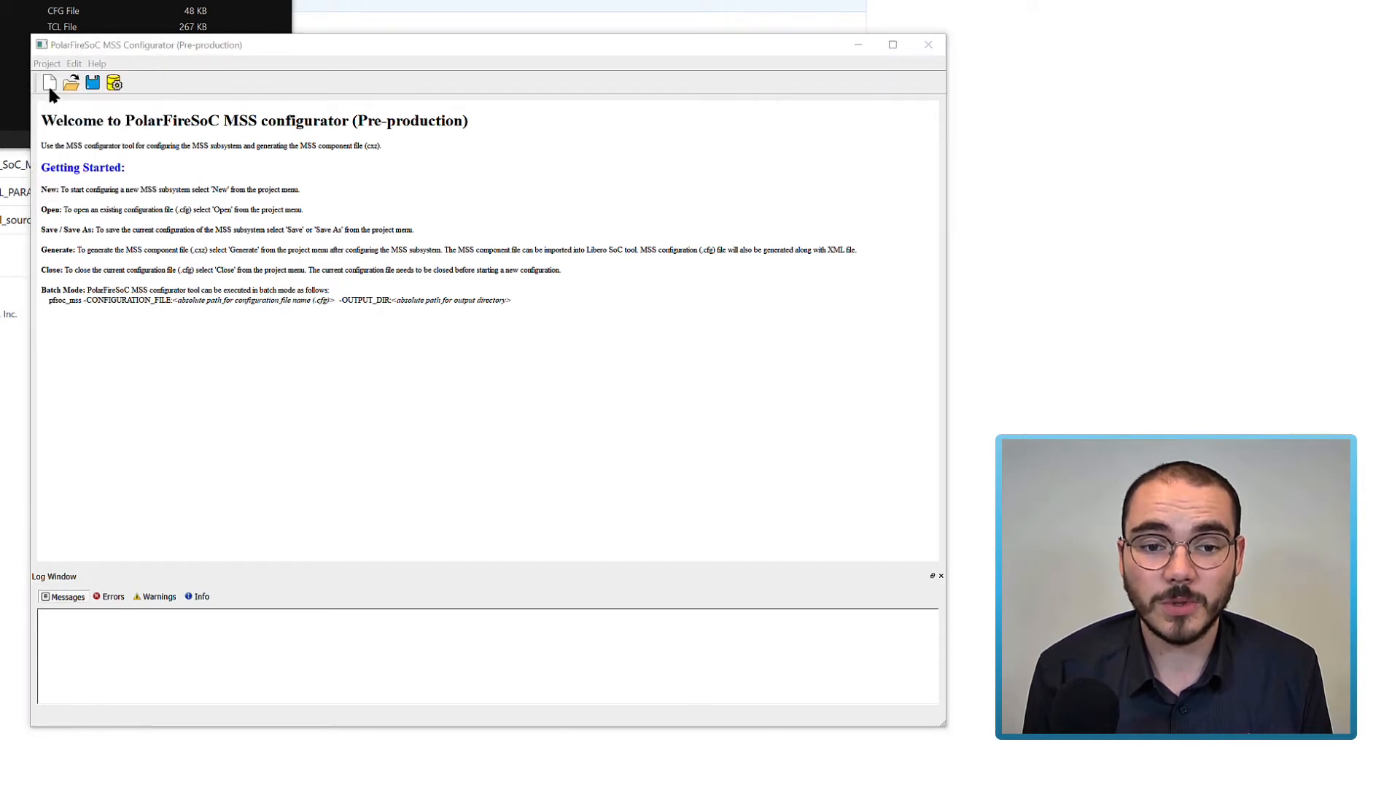
pyautogui.click(72, 82)
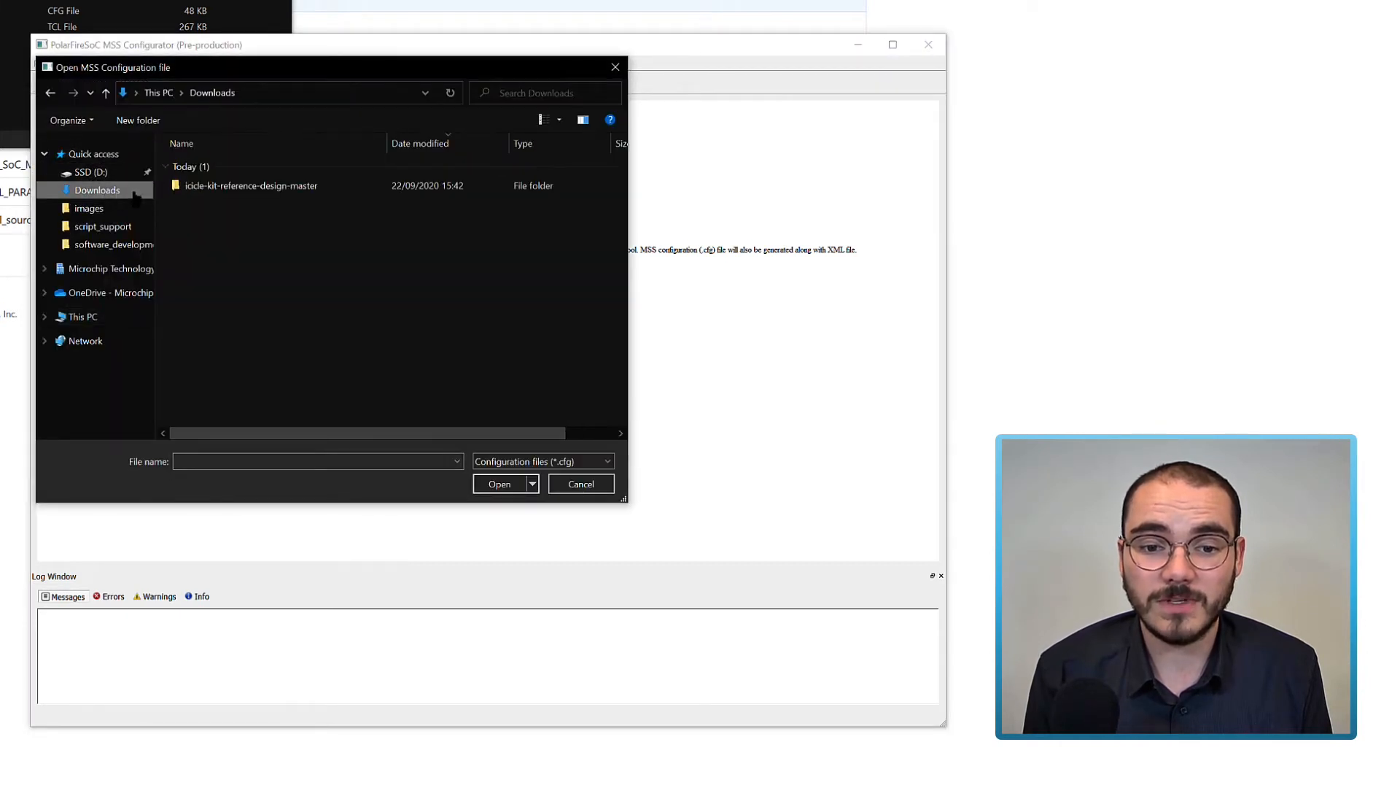
pyautogui.doubleClick(250, 184)
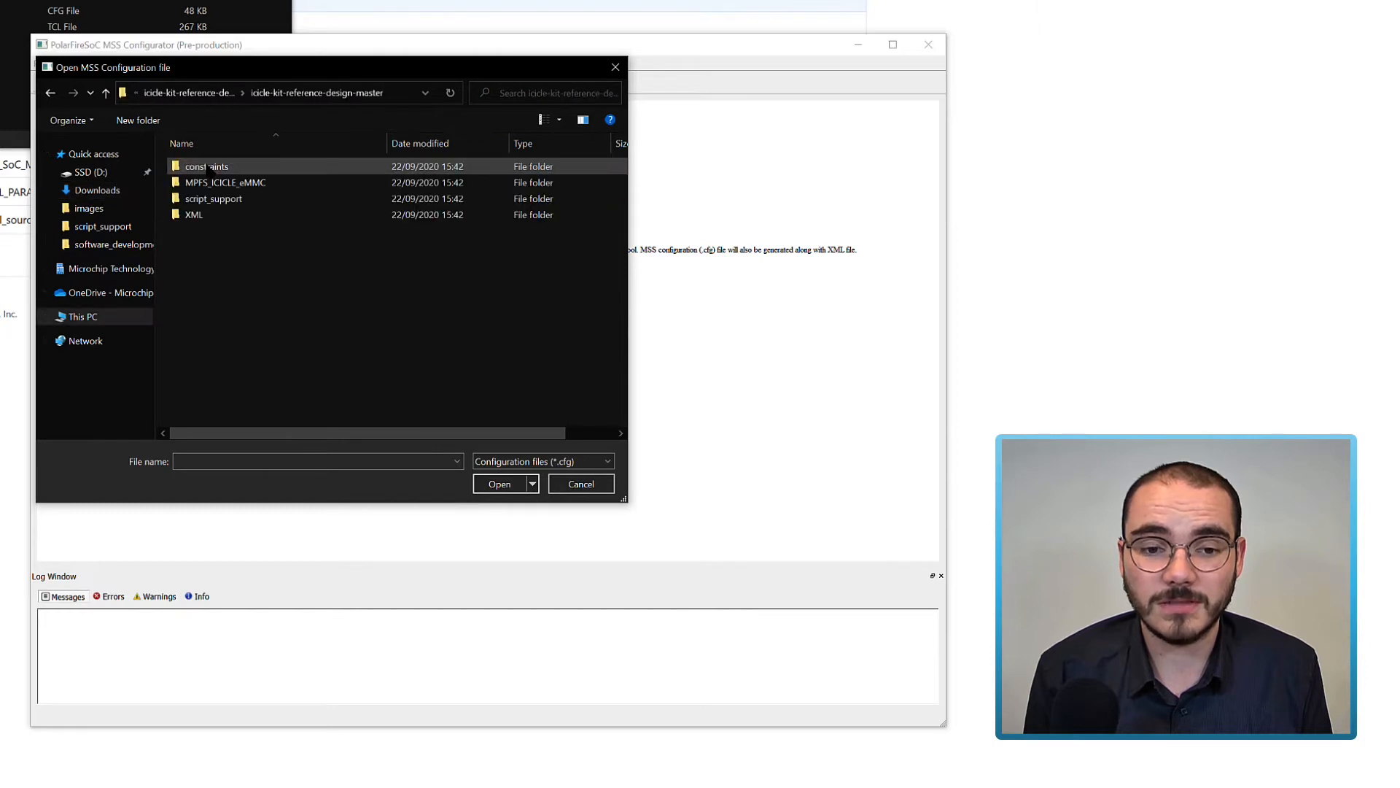
pyautogui.doubleClick(214, 199)
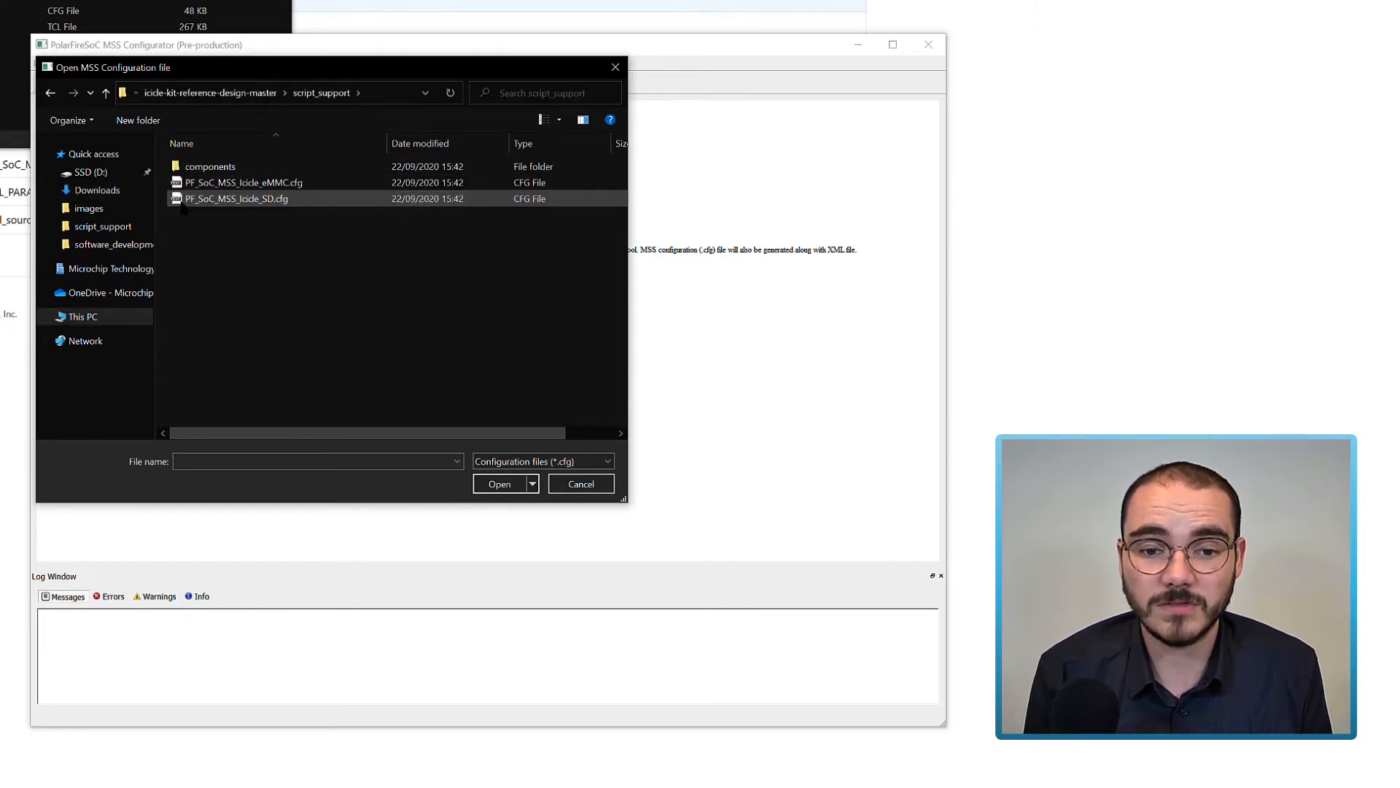
pyautogui.click(243, 182)
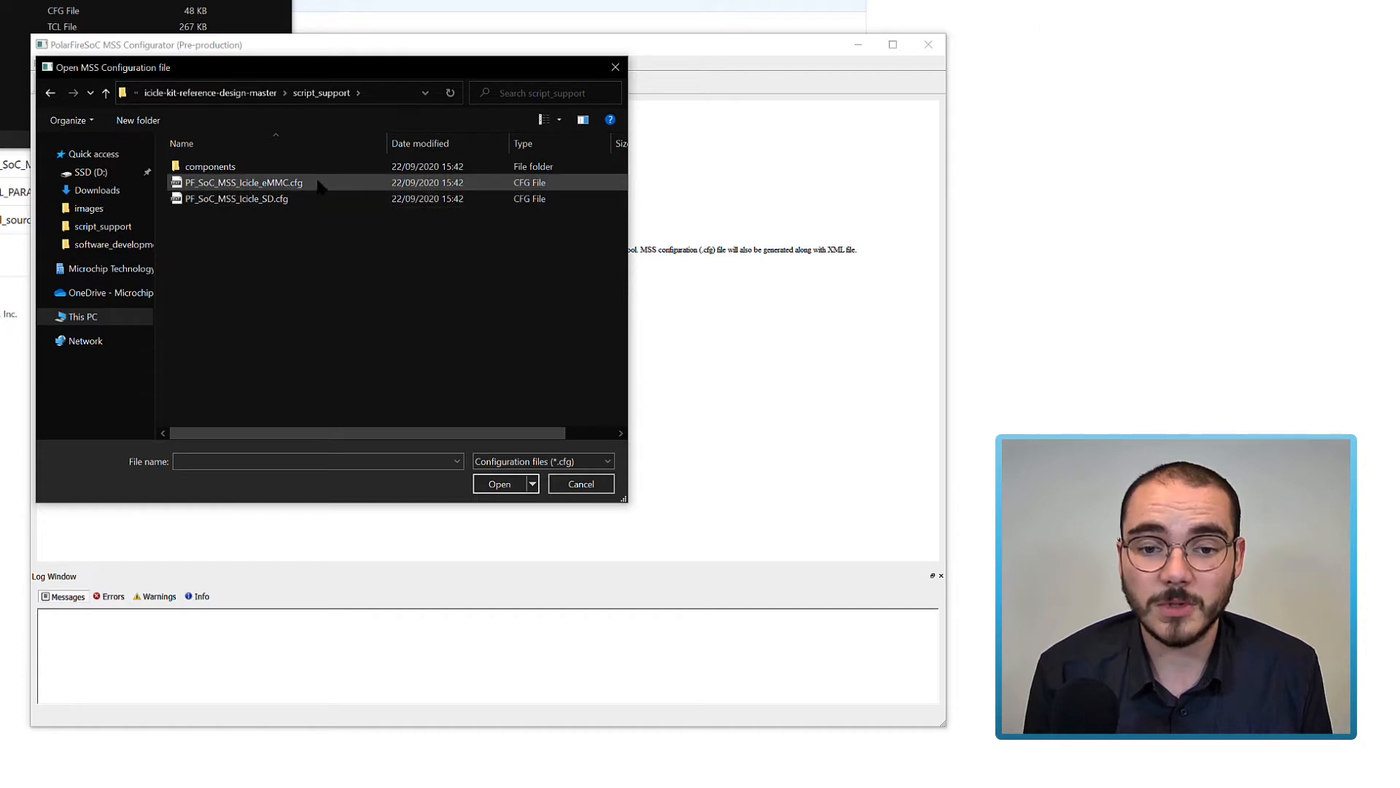
pyautogui.click(239, 182)
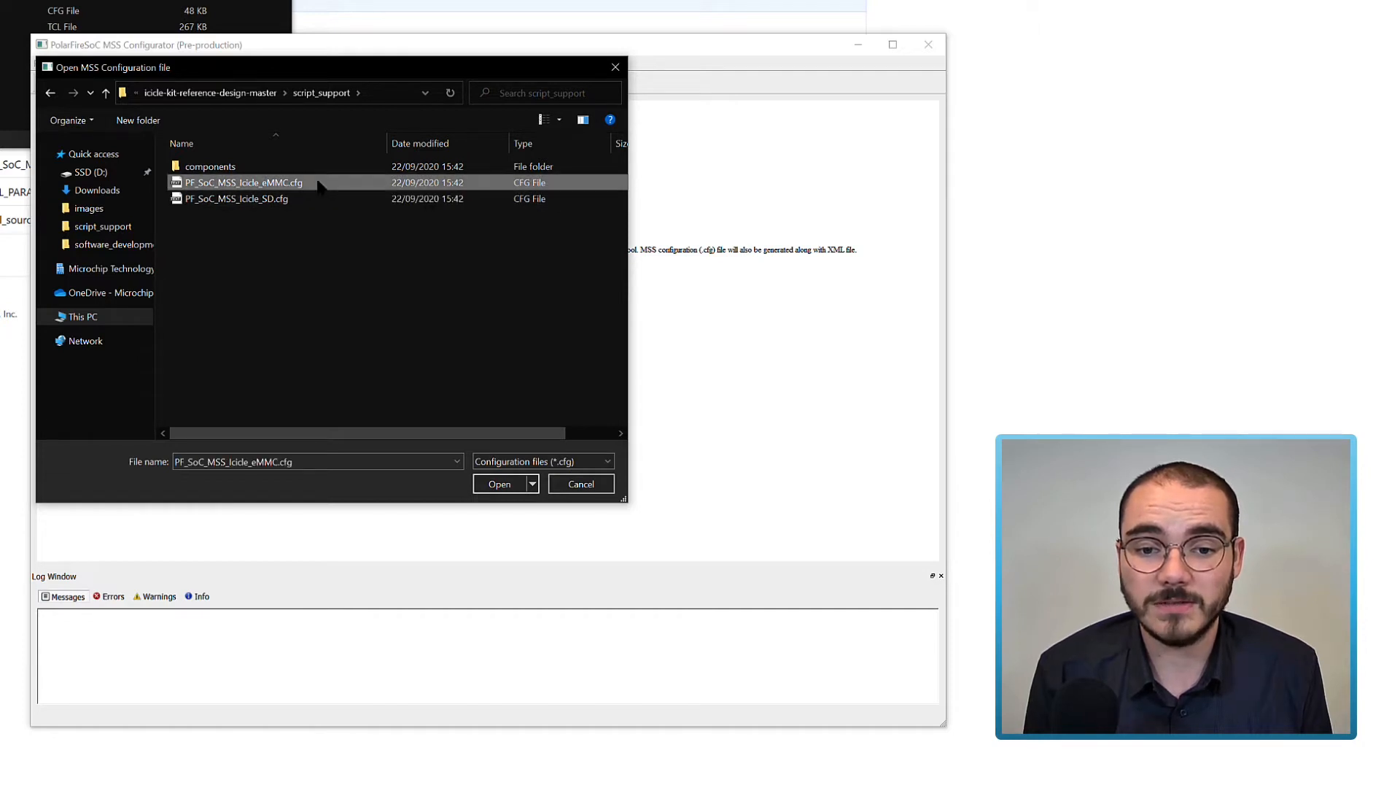
pyautogui.click(498, 483)
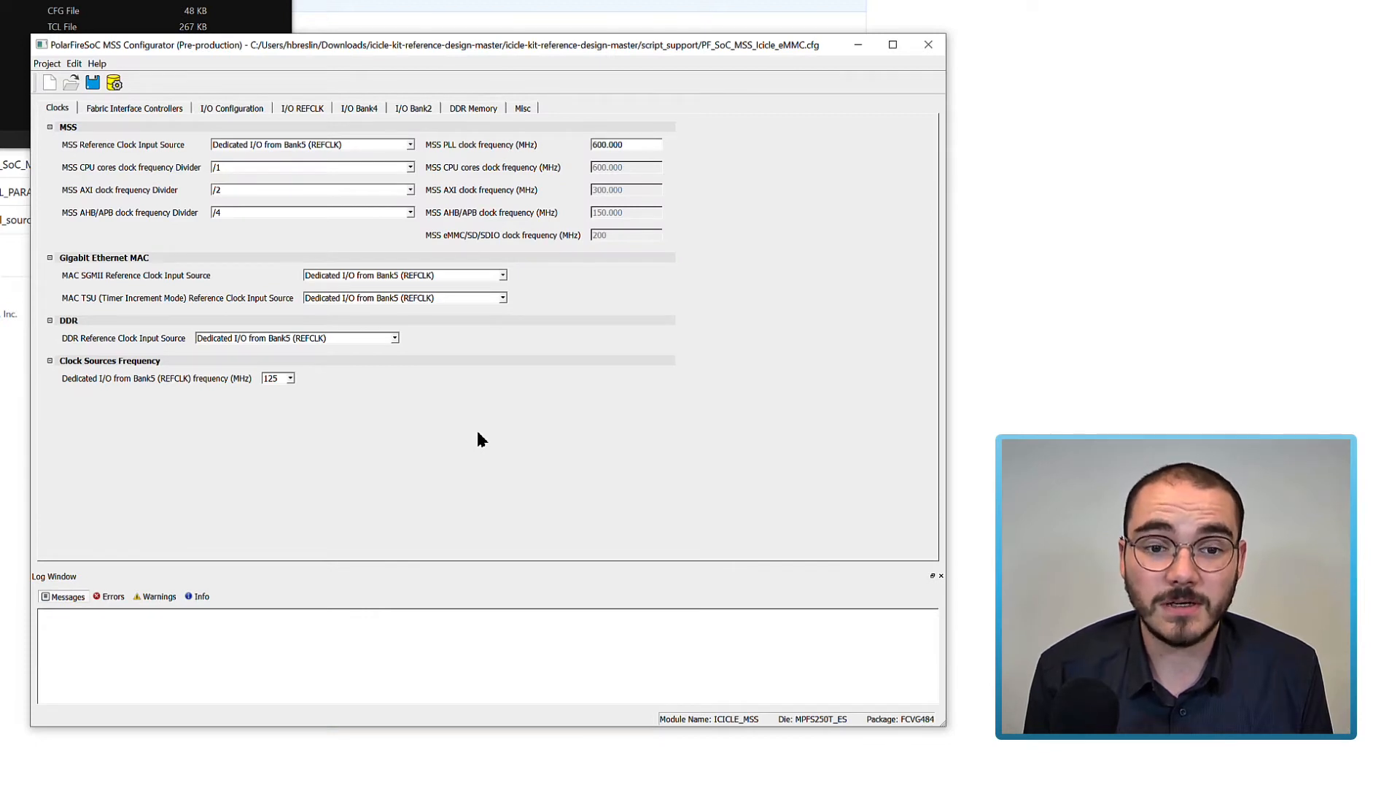
pyautogui.moveTo(462, 425)
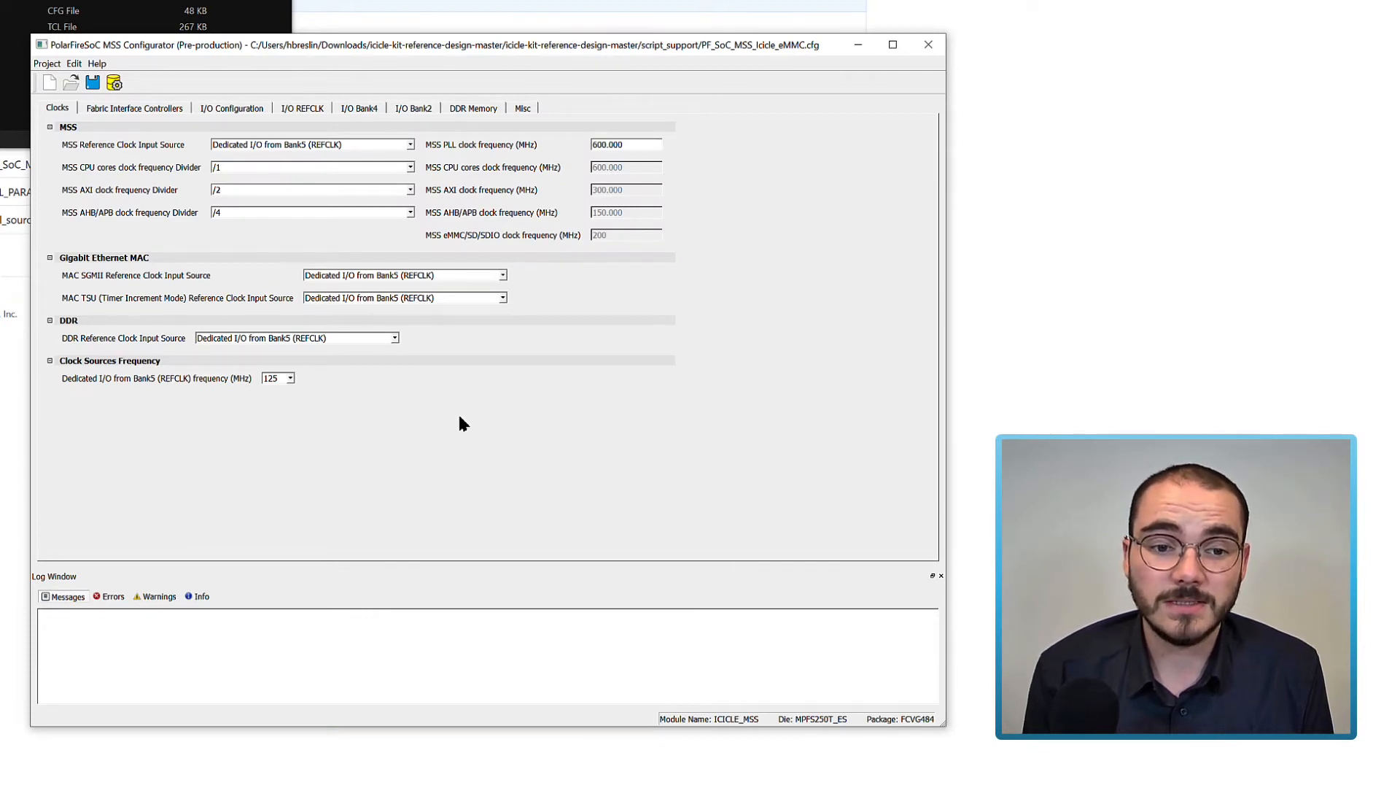
pyautogui.moveTo(182, 160)
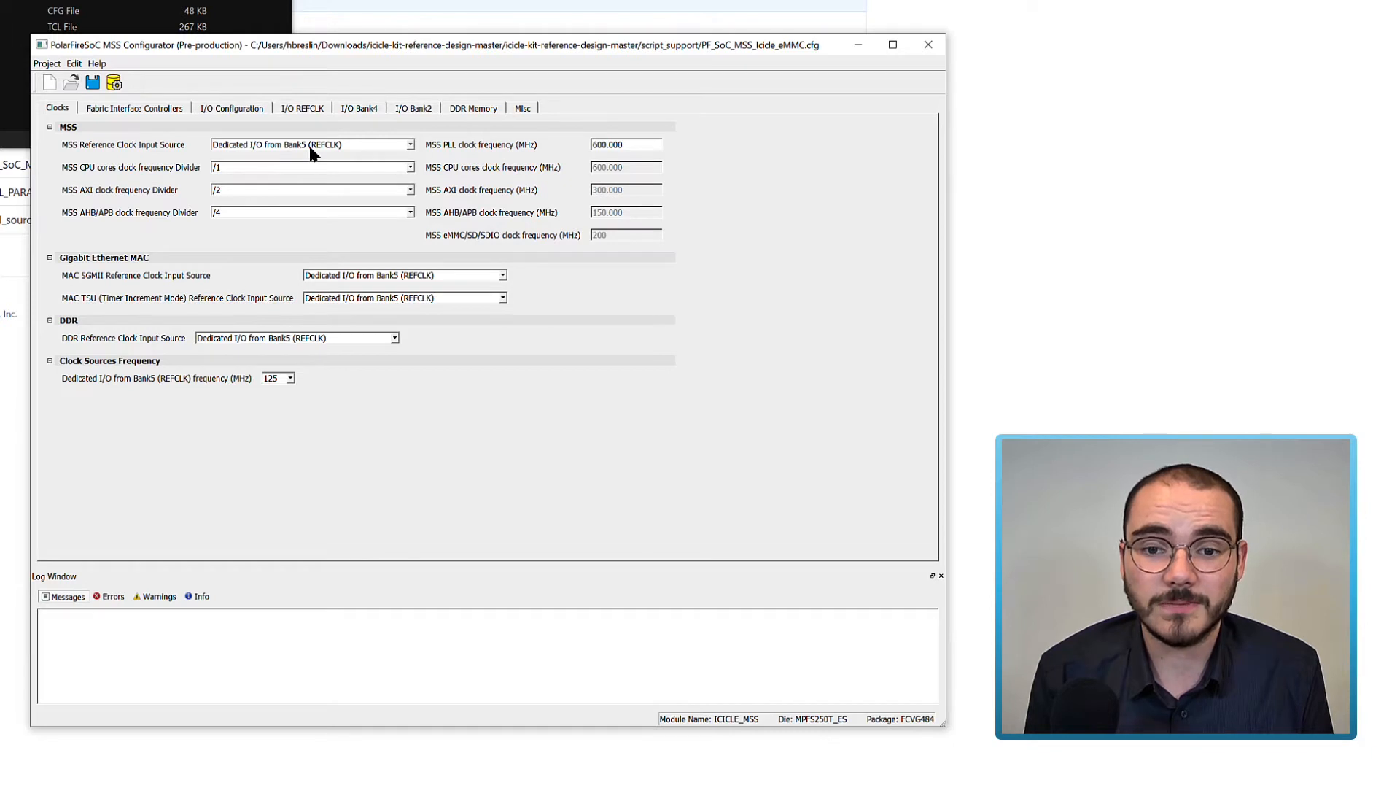
pyautogui.moveTo(442, 168)
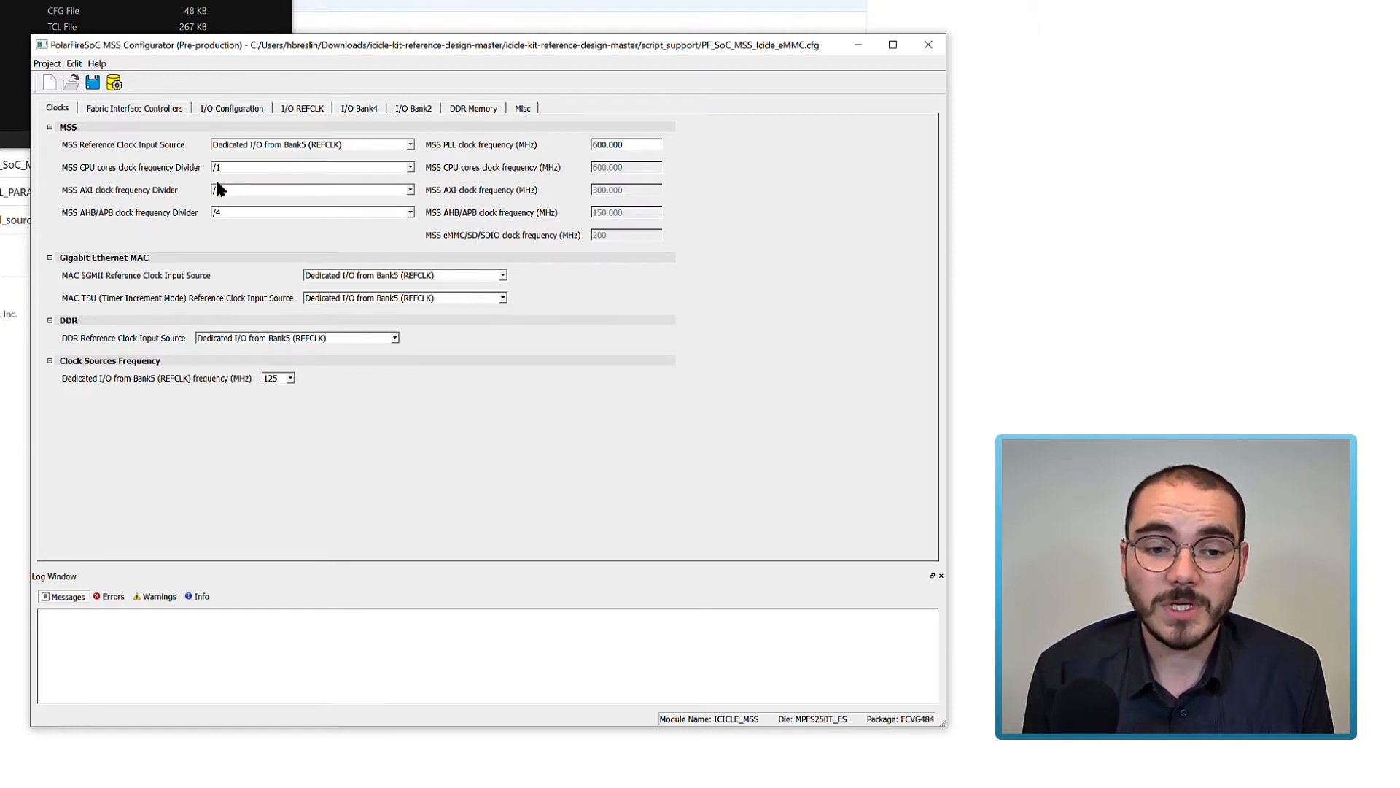
pyautogui.click(312, 189)
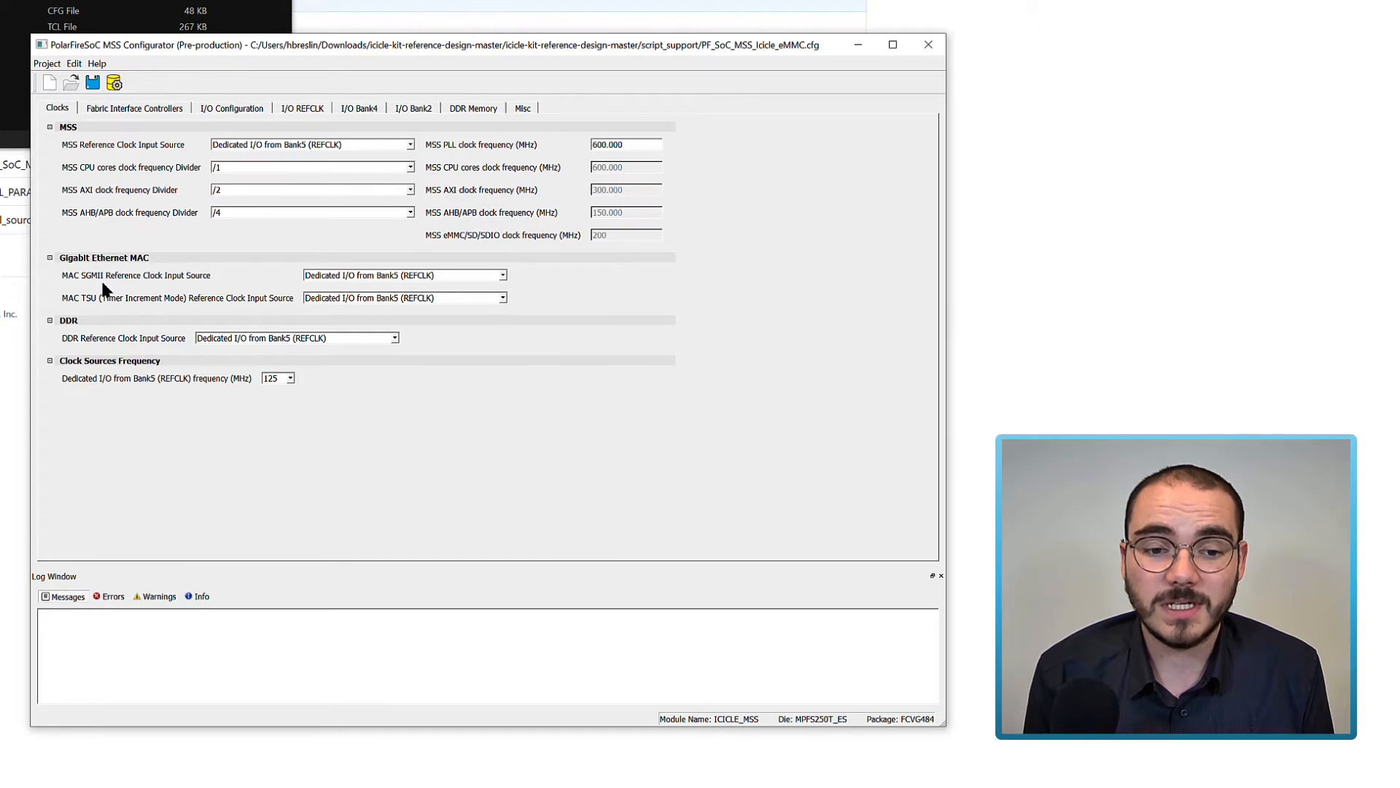
pyautogui.moveTo(231, 293)
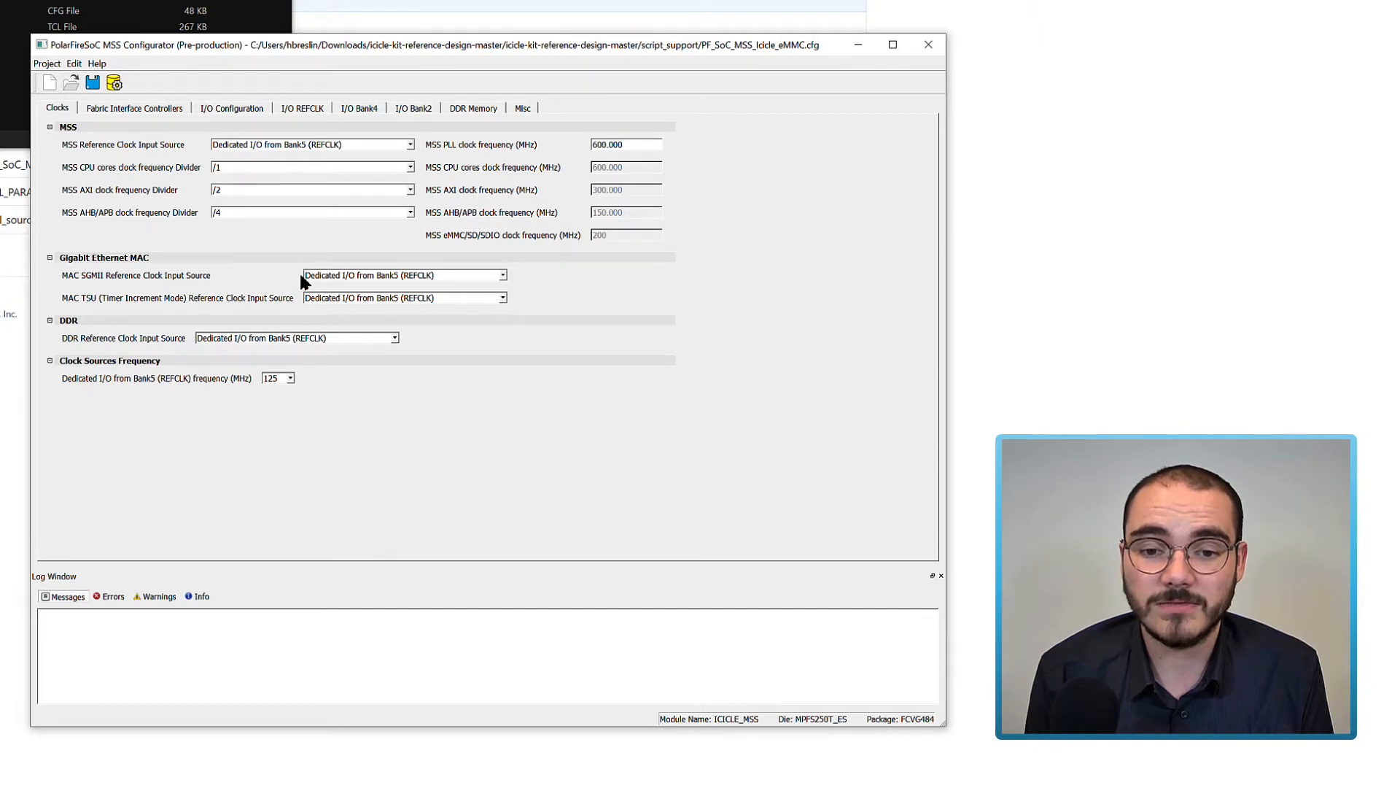
pyautogui.moveTo(85, 317)
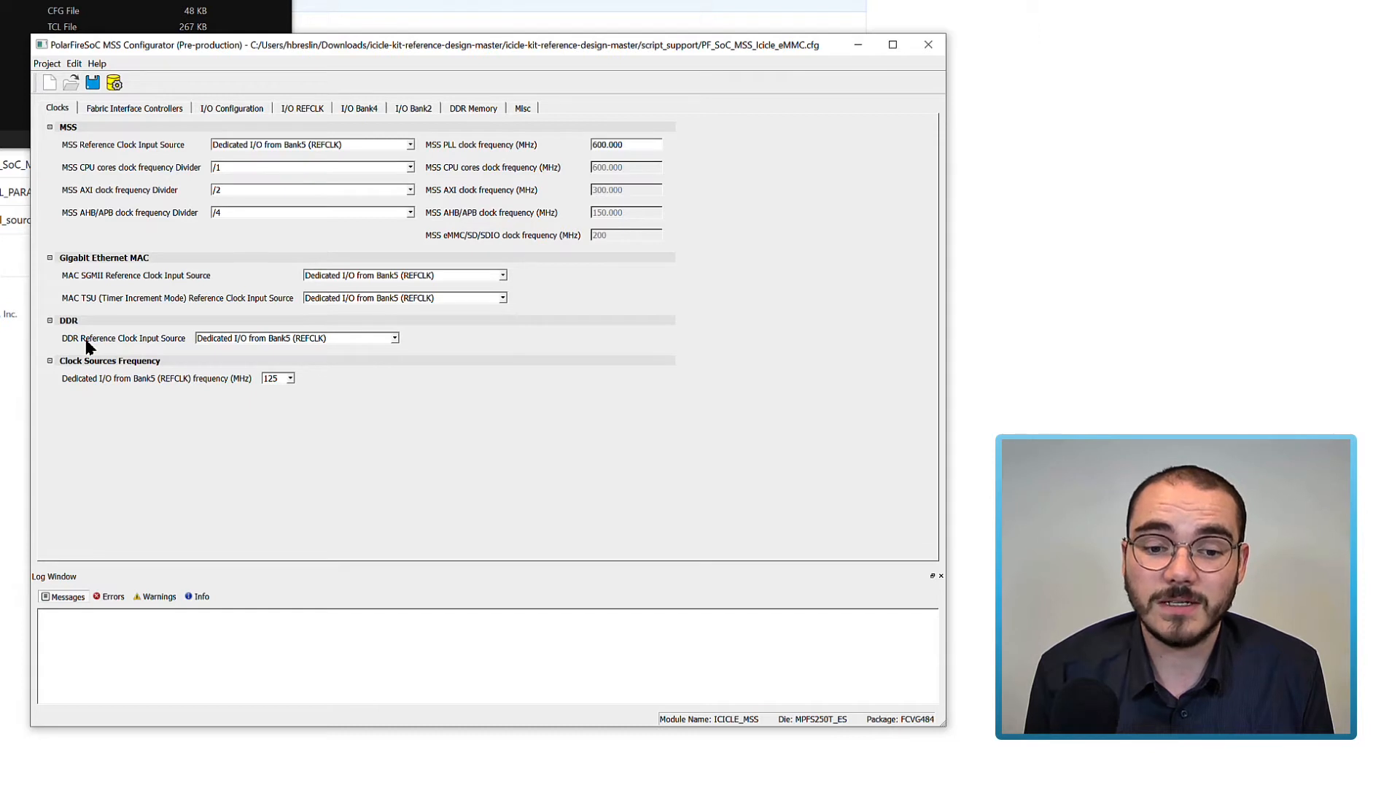
pyautogui.moveTo(280, 355)
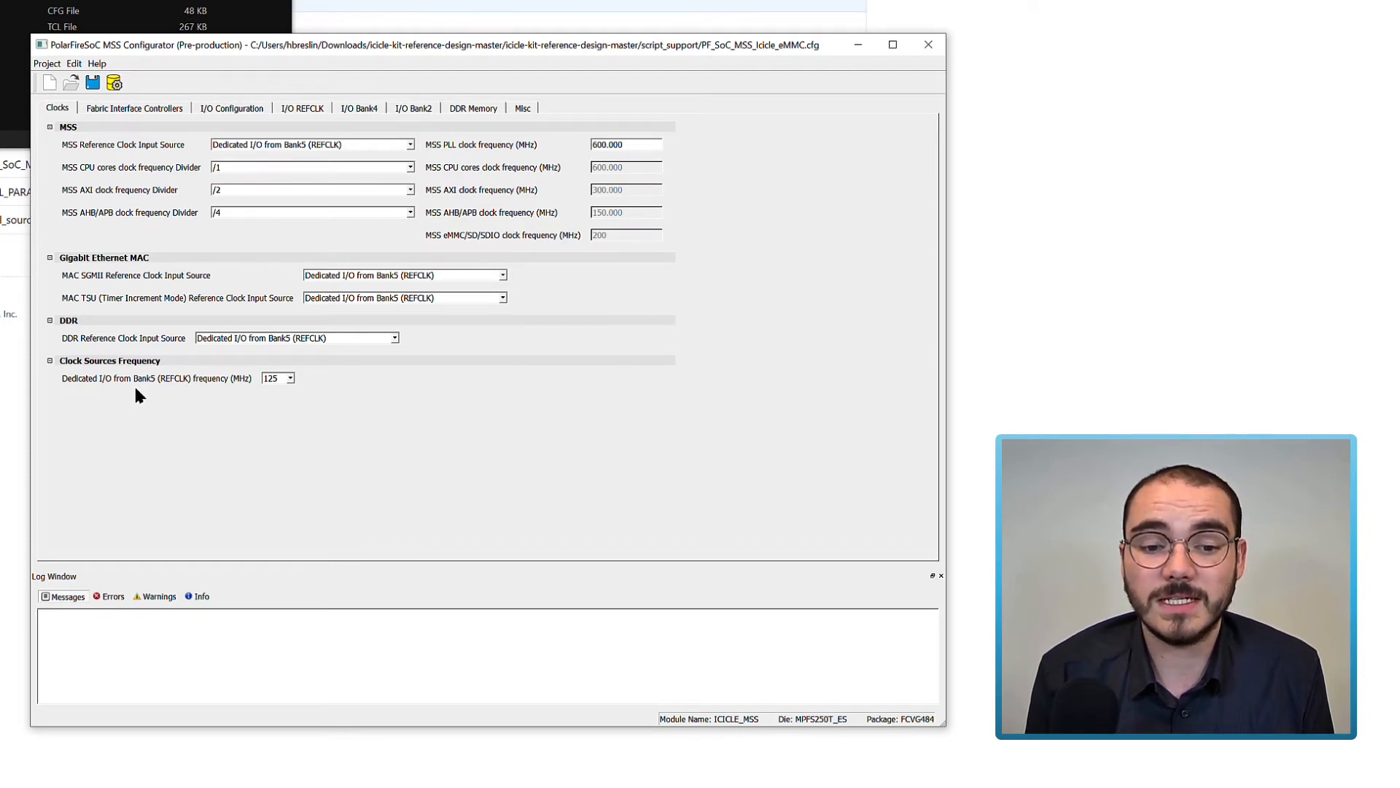
pyautogui.moveTo(224, 401)
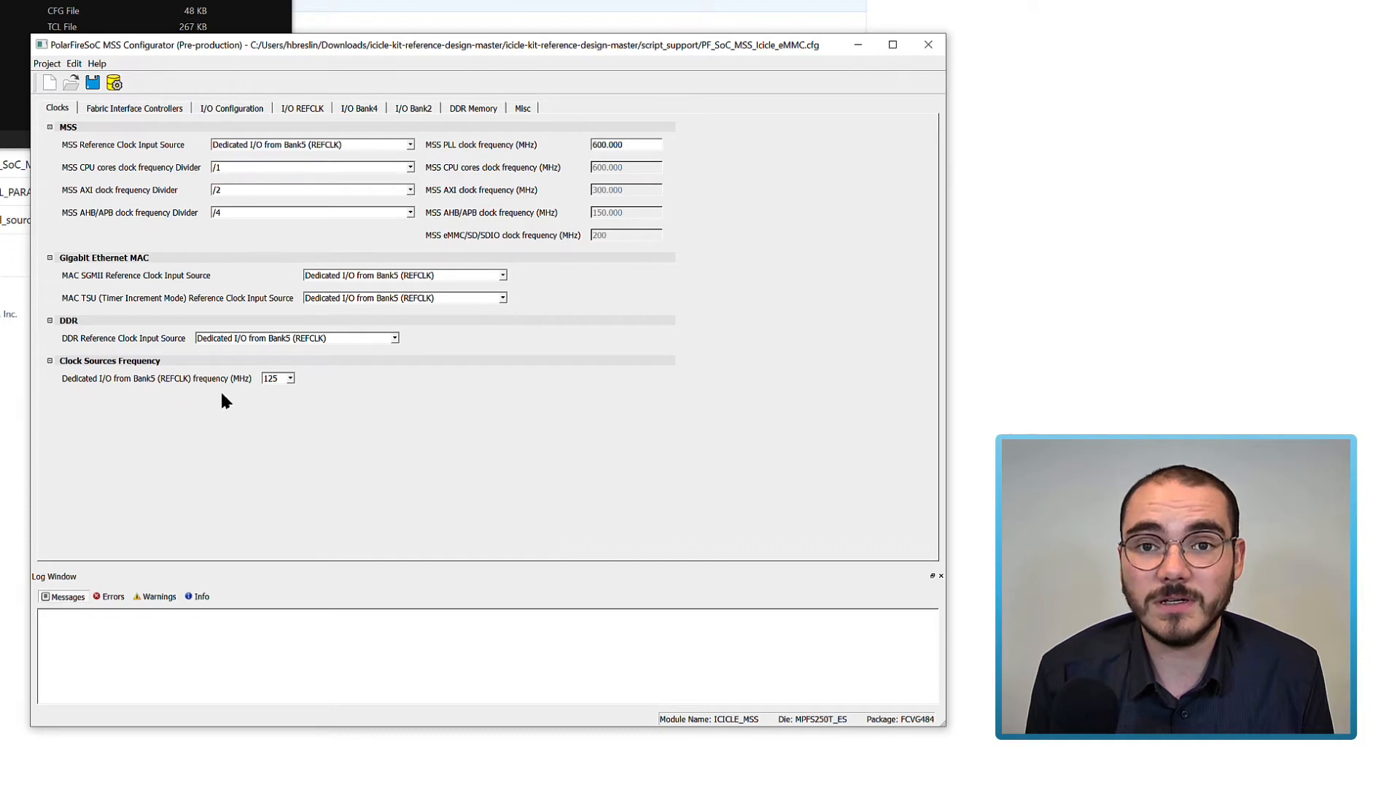
pyautogui.moveTo(286, 403)
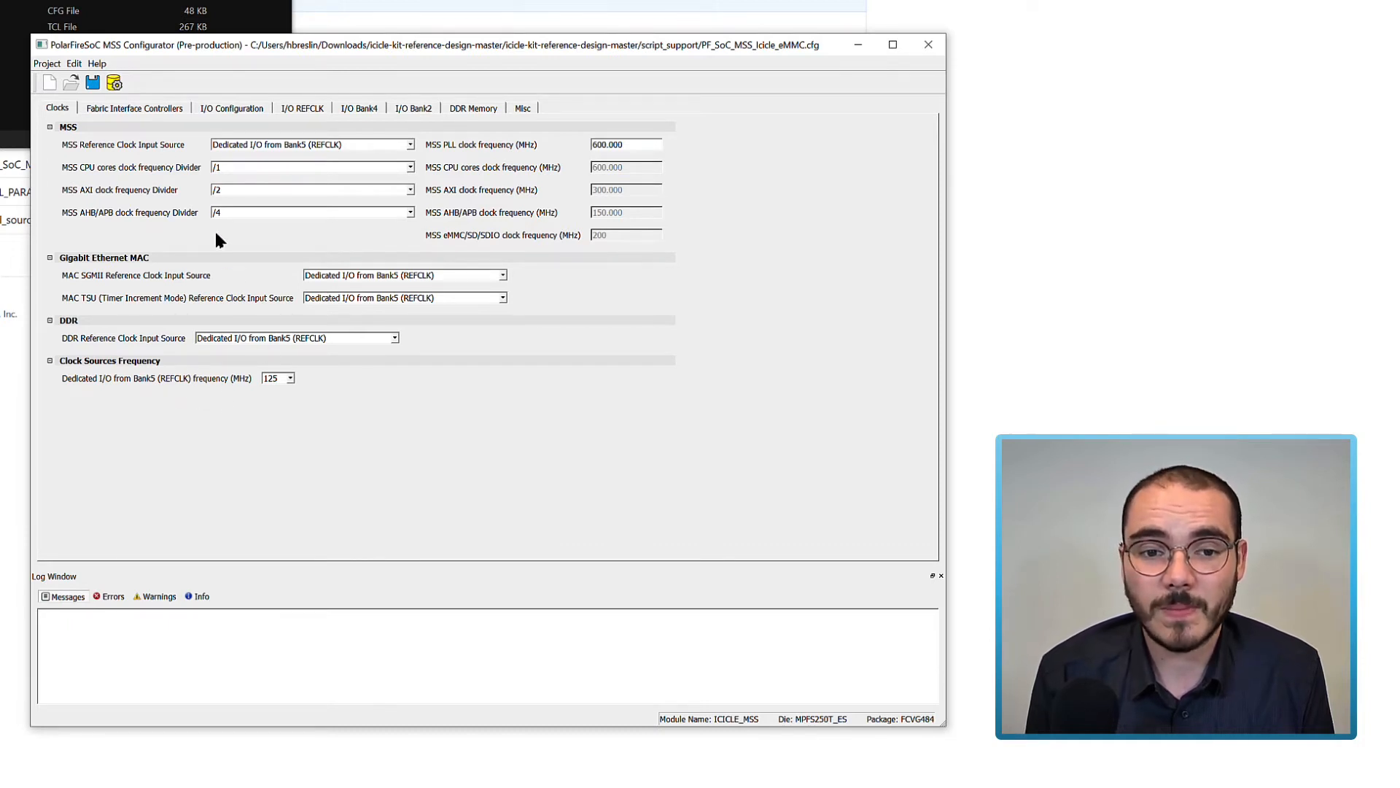
# Show the Fabric Interface Controllers tab with its FIC_0–FIC_3 checkboxes.
pyautogui.click(134, 107)
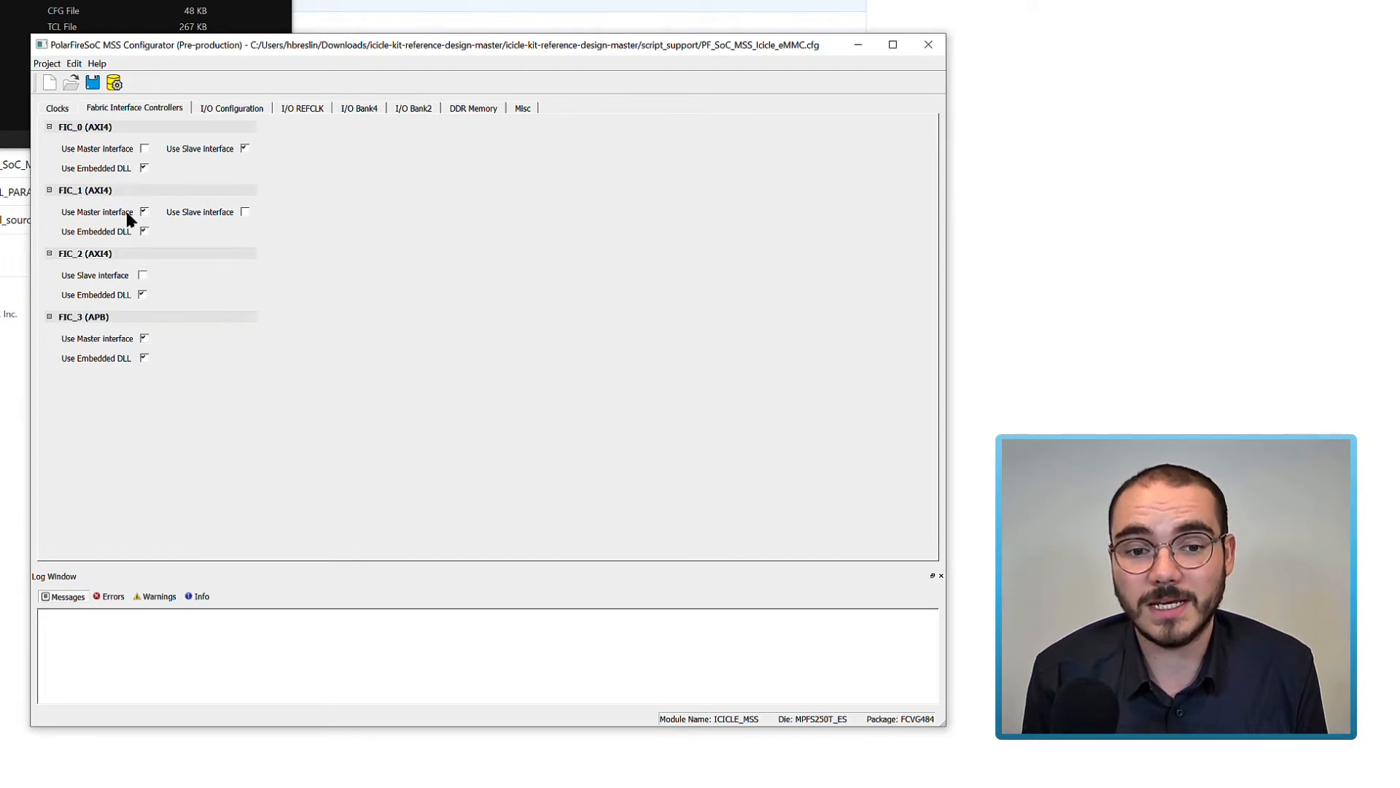
pyautogui.moveTo(124, 230)
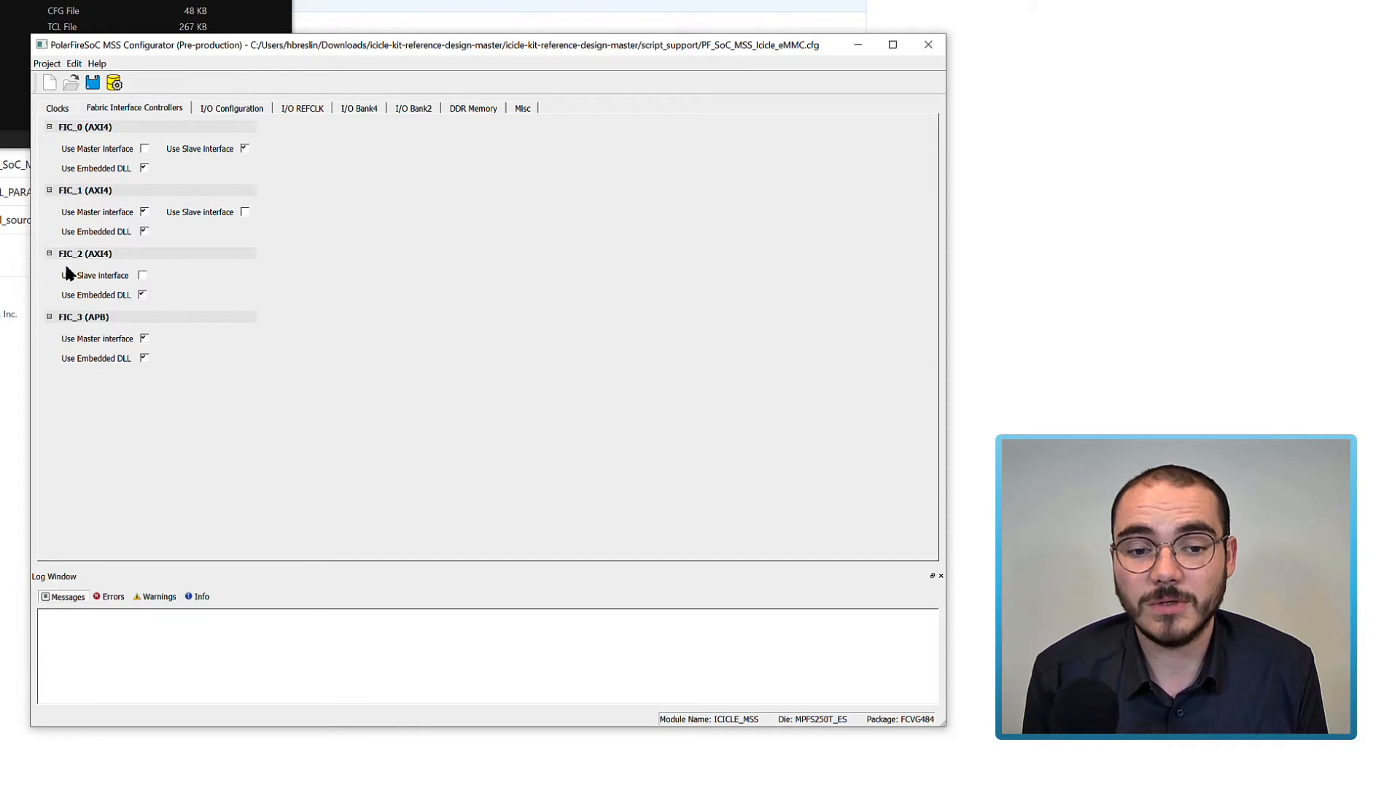
pyautogui.moveTo(79, 337)
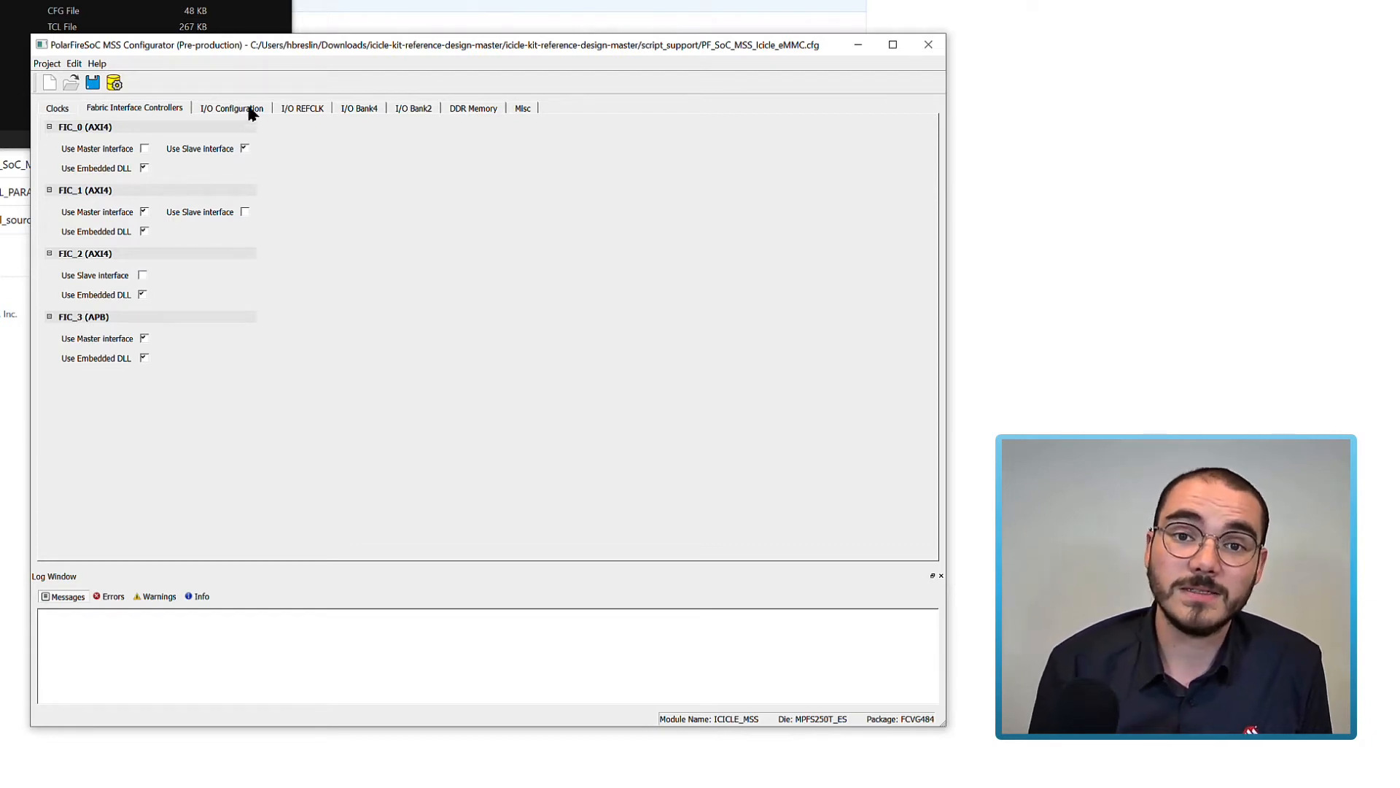
# Show the I/O Configuration tab with the eMMC pin assignments.
pyautogui.click(231, 108)
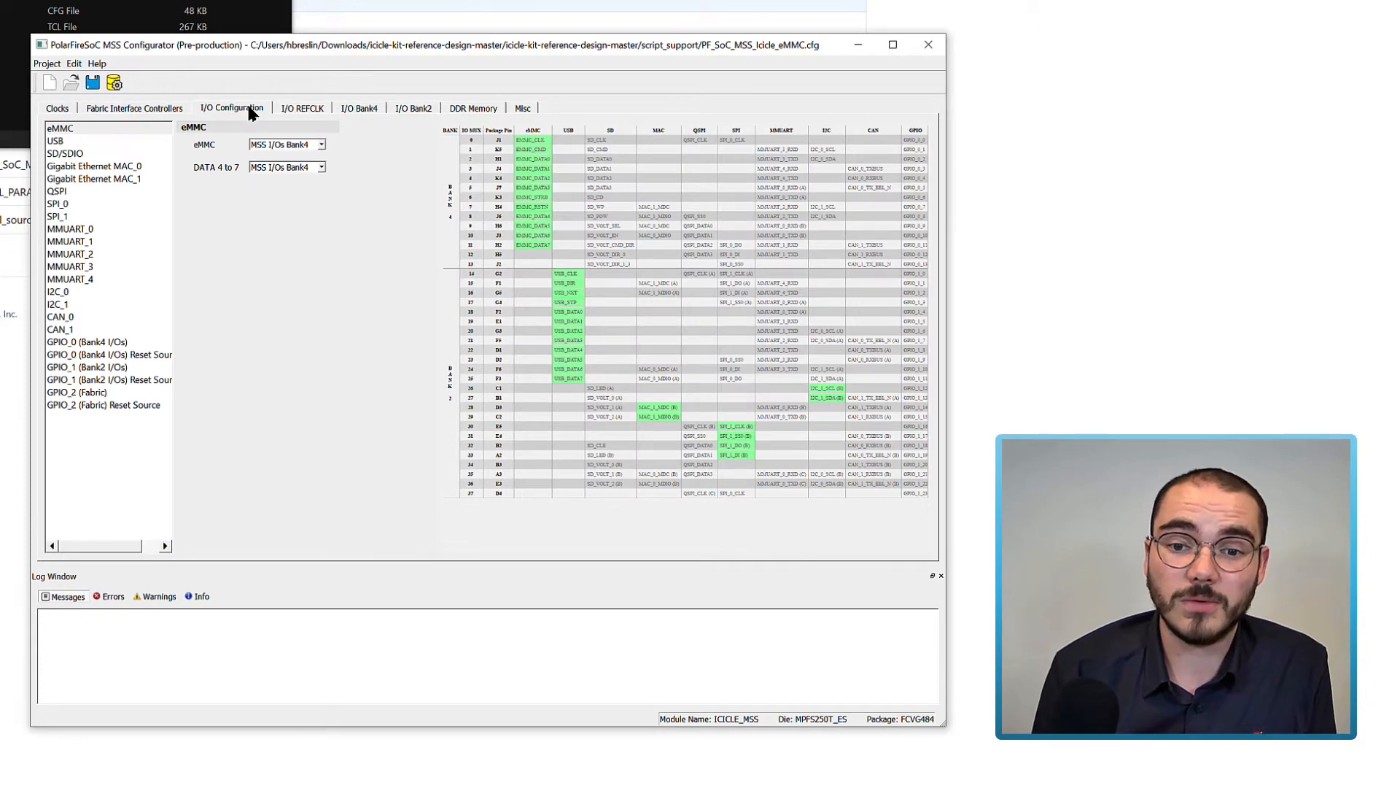
pyautogui.moveTo(85, 139)
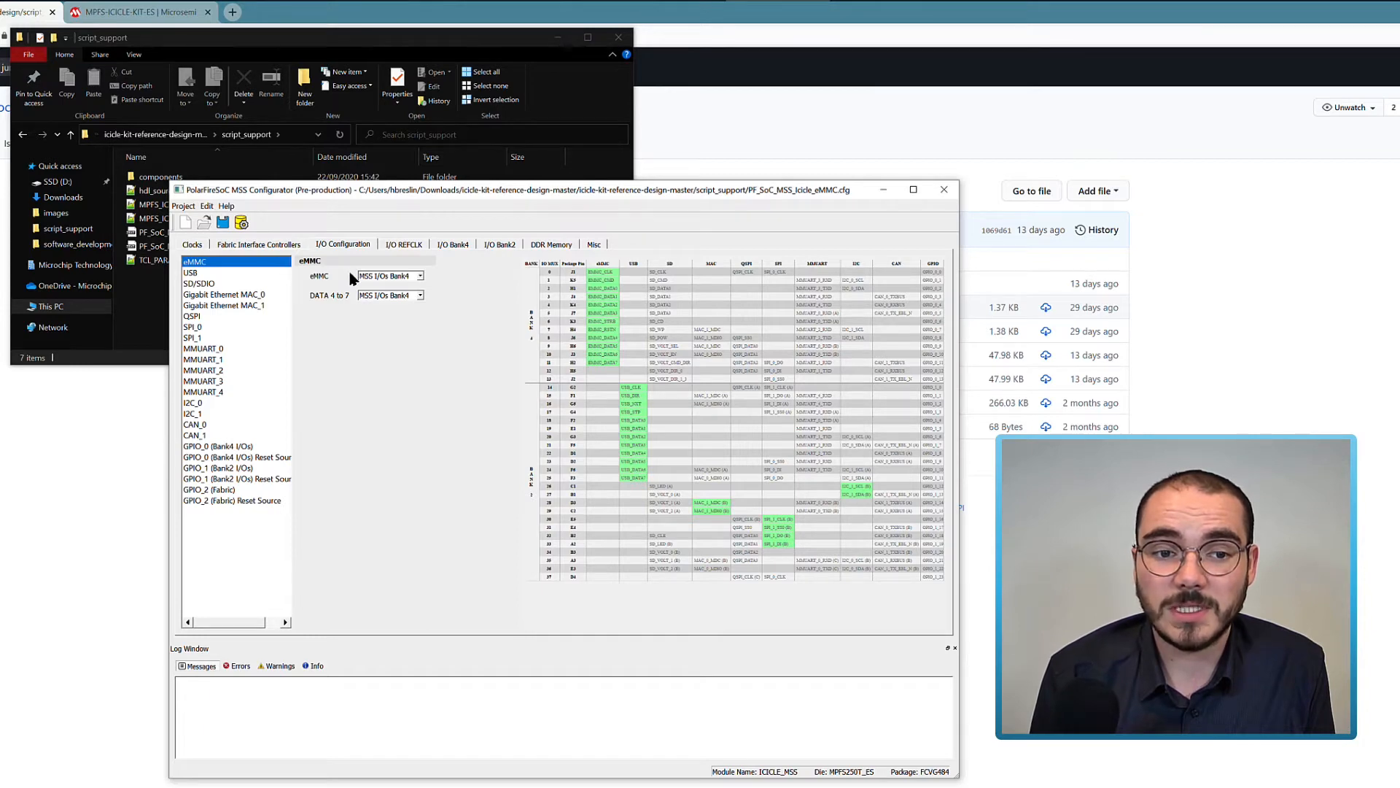
pyautogui.moveTo(313, 303)
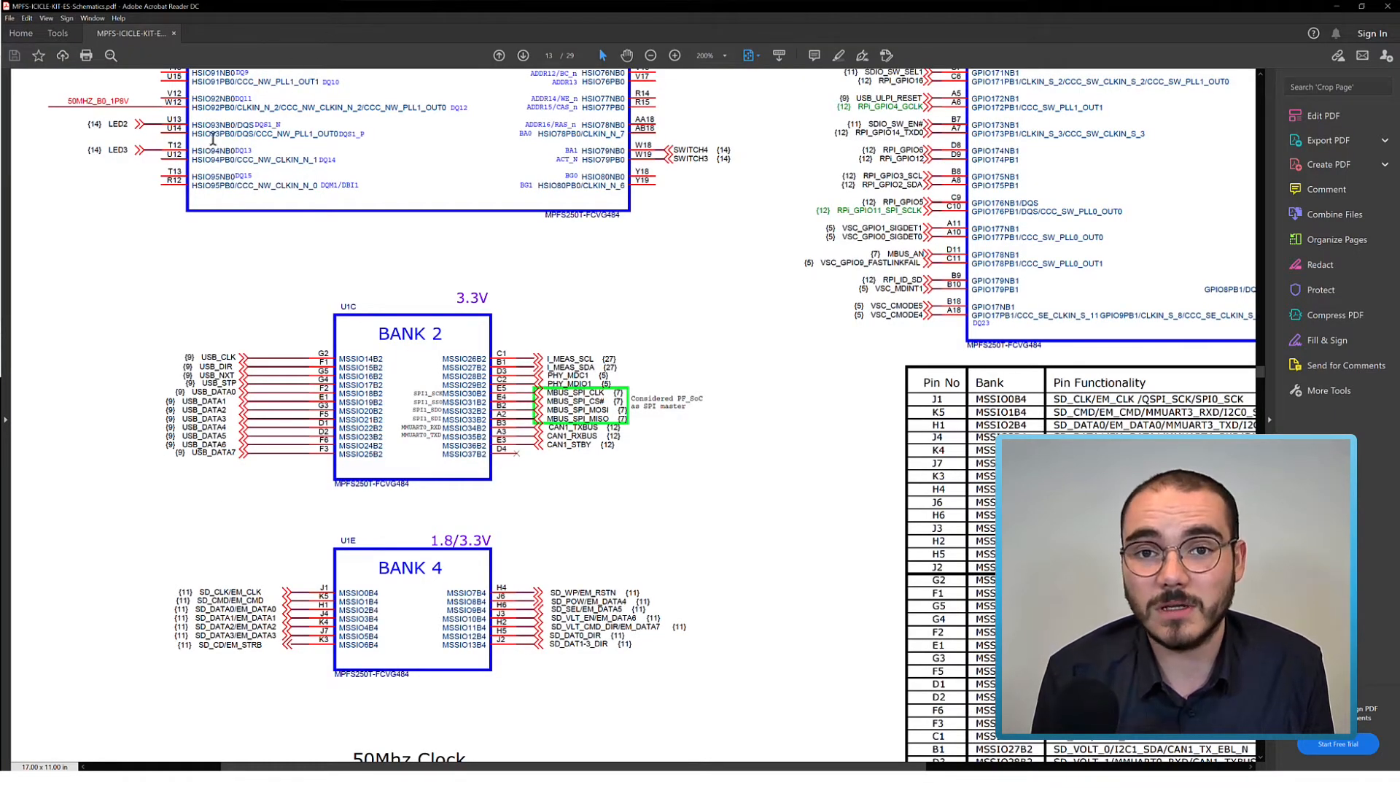
pyautogui.scroll(-3)
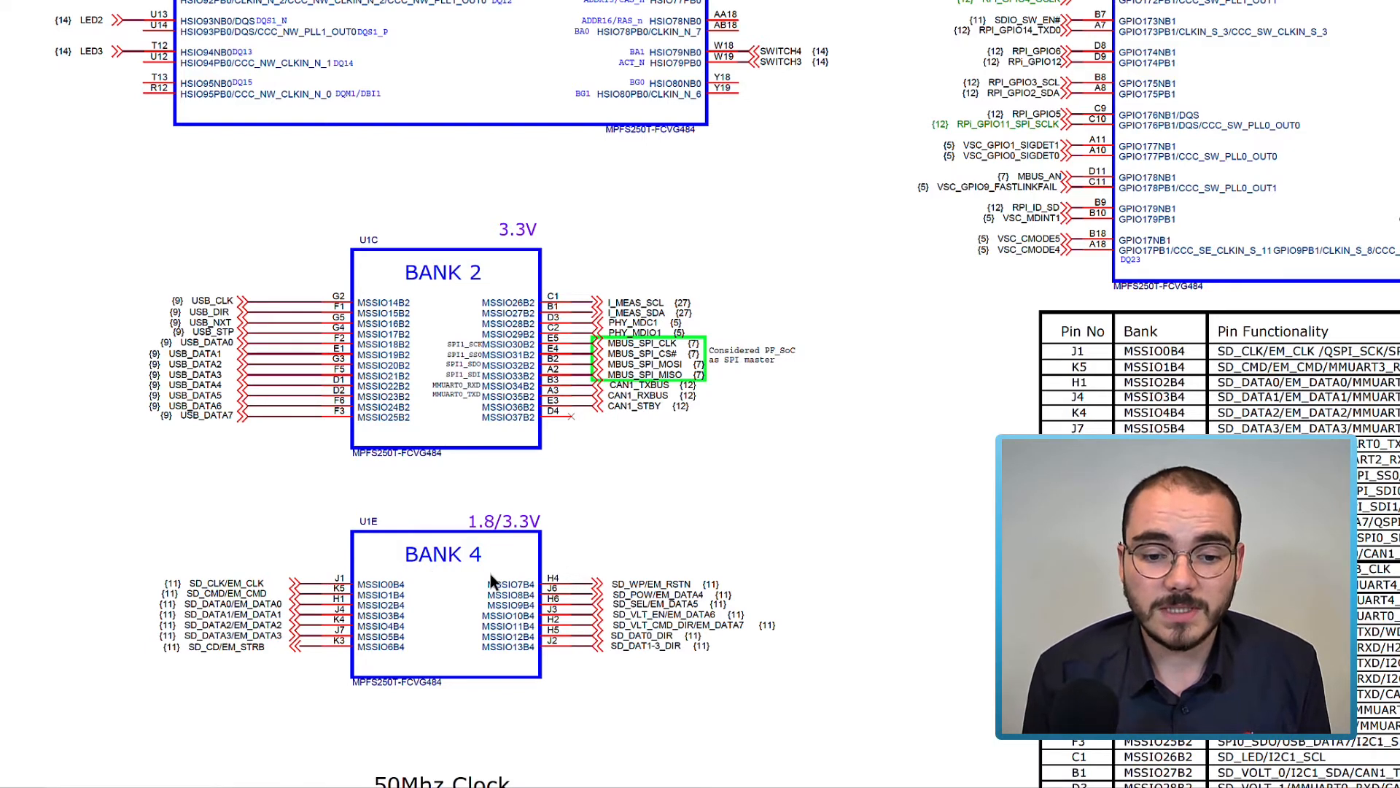
pyautogui.doubleClick(644, 584)
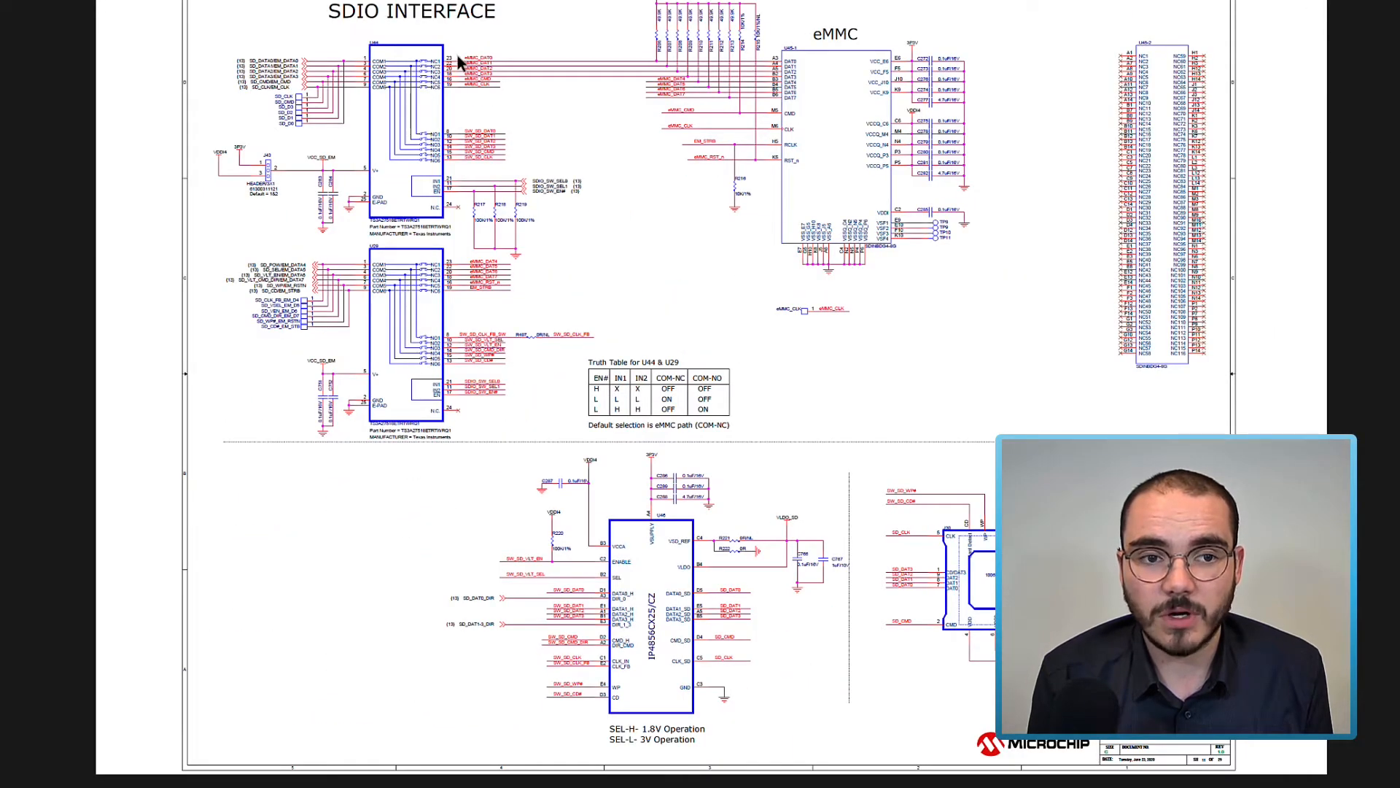
pyautogui.moveTo(605, 280)
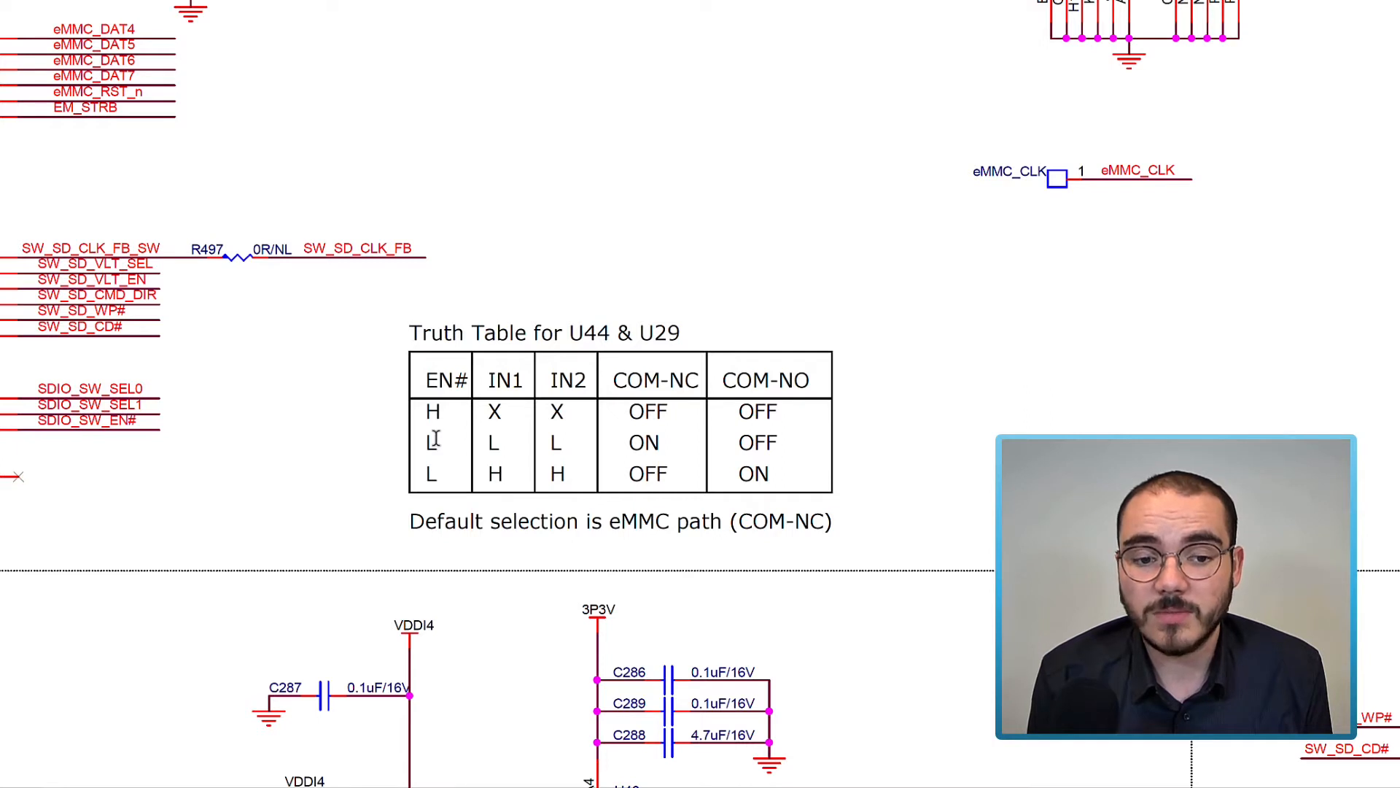
pyautogui.moveTo(557, 441)
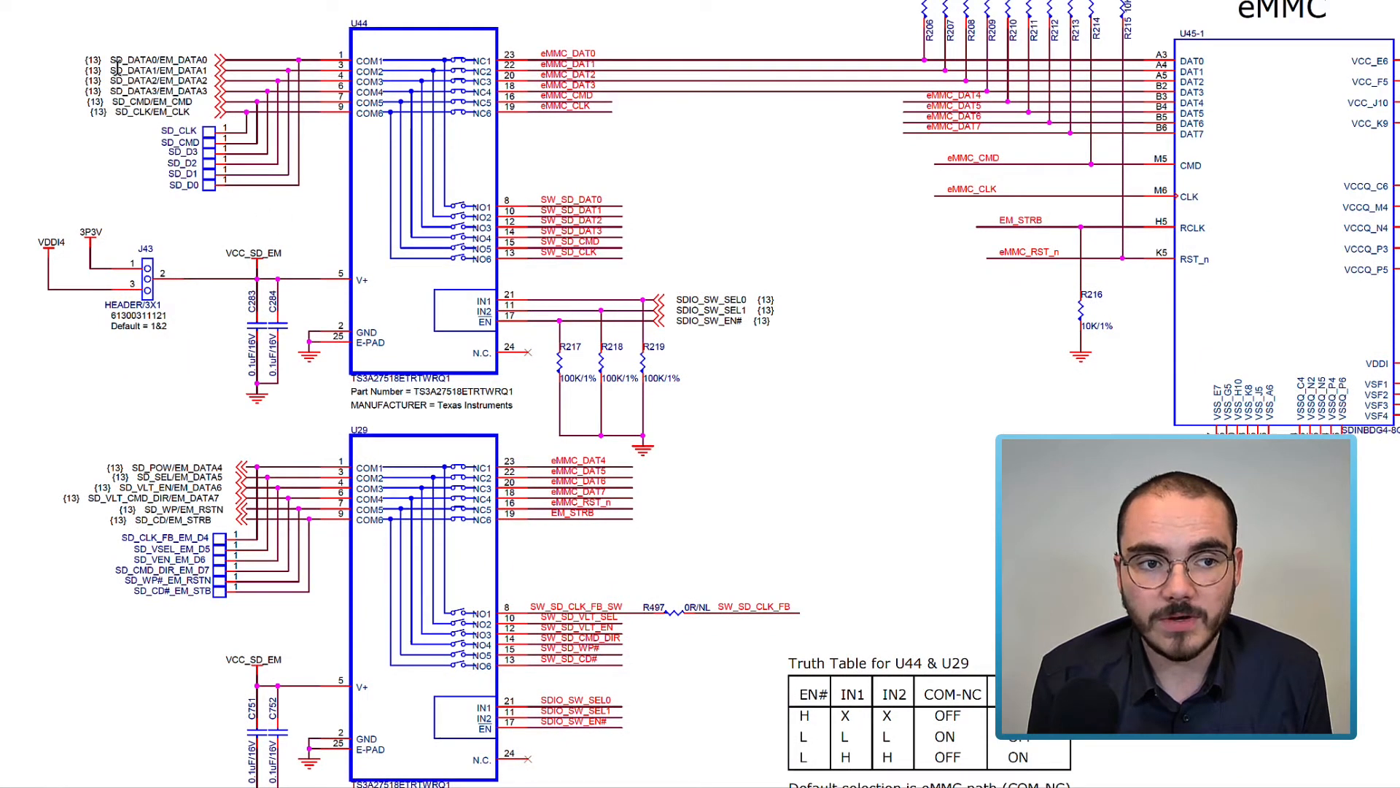
pyautogui.moveTo(577, 96)
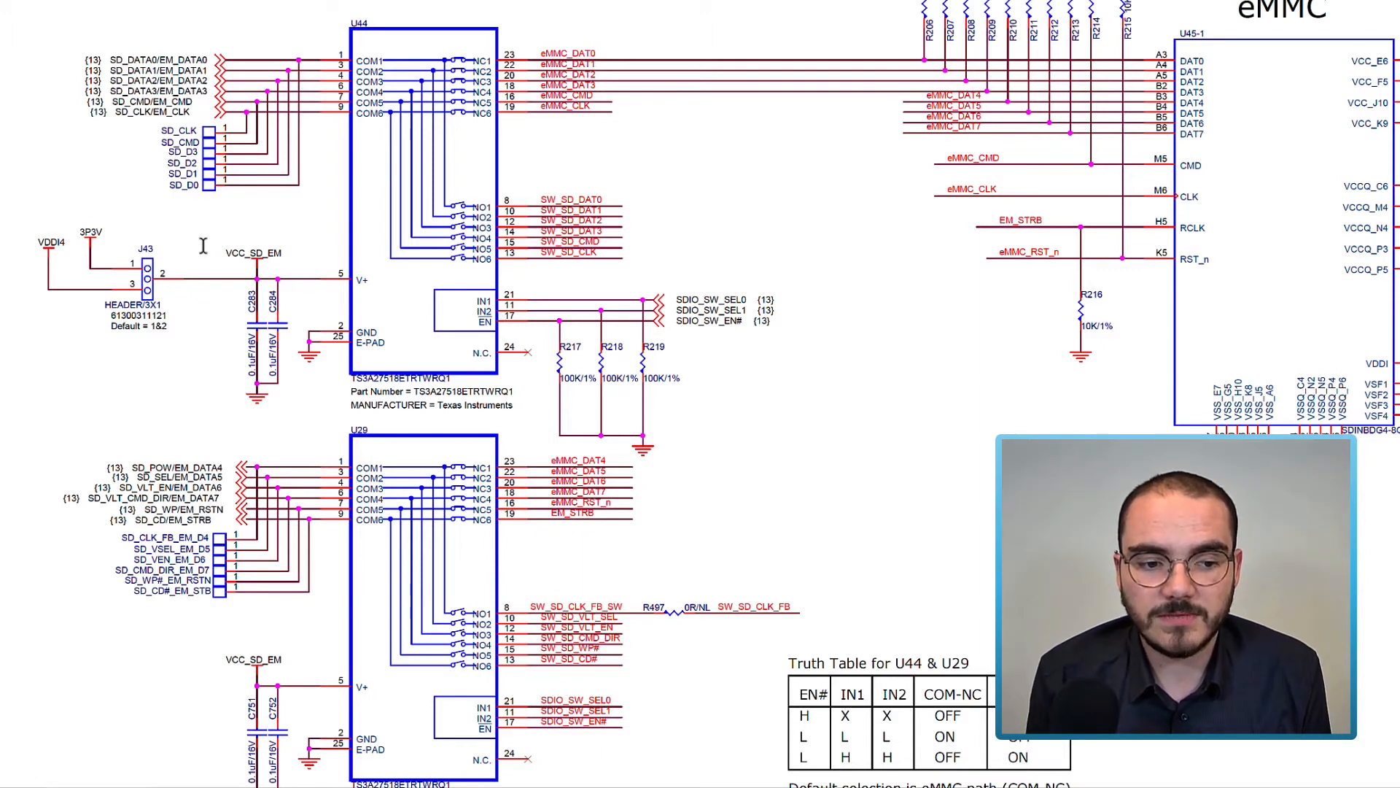
# Scroll the schematic down to reveal the U29 switch's SDIO select and enable lines.
pyautogui.scroll(-3)
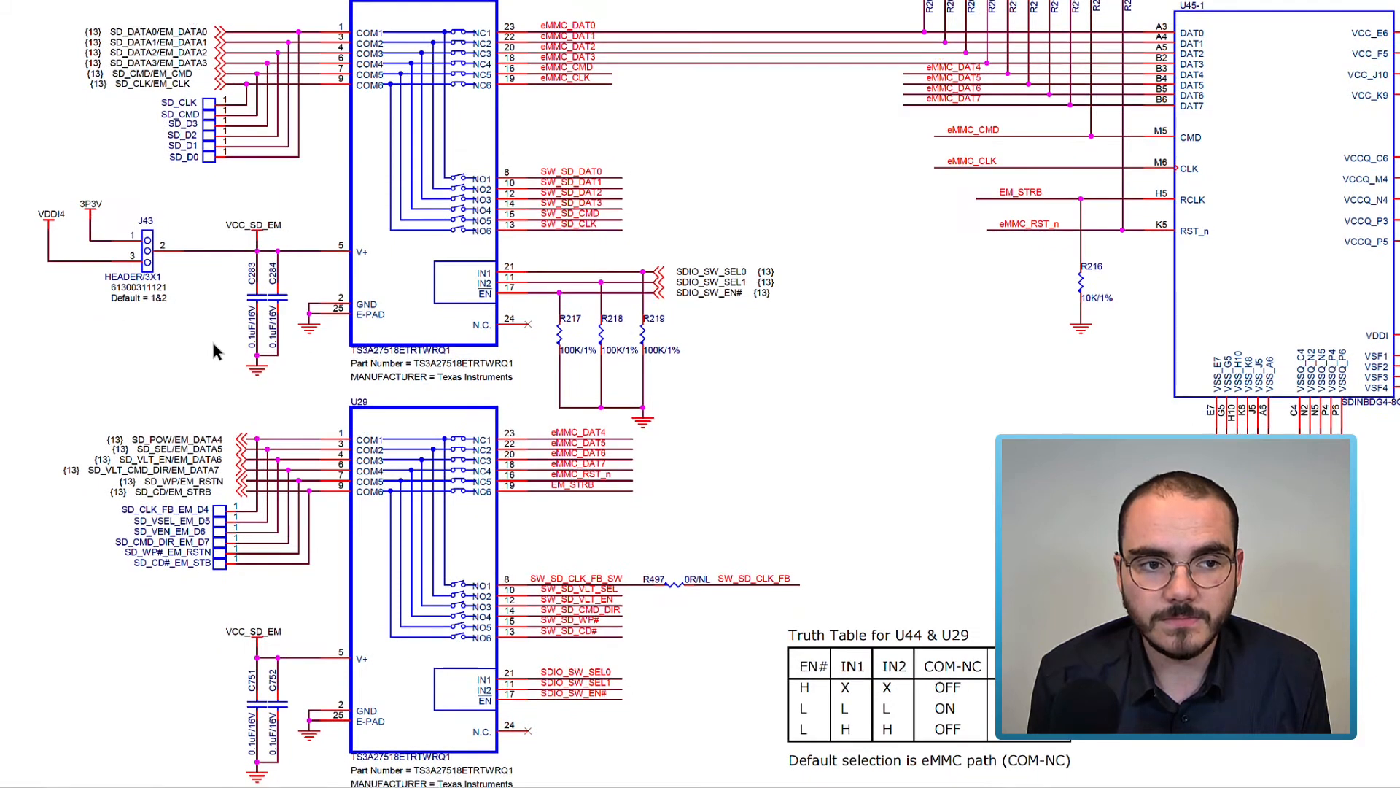
pyautogui.scroll(-3)
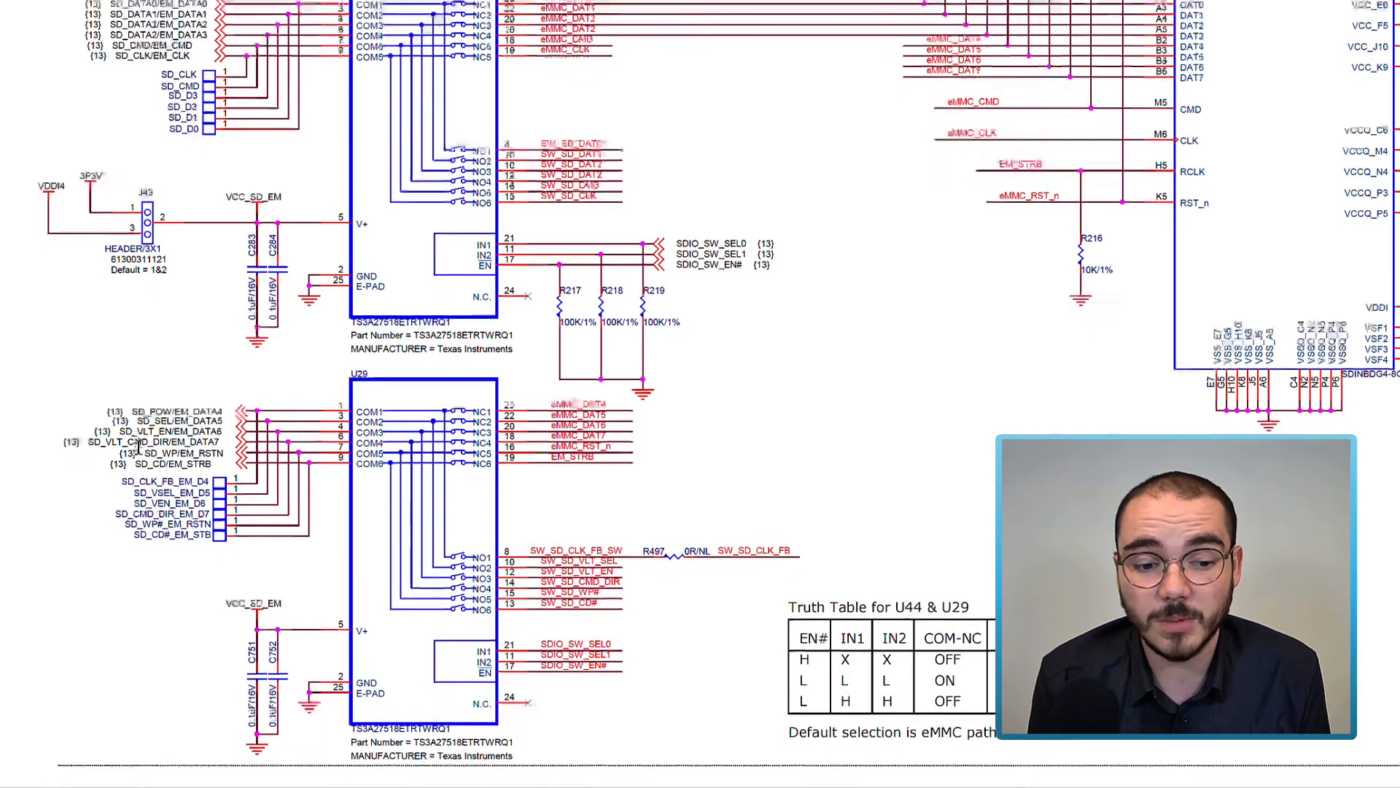
pyautogui.scroll(-3)
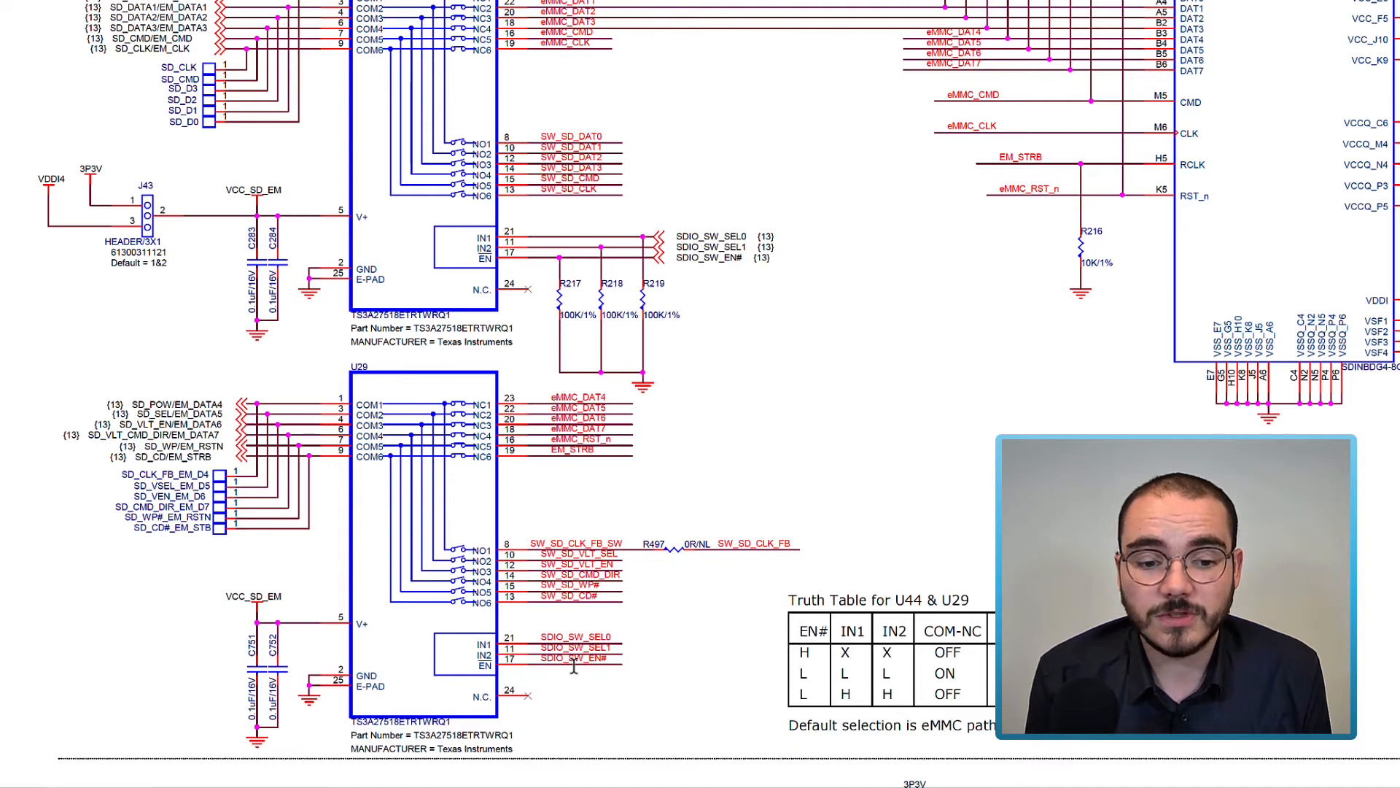
pyautogui.moveTo(612, 661)
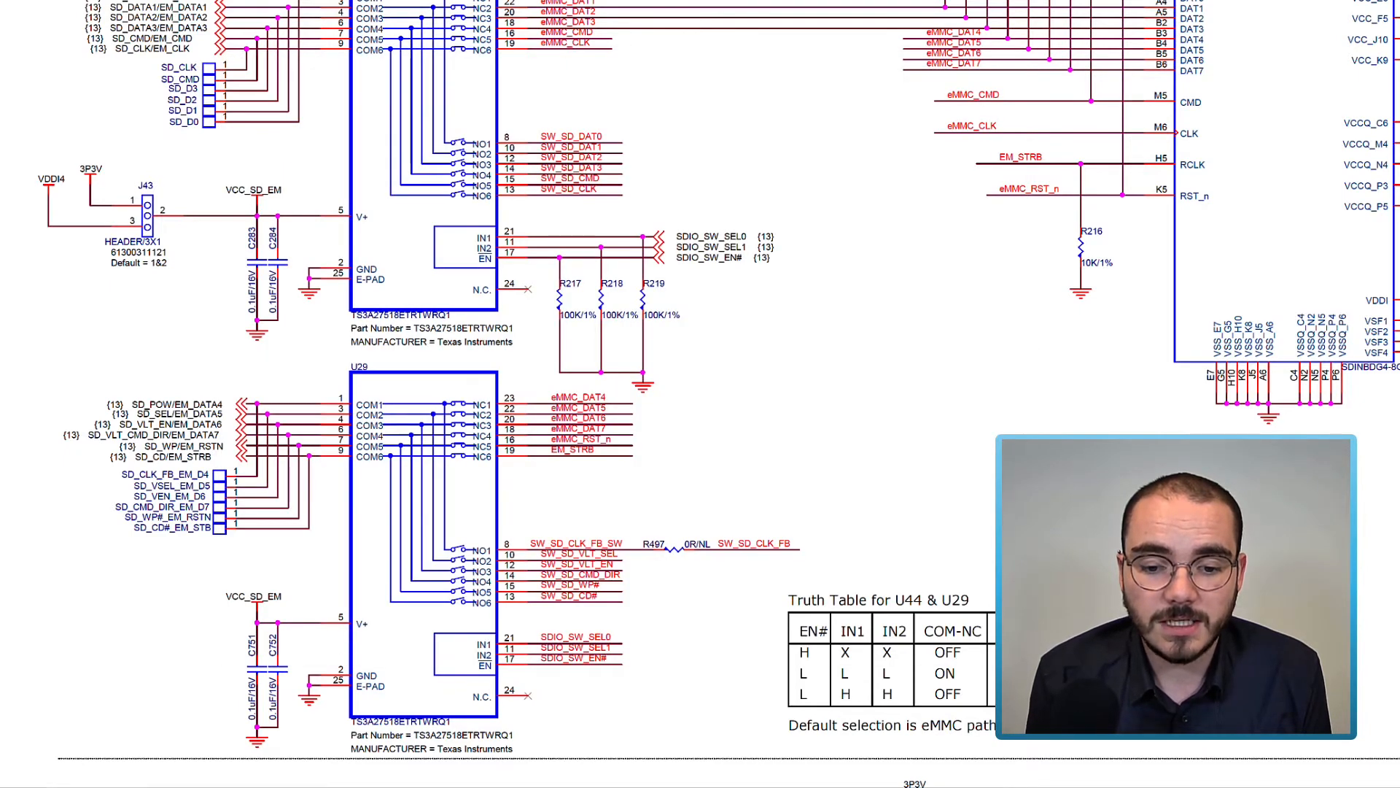
pyautogui.moveTo(887, 665)
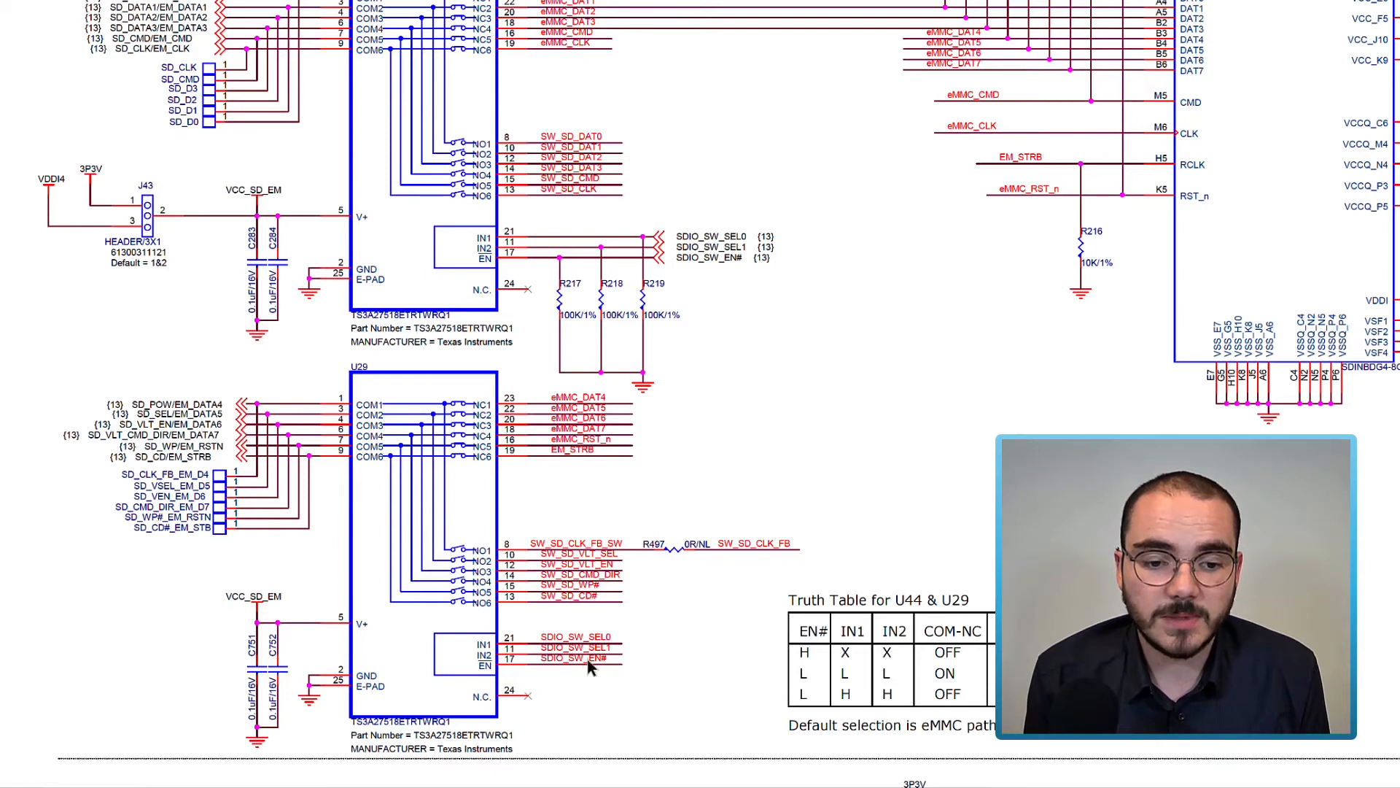
pyautogui.moveTo(587, 667)
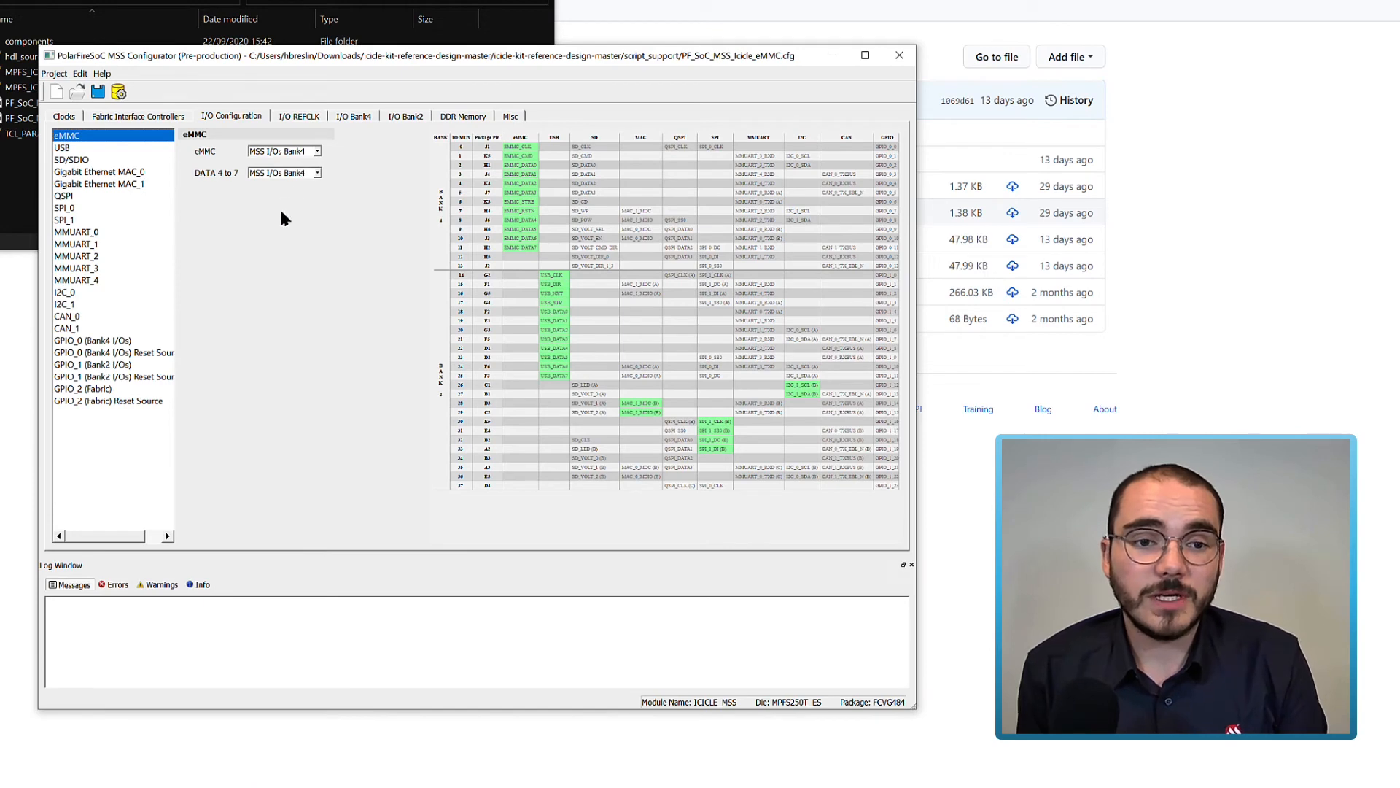
pyautogui.moveTo(262, 165)
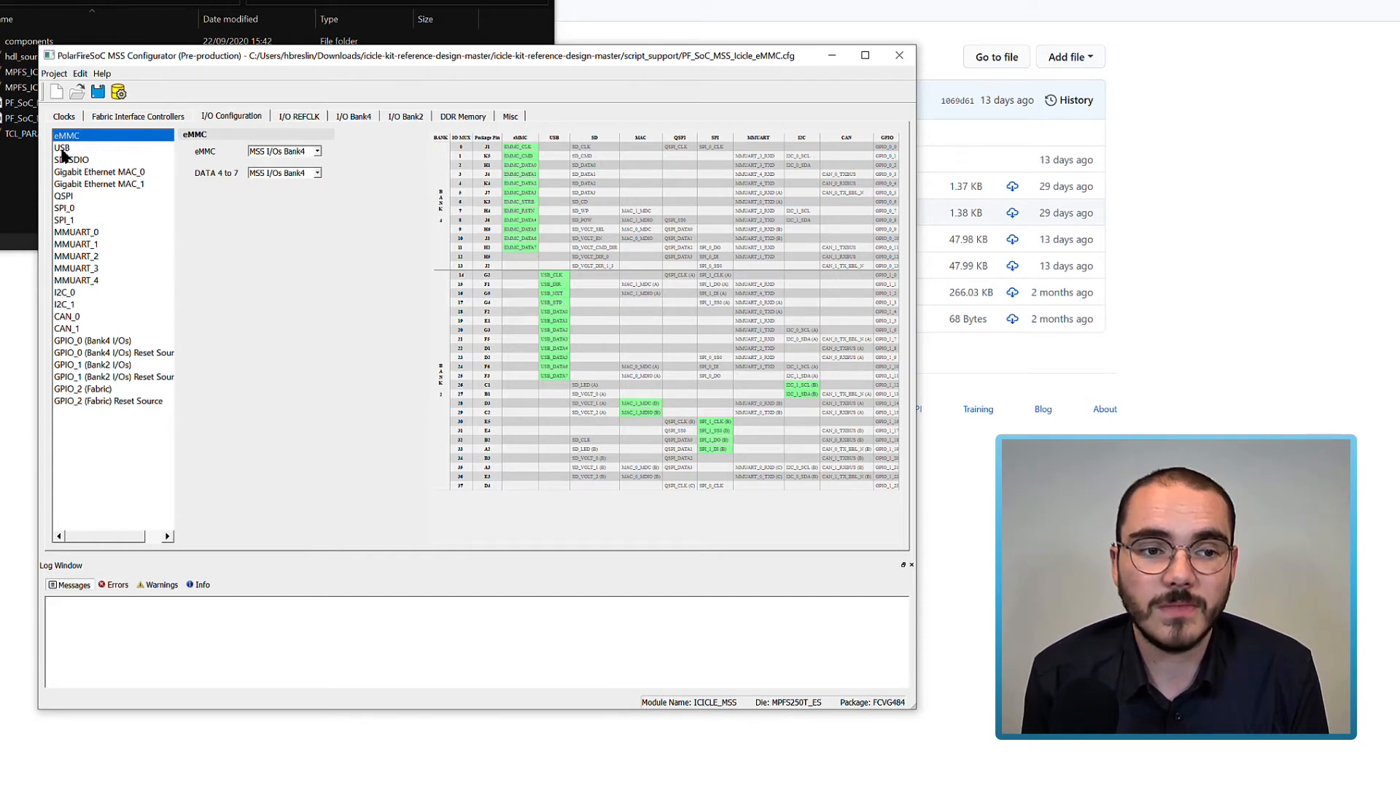
# Display the USB, then SD/SDIO I/O assignments, confirming every SD/SDIO signal is unused.
pyautogui.click(65, 148)
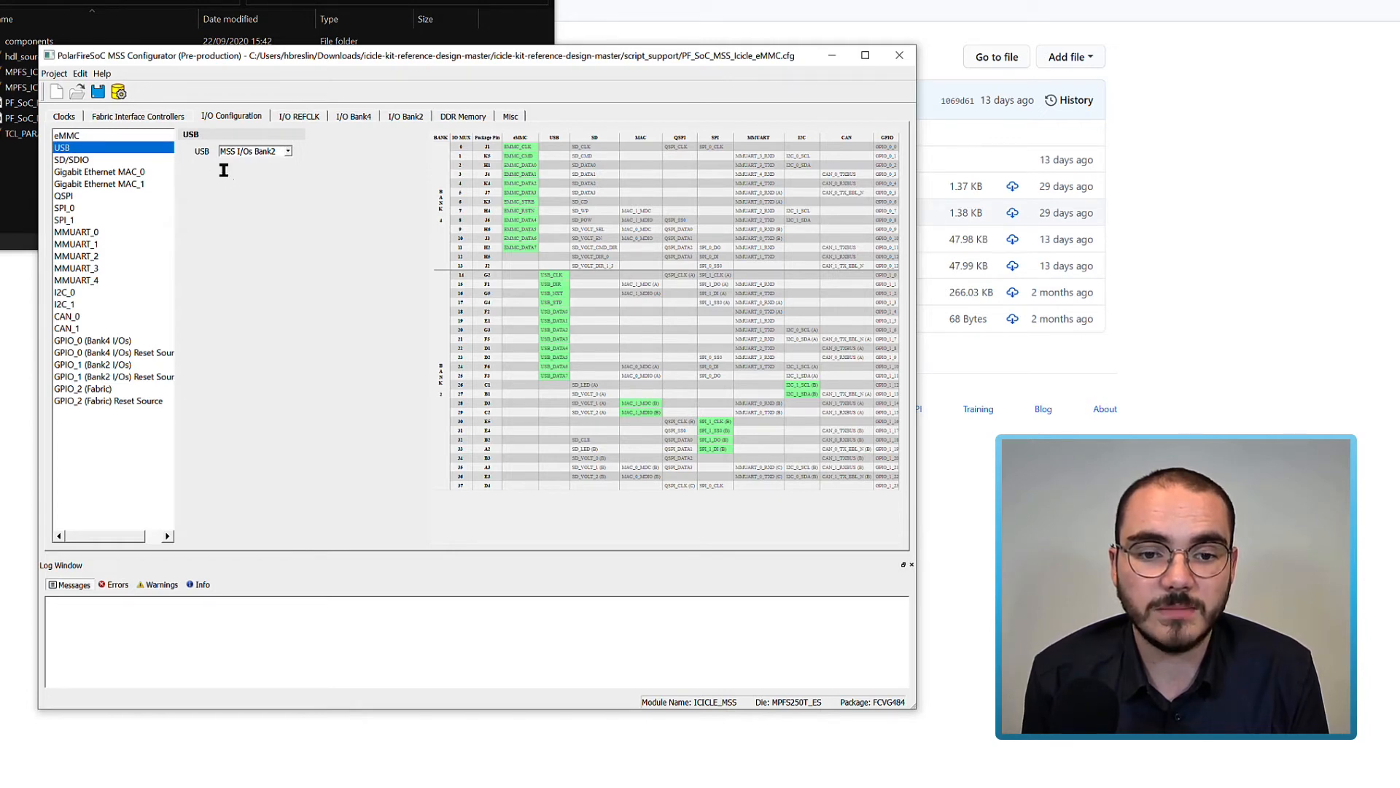
pyautogui.click(70, 159)
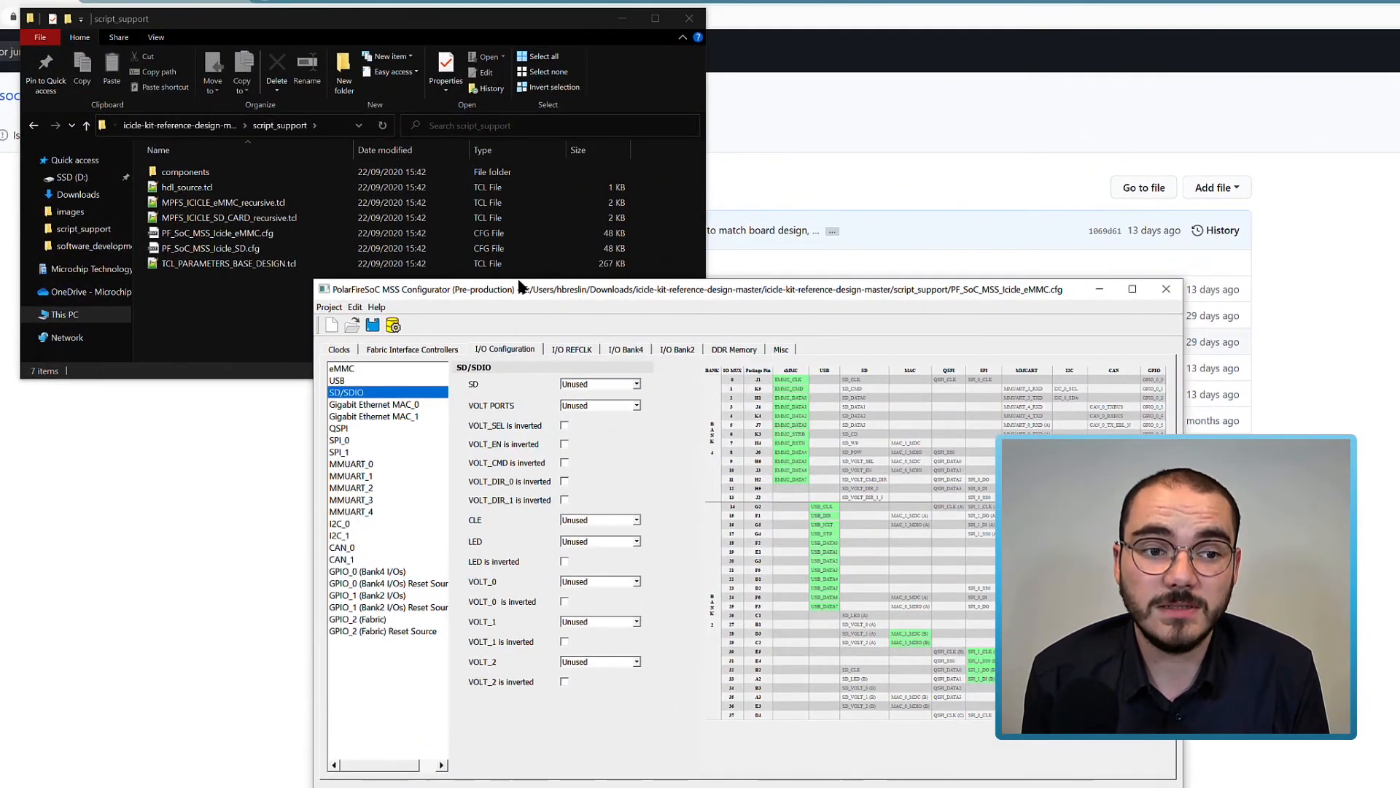
pyautogui.click(212, 248)
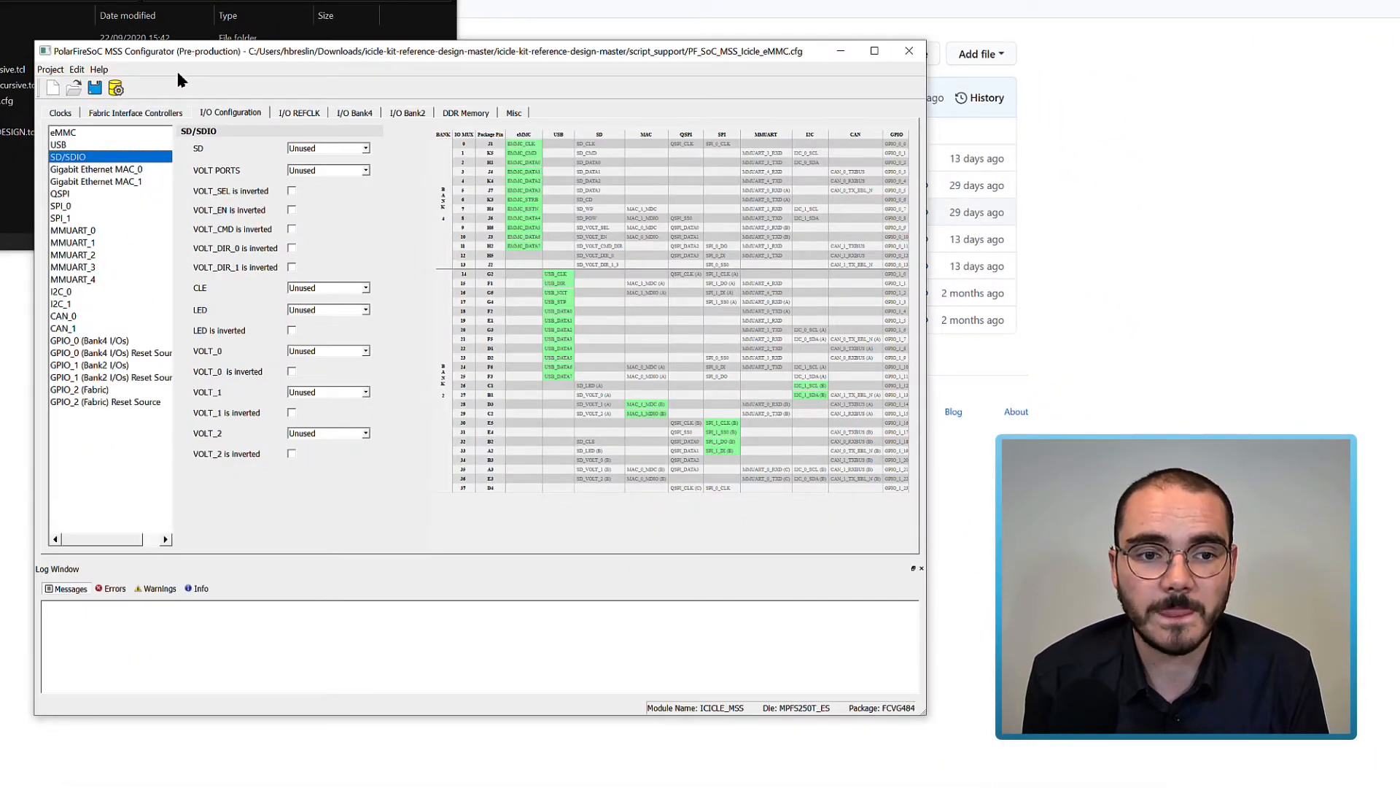
# Show Gigabit Ethernet MAC_0, then MAC_1 I/O settings, both SGMII on Bank 5.
pyautogui.click(98, 168)
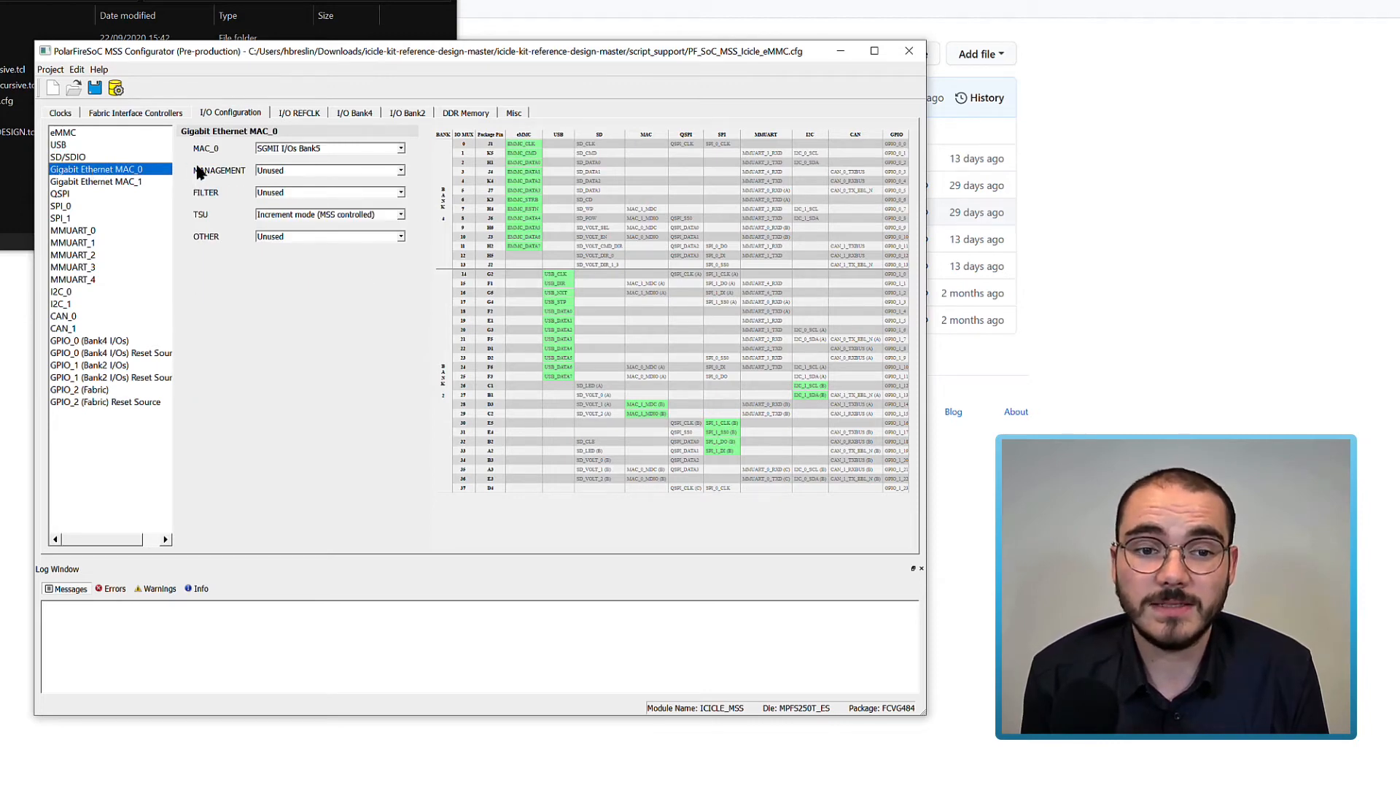
pyautogui.moveTo(247, 156)
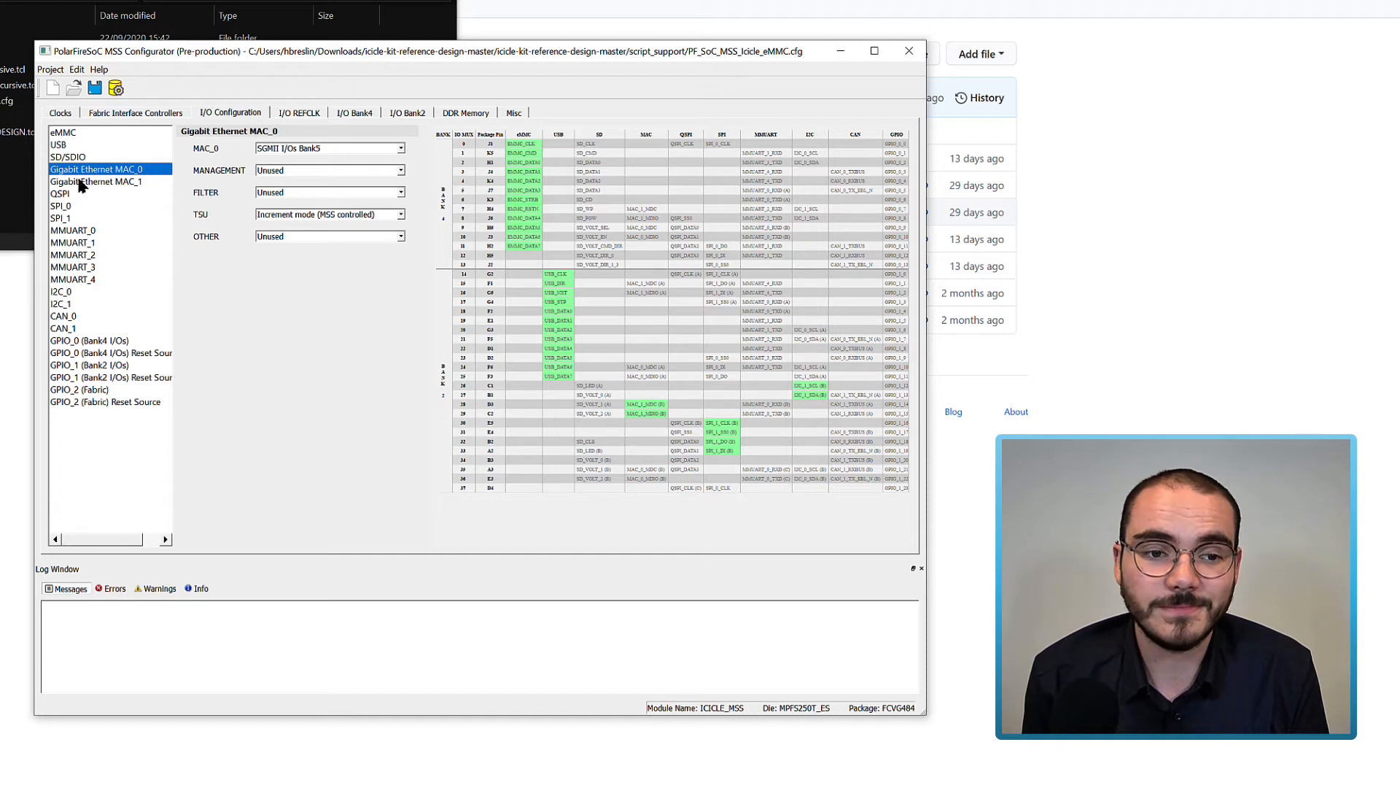
pyautogui.click(96, 182)
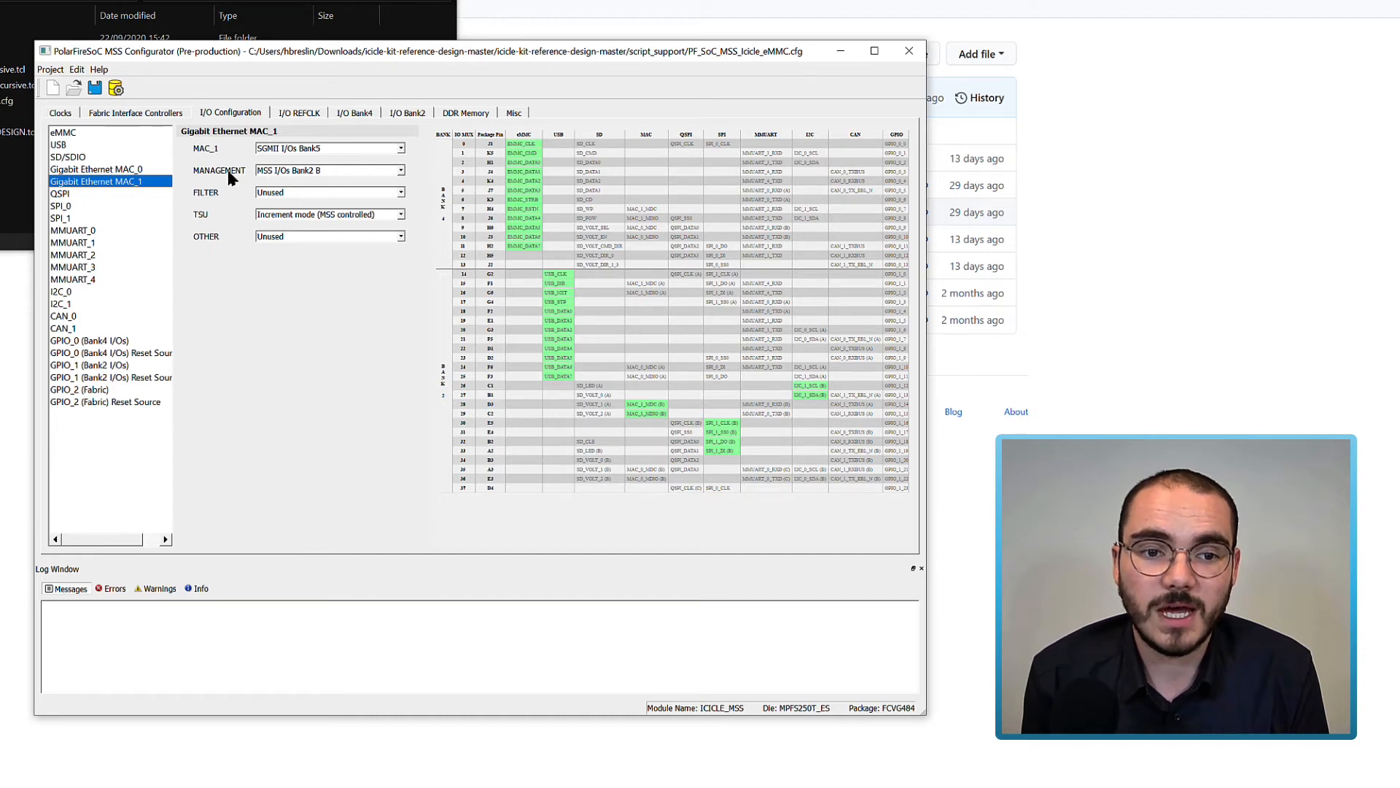
pyautogui.moveTo(272, 179)
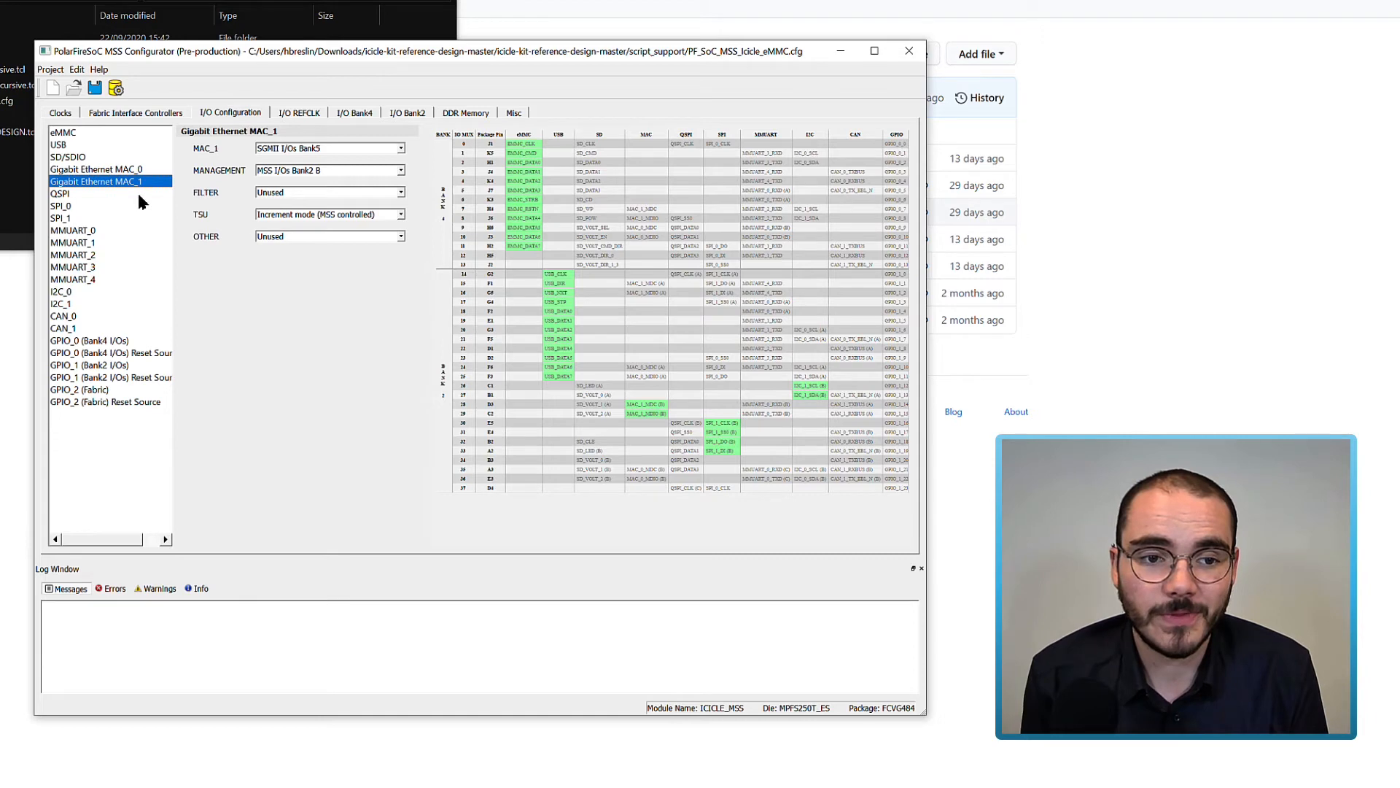
# Step through the QSPI, SPI_0, SPI_1 and MMUART_0–MMUART_4 I/O settings.
pyautogui.click(59, 194)
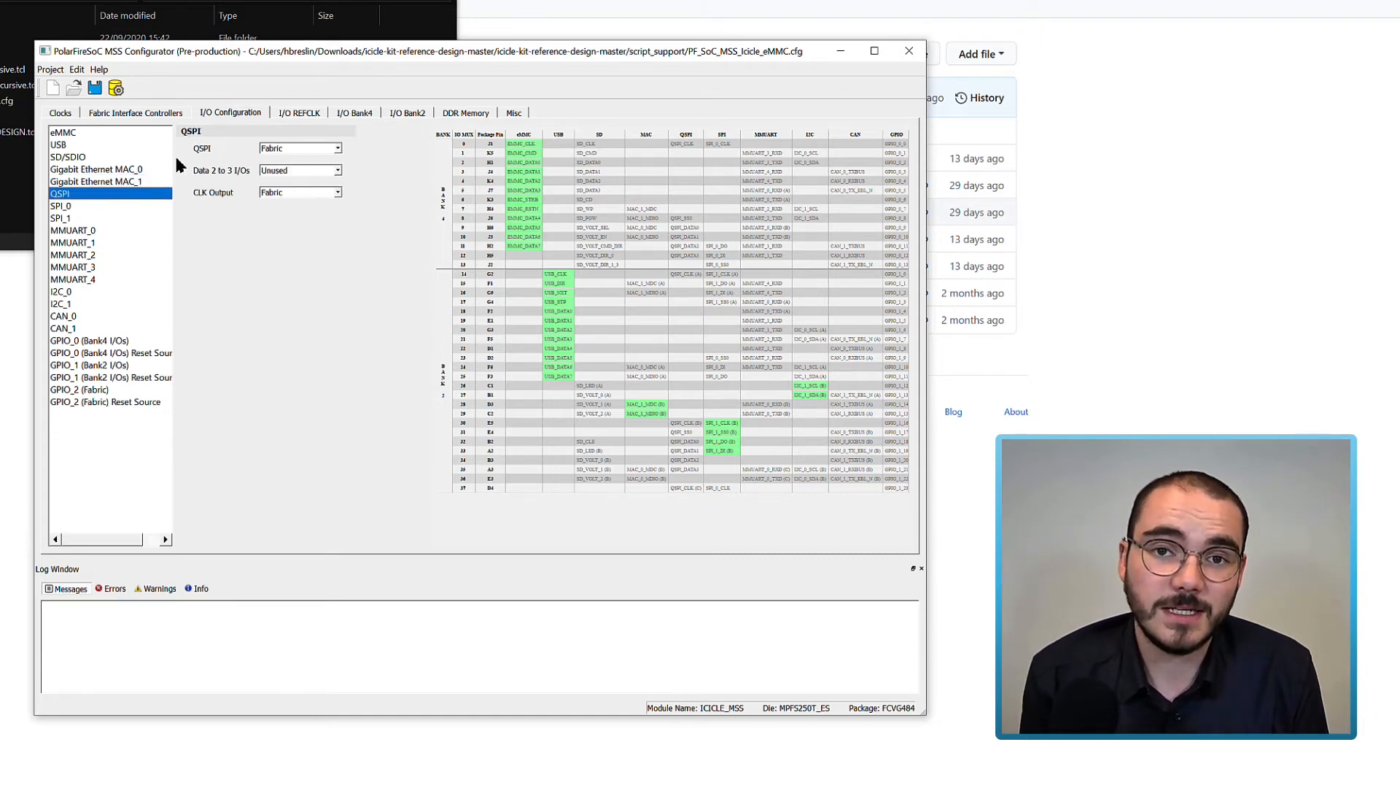
pyautogui.click(60, 206)
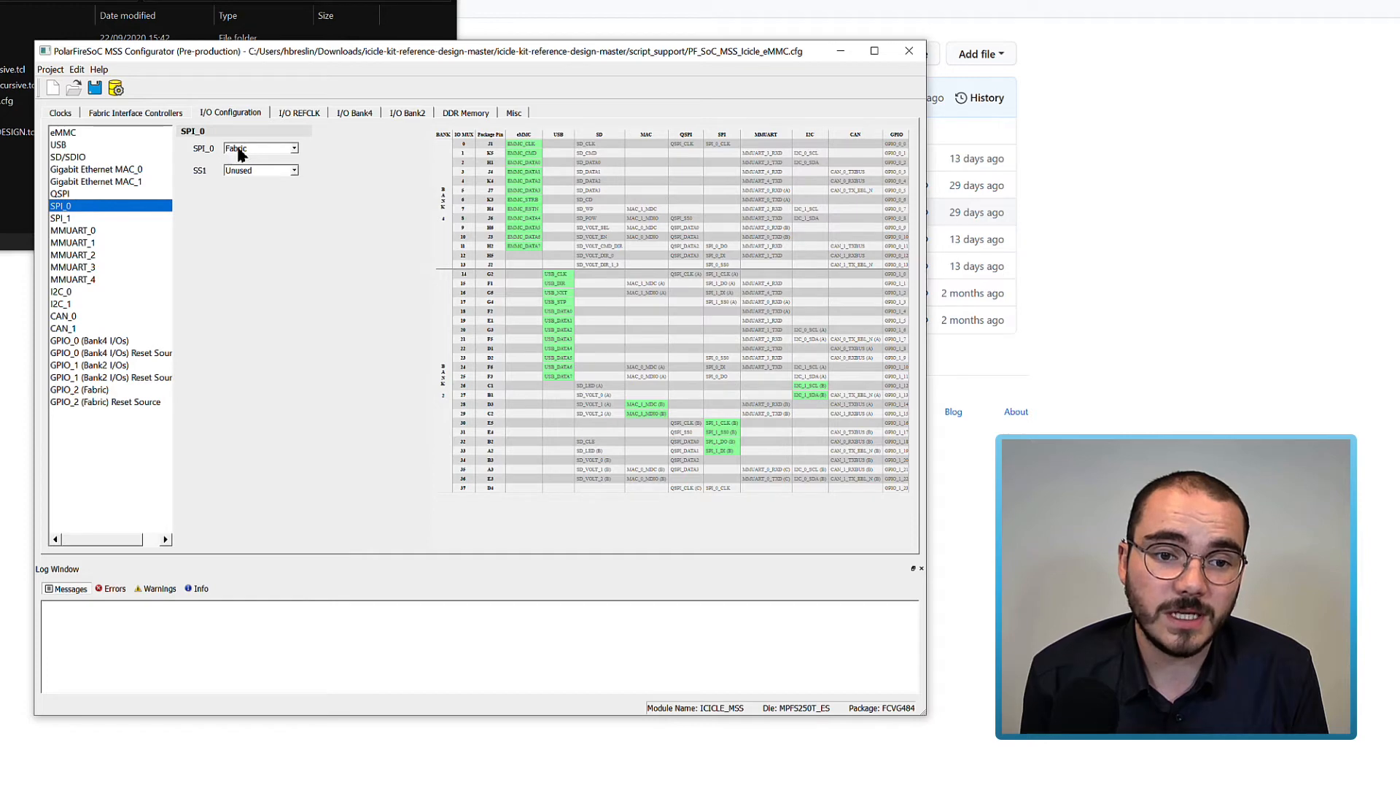
pyautogui.click(63, 217)
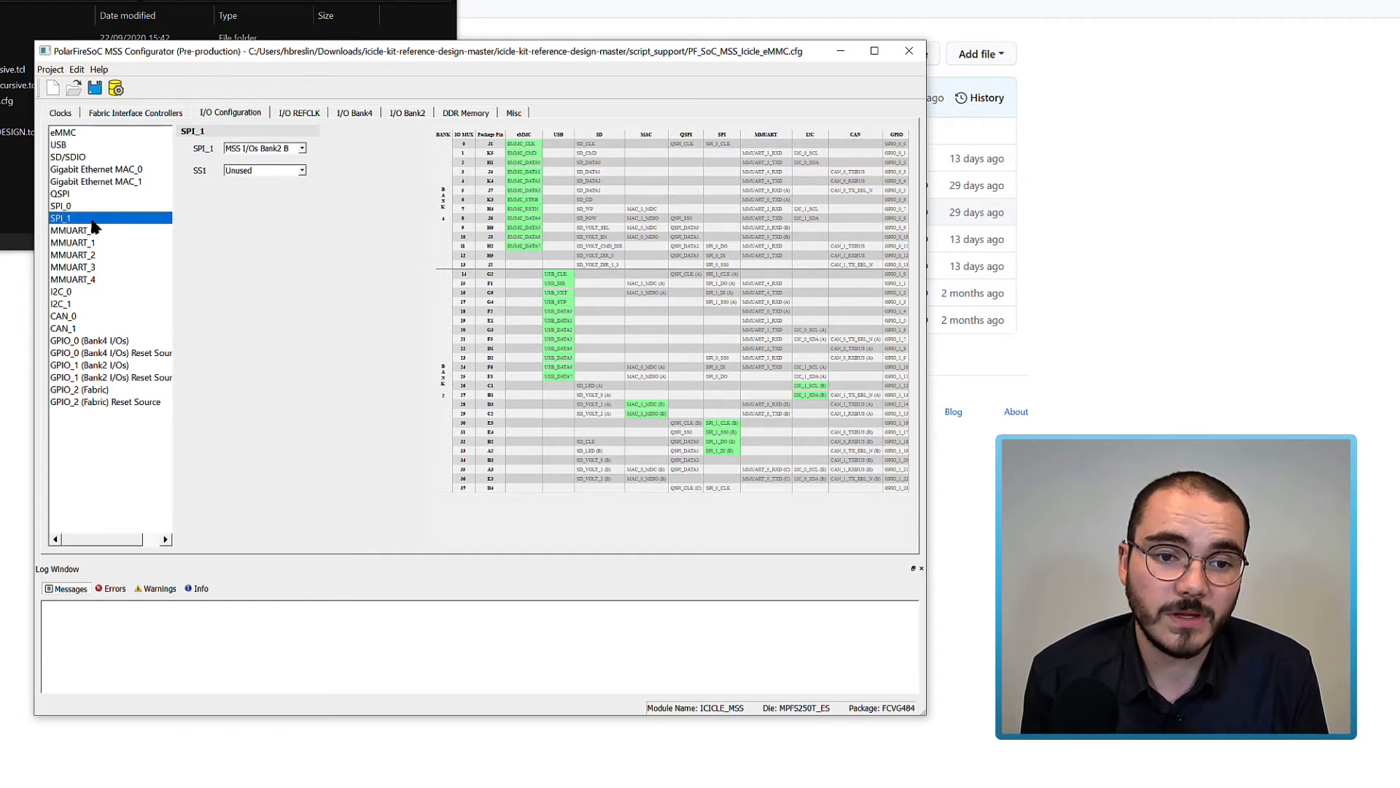
pyautogui.moveTo(206, 170)
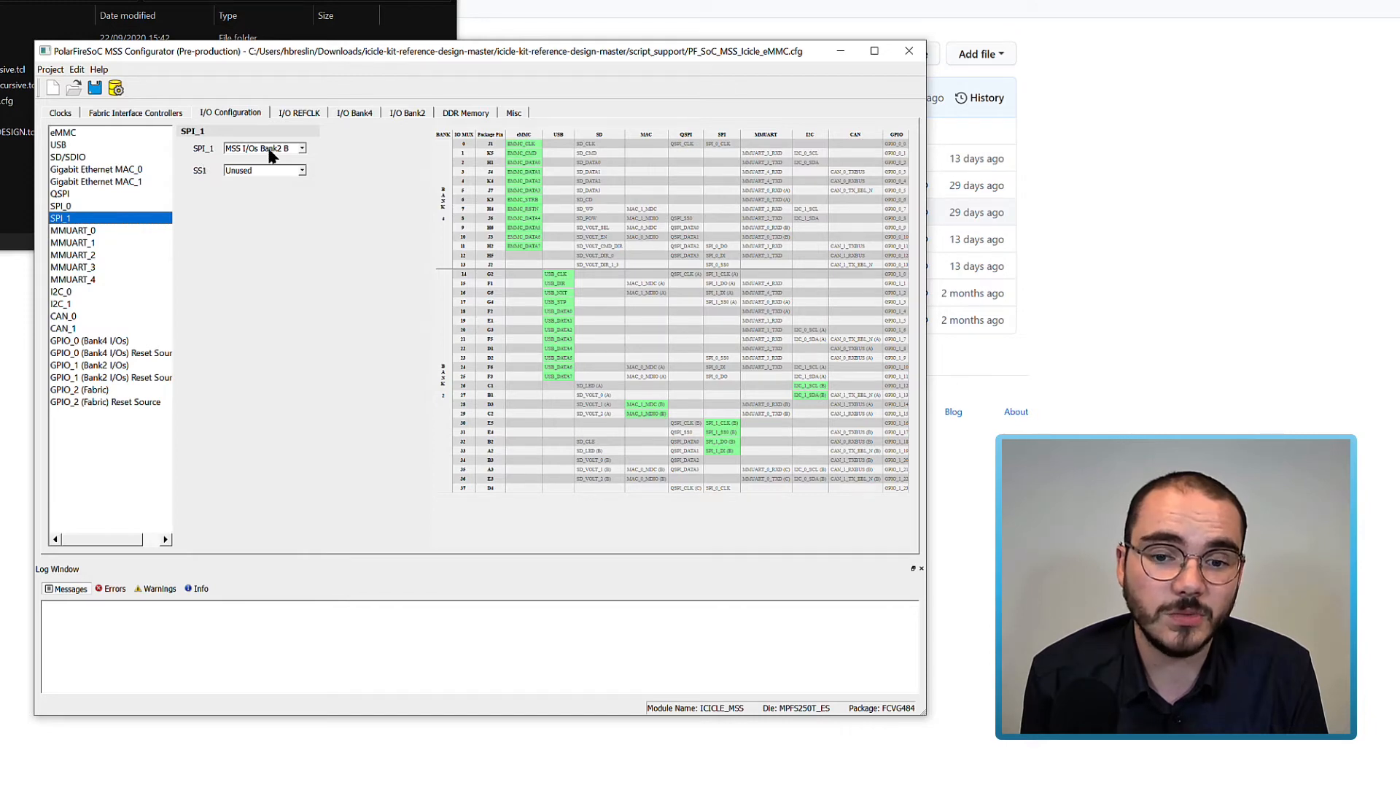
pyautogui.click(73, 230)
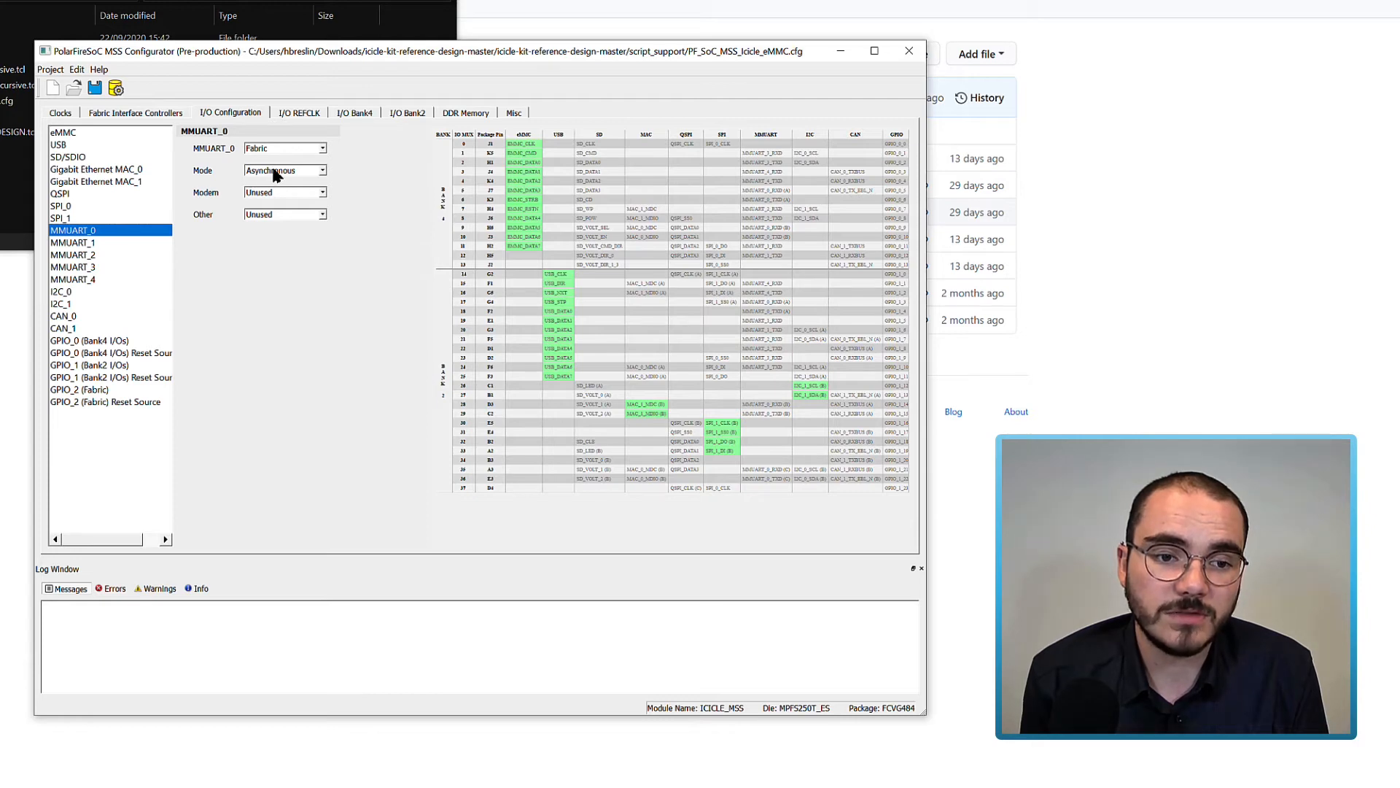
pyautogui.click(73, 242)
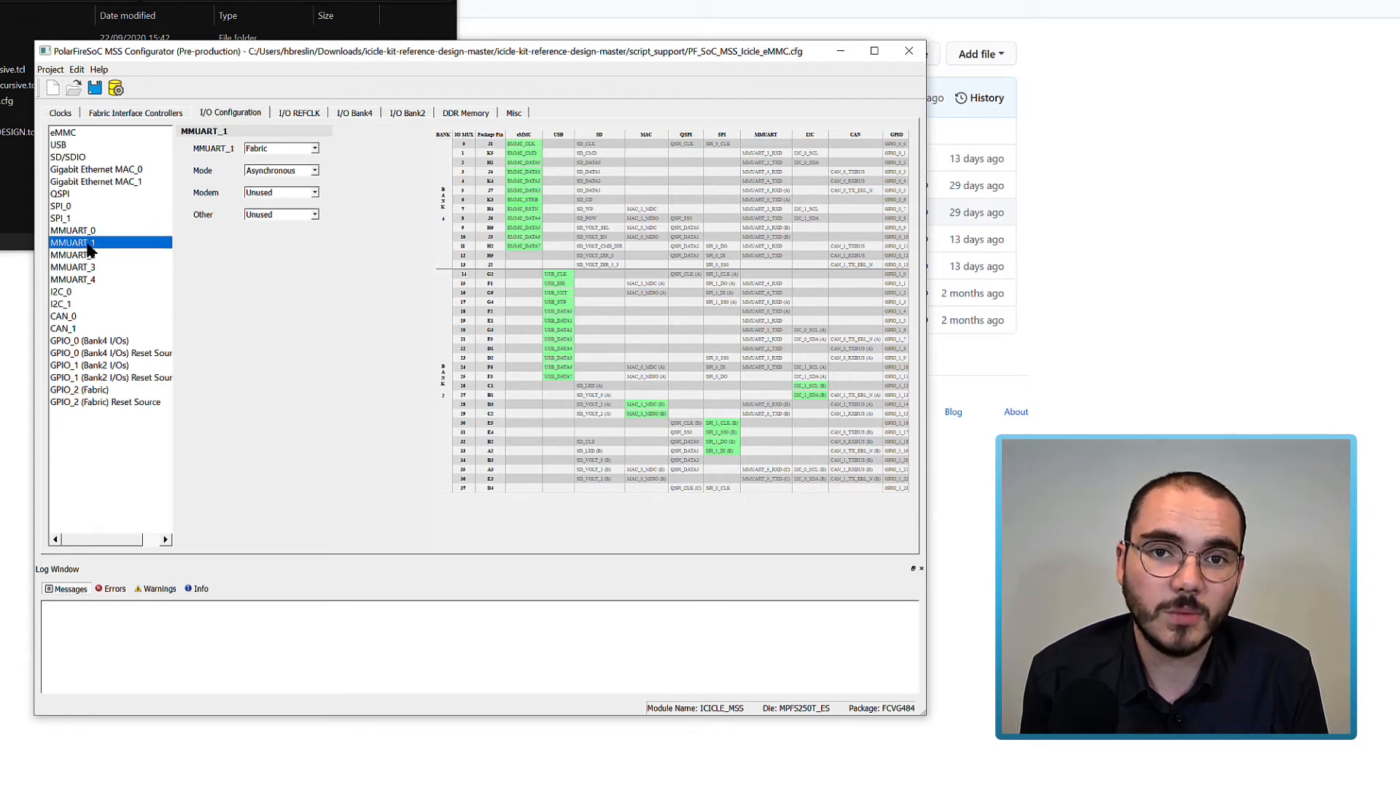
pyautogui.click(73, 279)
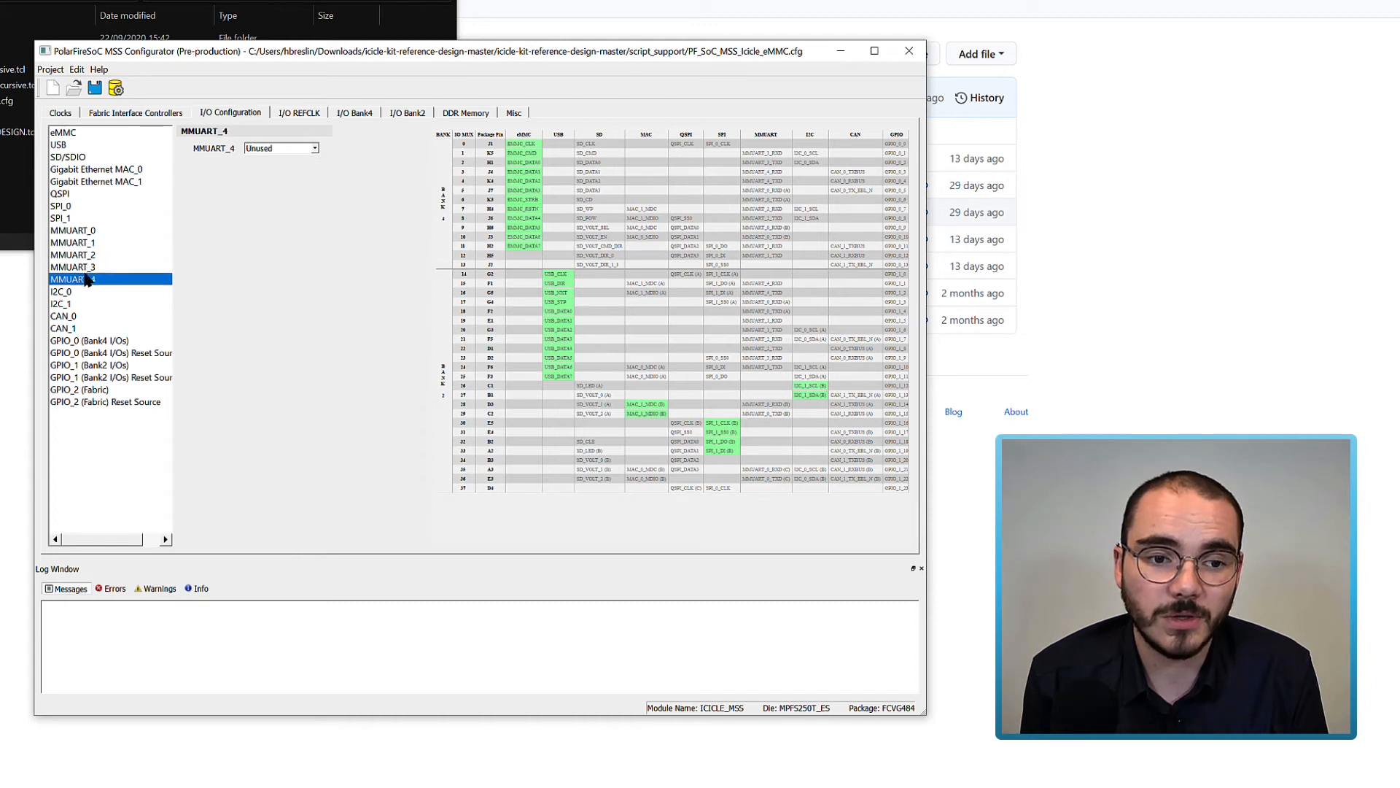
pyautogui.click(72, 266)
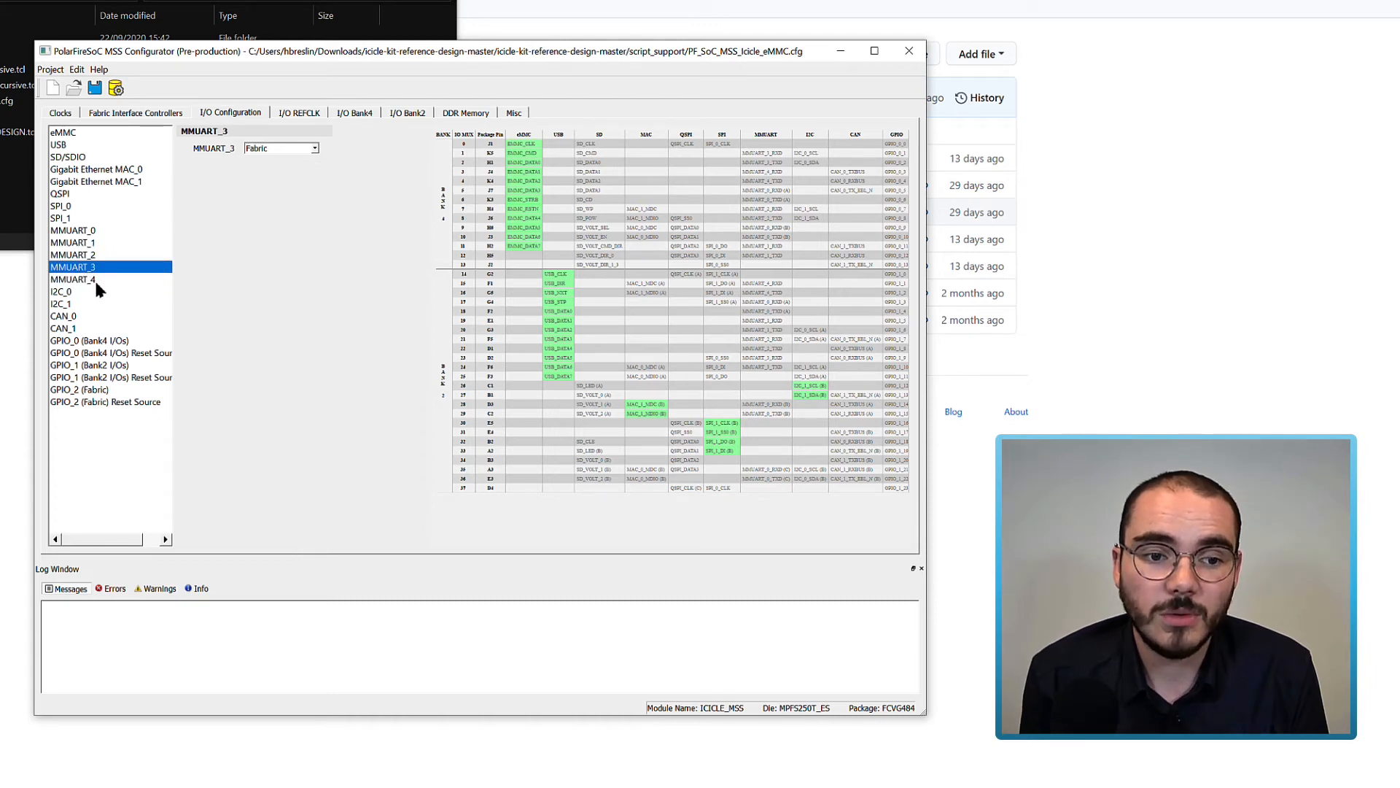
pyautogui.click(73, 279)
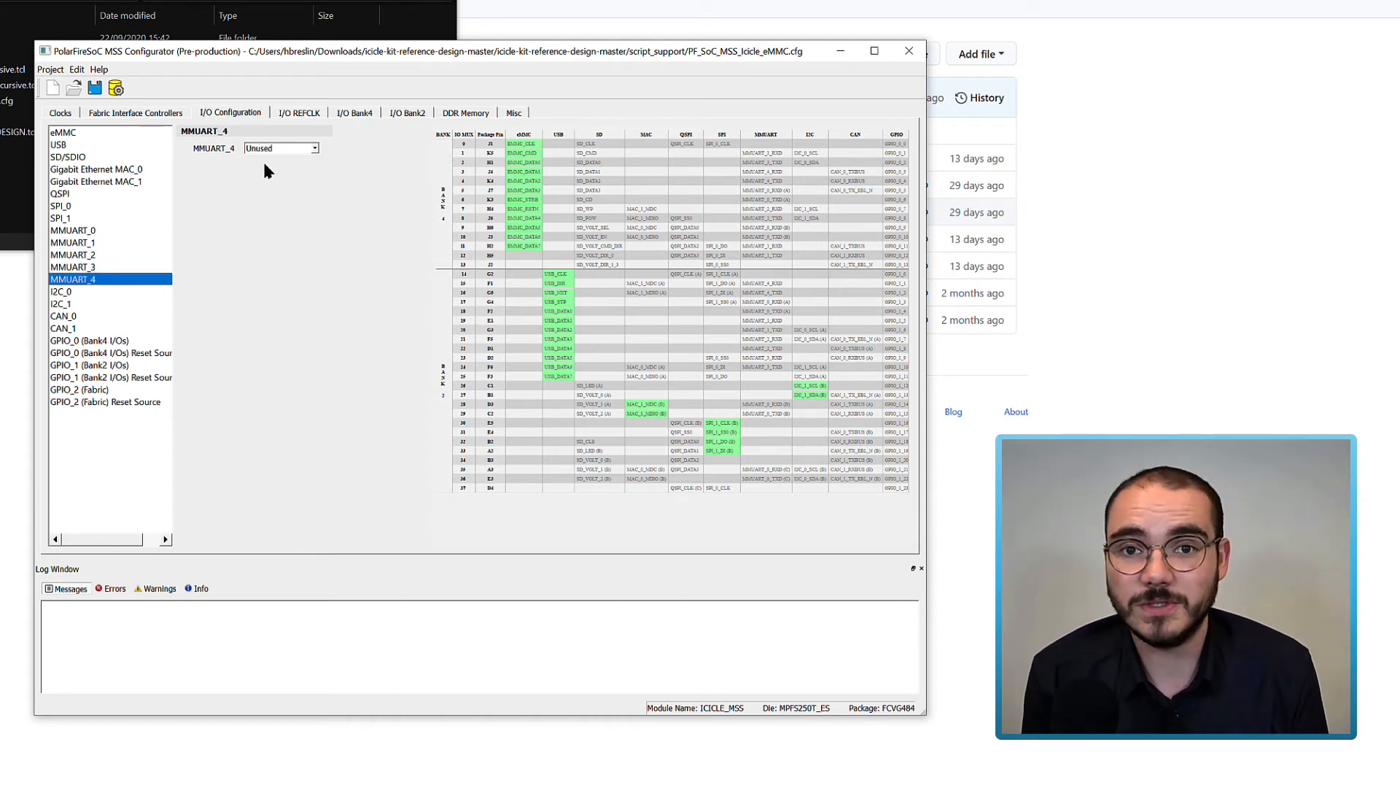
# Review I2C_0, I2C_1 and CAN_0 I/O settings, ending on GPIO_0 Bank4 pins.
pyautogui.click(63, 291)
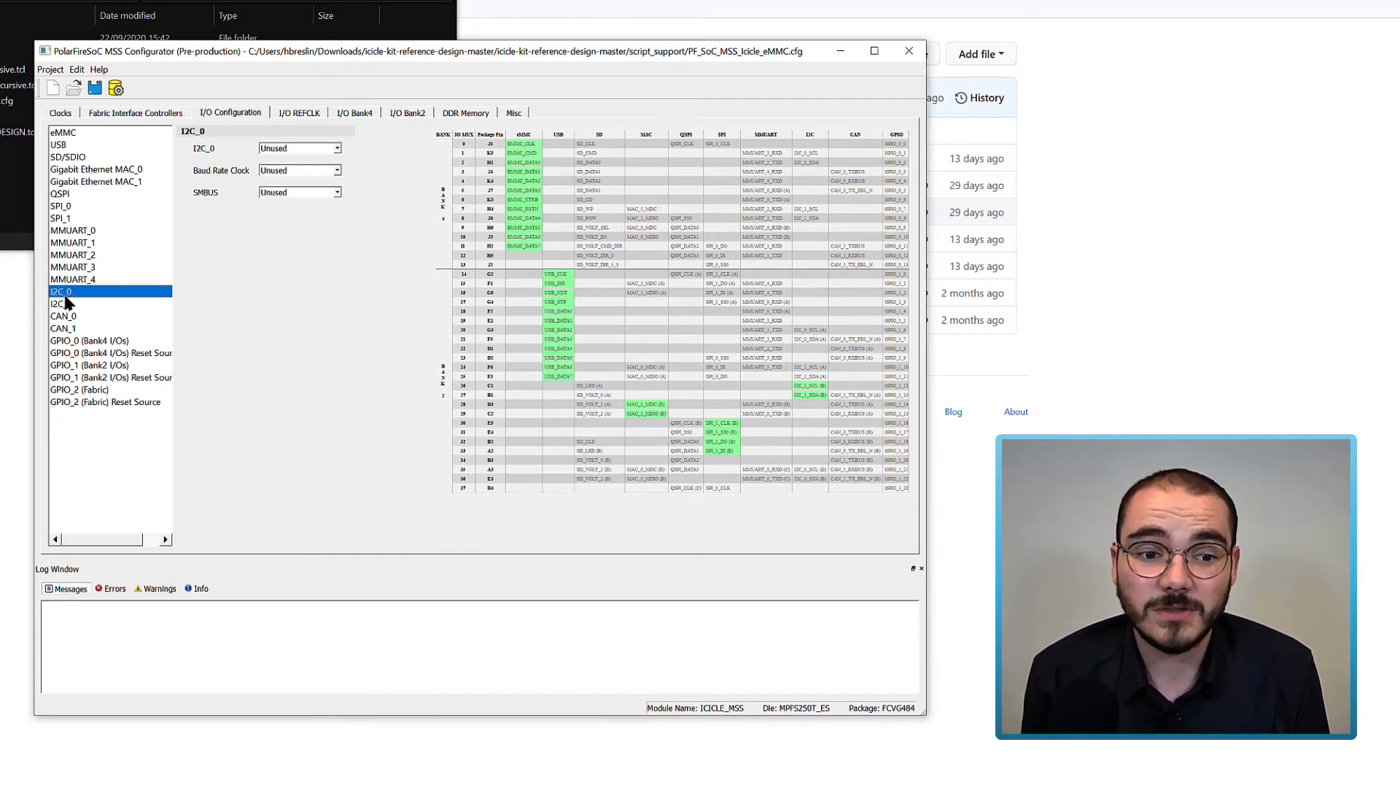
pyautogui.click(57, 303)
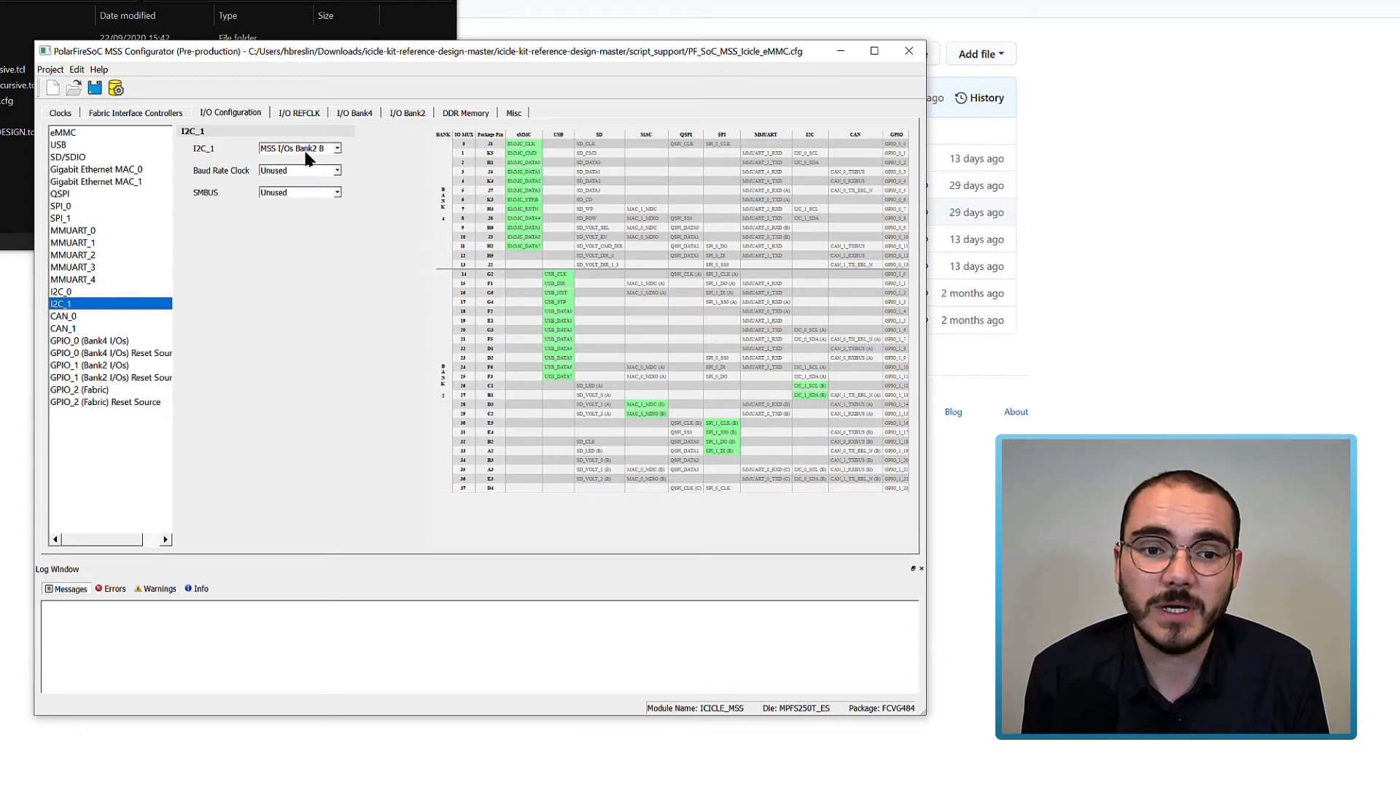
pyautogui.moveTo(72, 326)
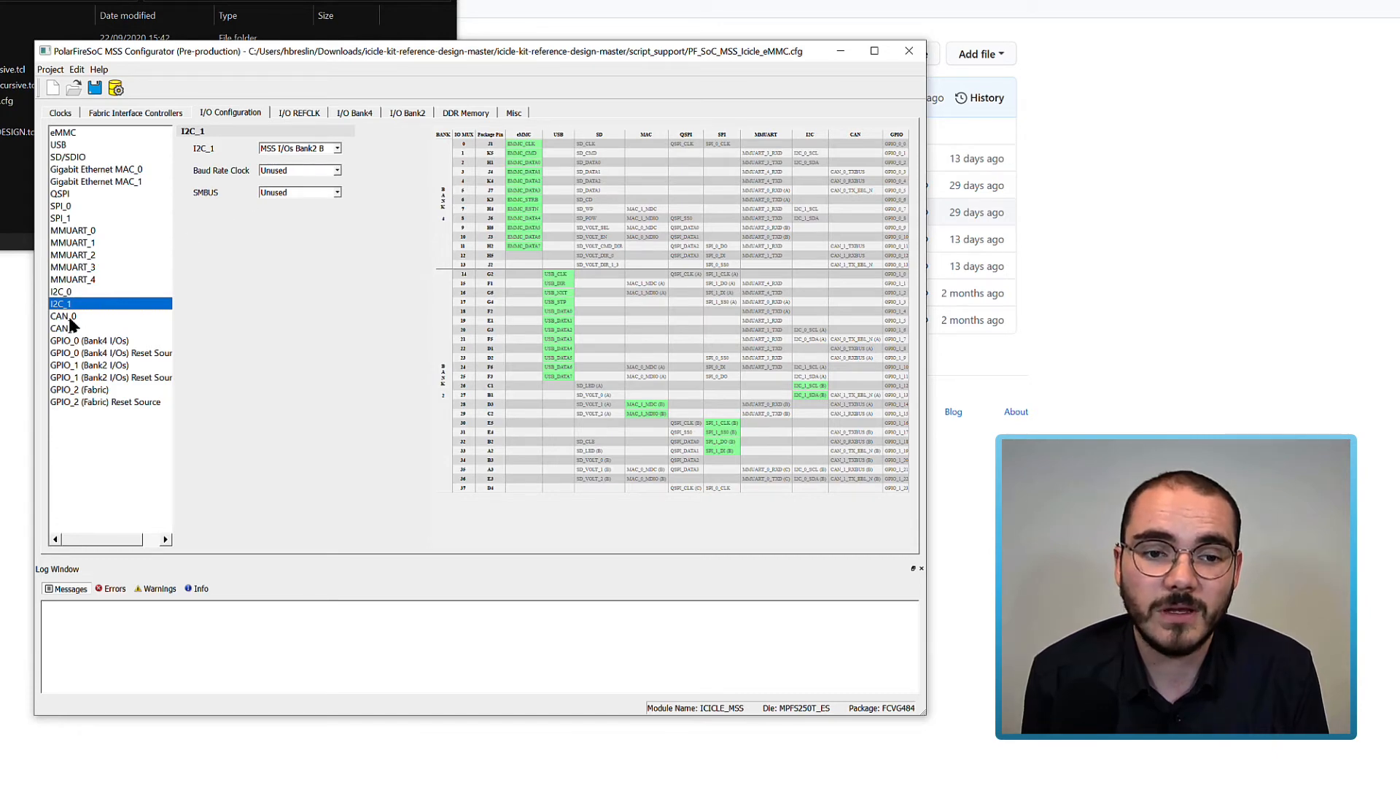
pyautogui.click(62, 328)
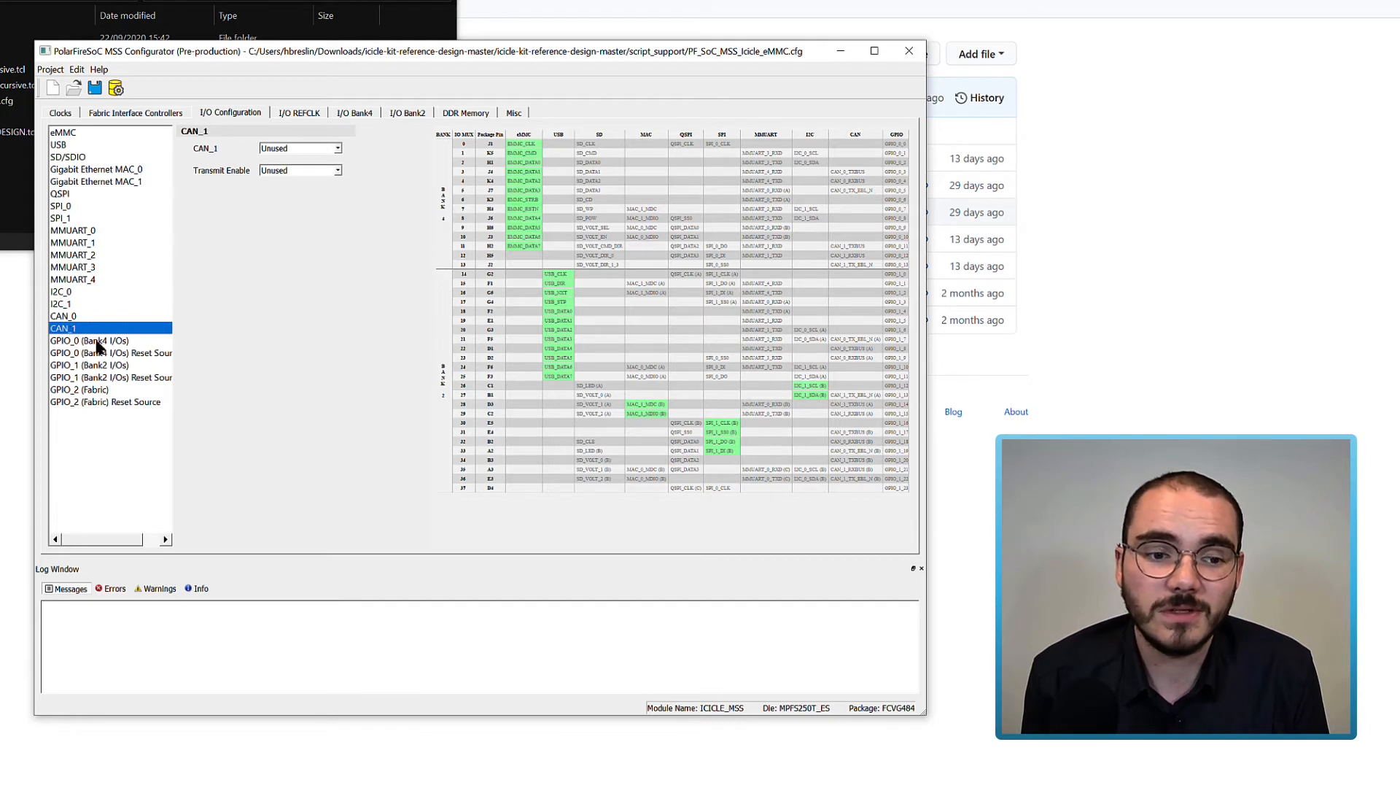
pyautogui.click(89, 341)
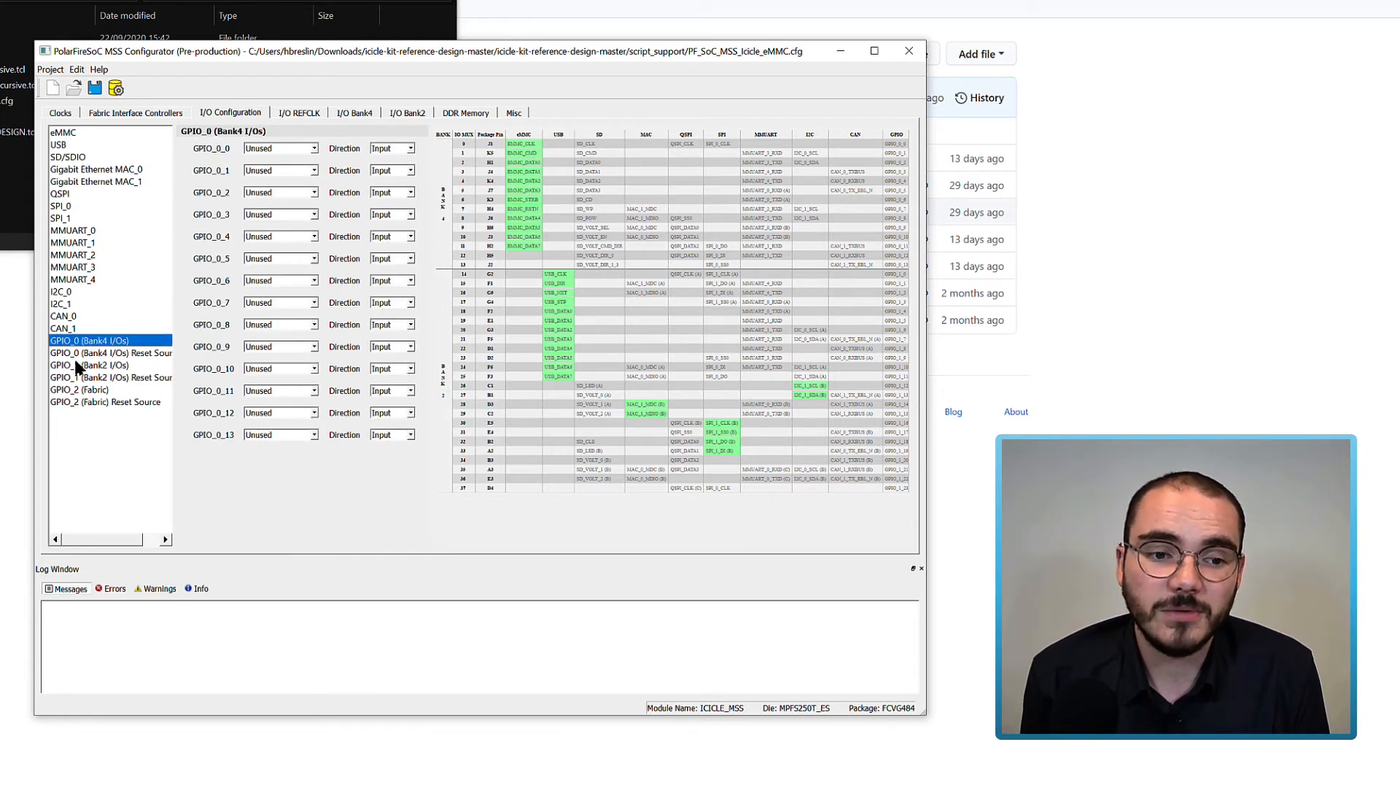
# Show GPIO_1 Bank2 pins, then the GPIO_2 fabric pin settings.
pyautogui.click(89, 365)
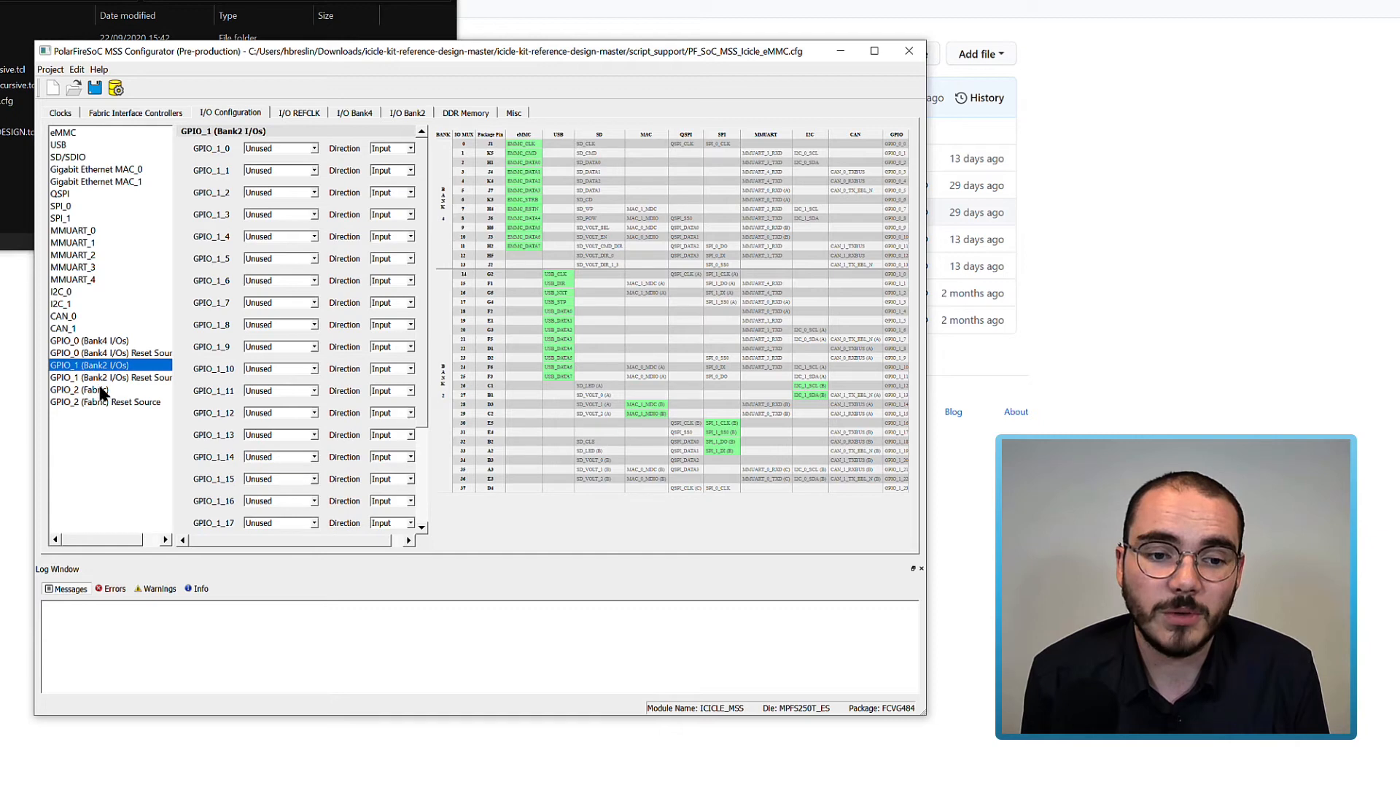
pyautogui.click(89, 390)
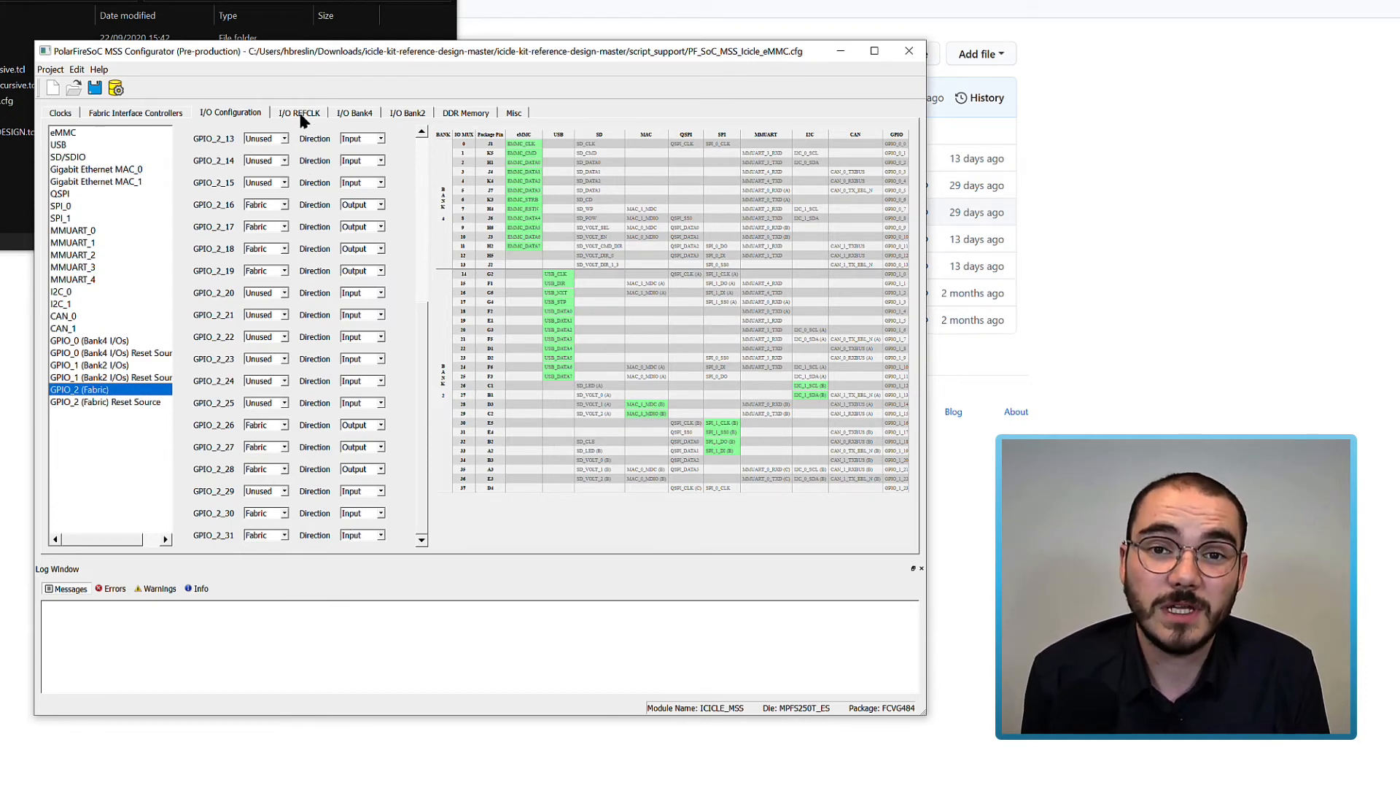
# View the I/O REFCLK and Bank4 settings, then the Bank2 MSSIO settings at 3.3V.
pyautogui.click(299, 112)
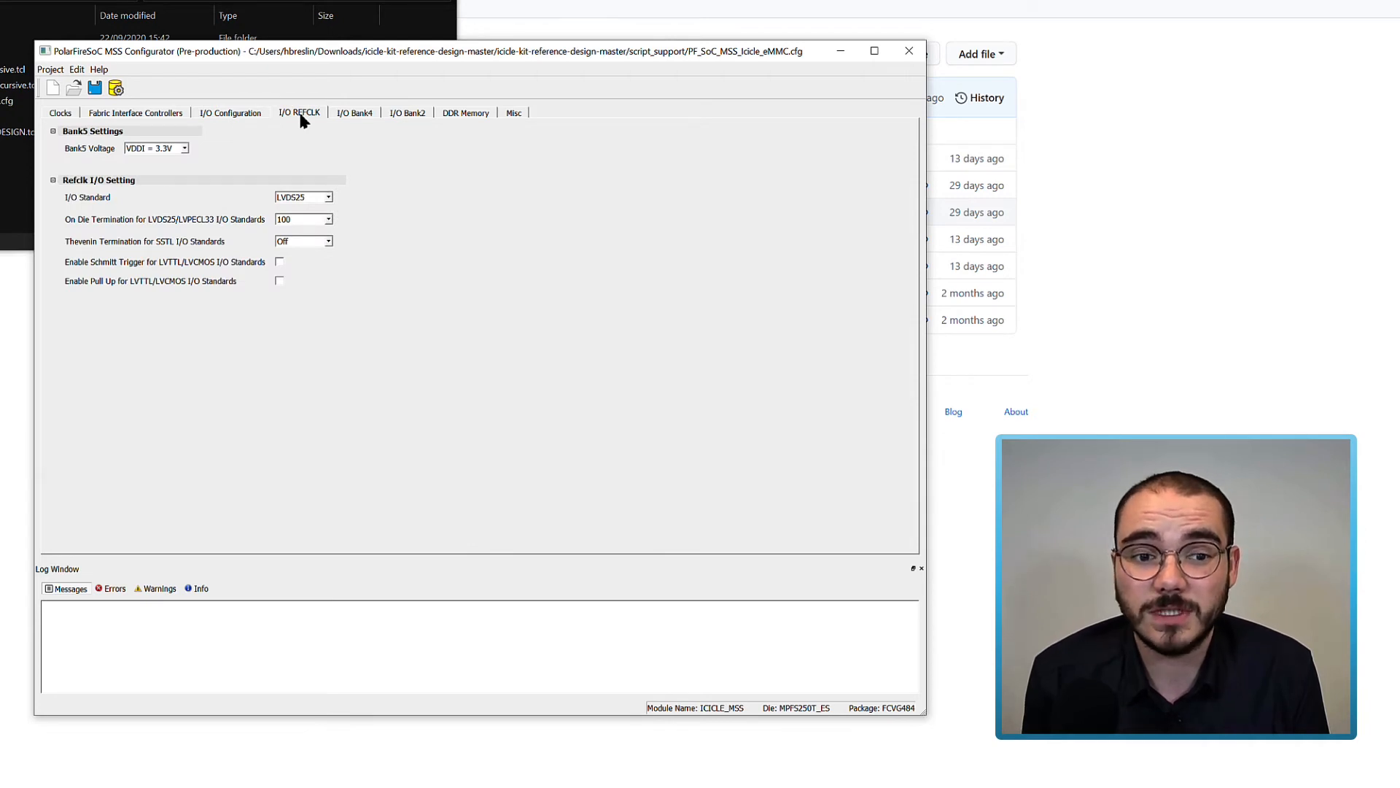
pyautogui.moveTo(156, 161)
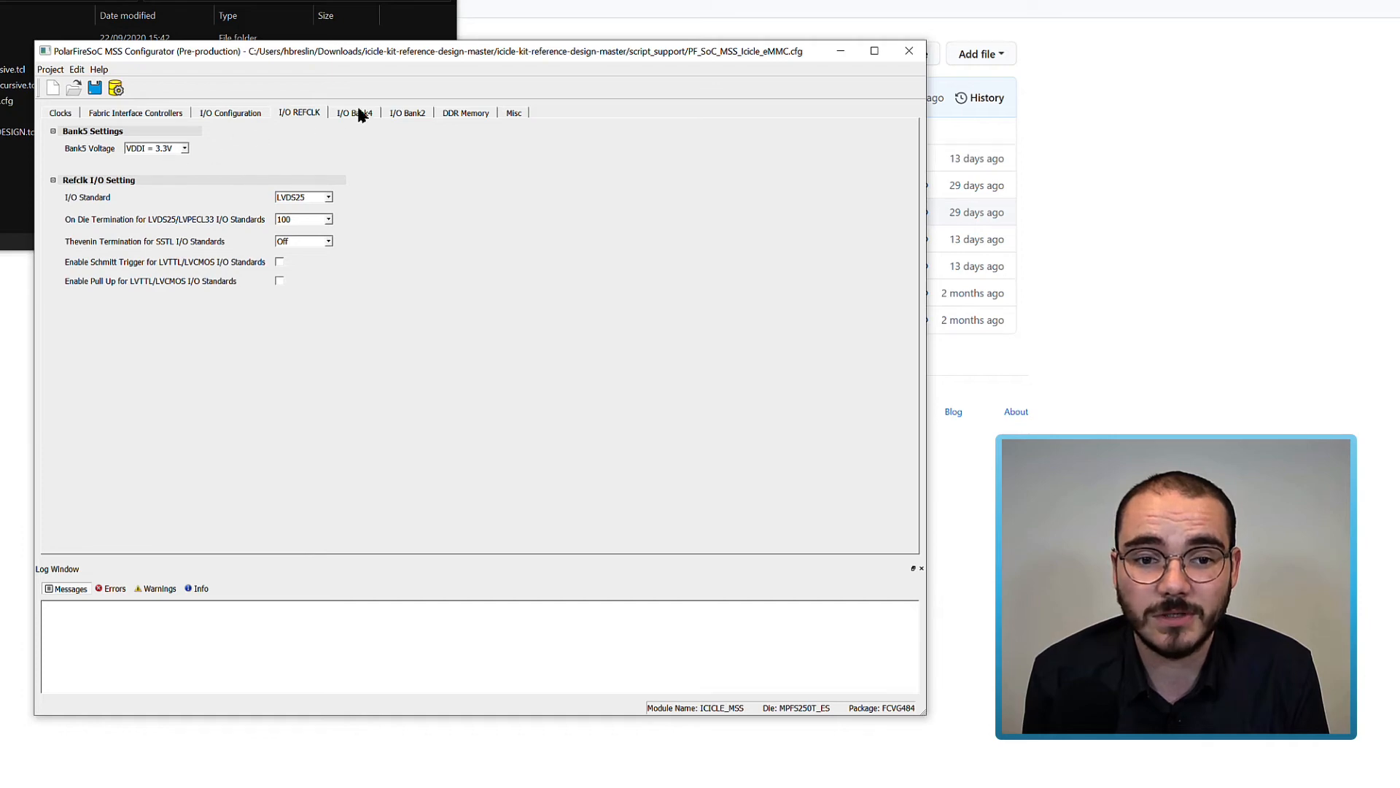
pyautogui.click(354, 112)
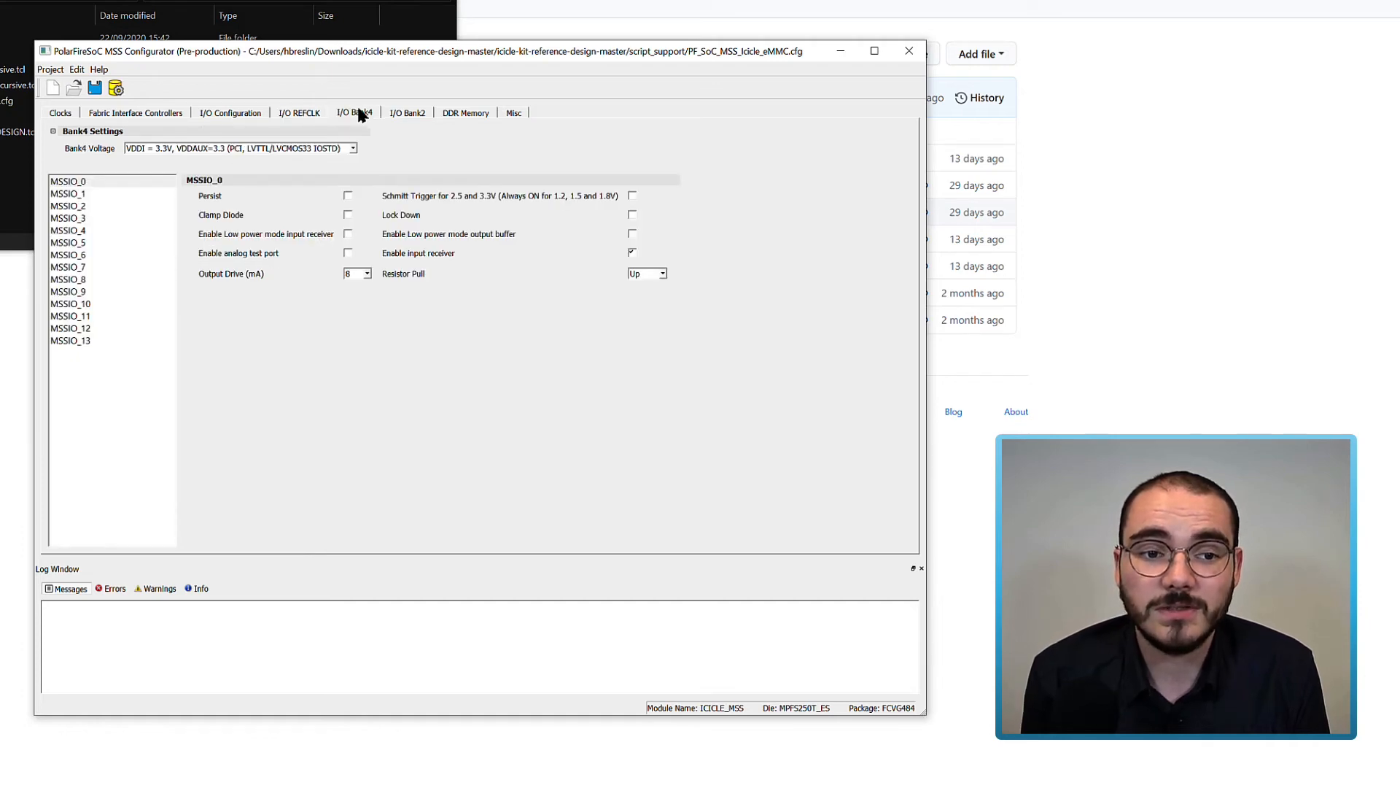
pyautogui.click(407, 112)
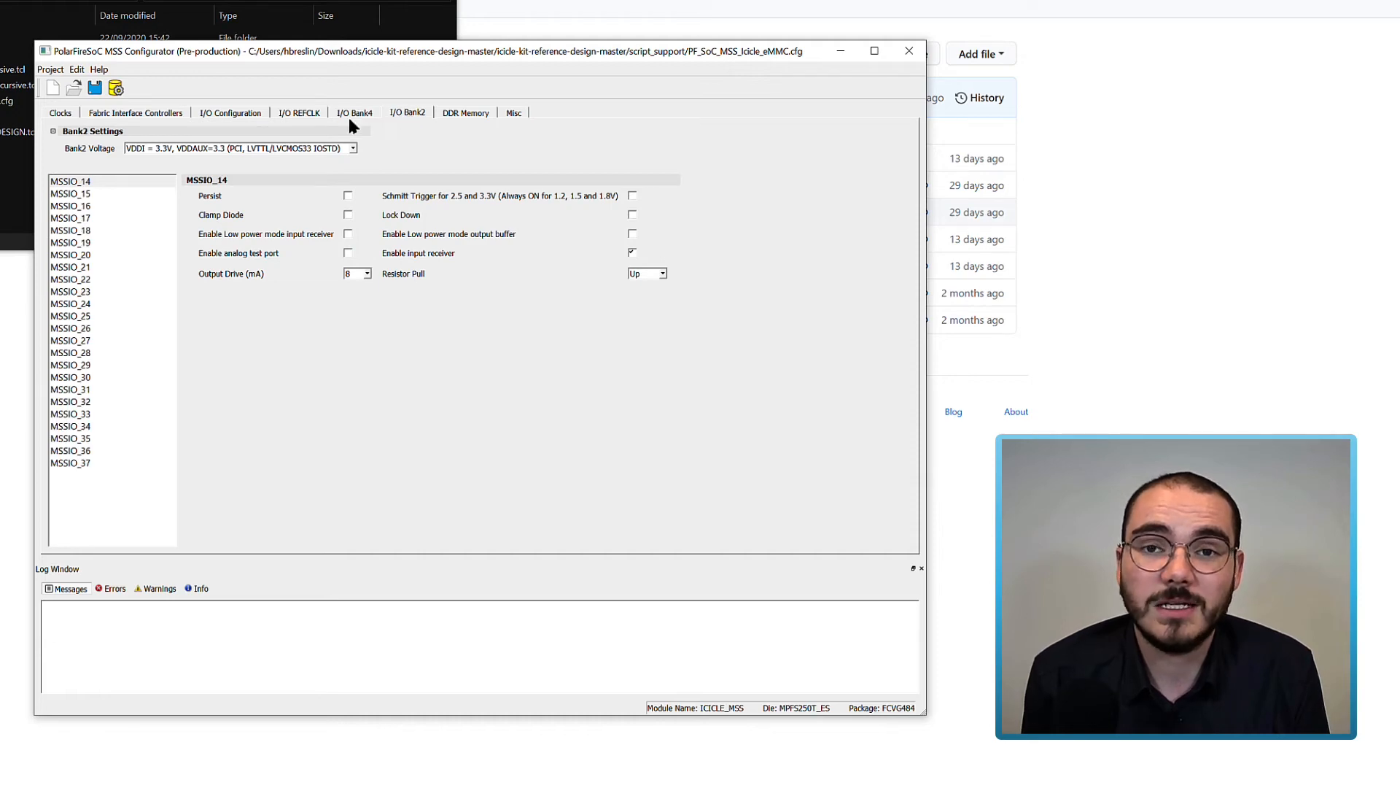
pyautogui.moveTo(165, 170)
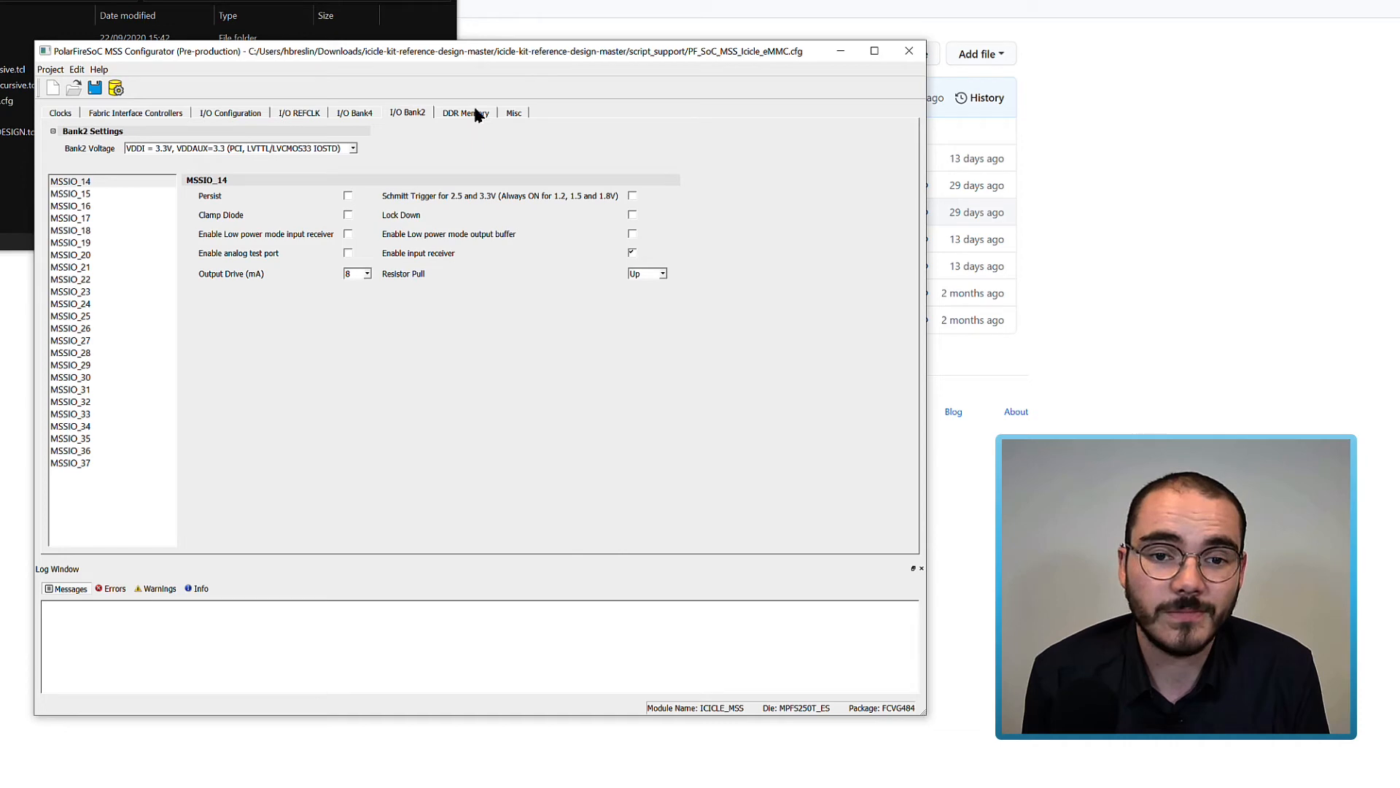
# Show the DDR Memory tab and keep LPDDR4 as the DDR memory type.
pyautogui.click(466, 112)
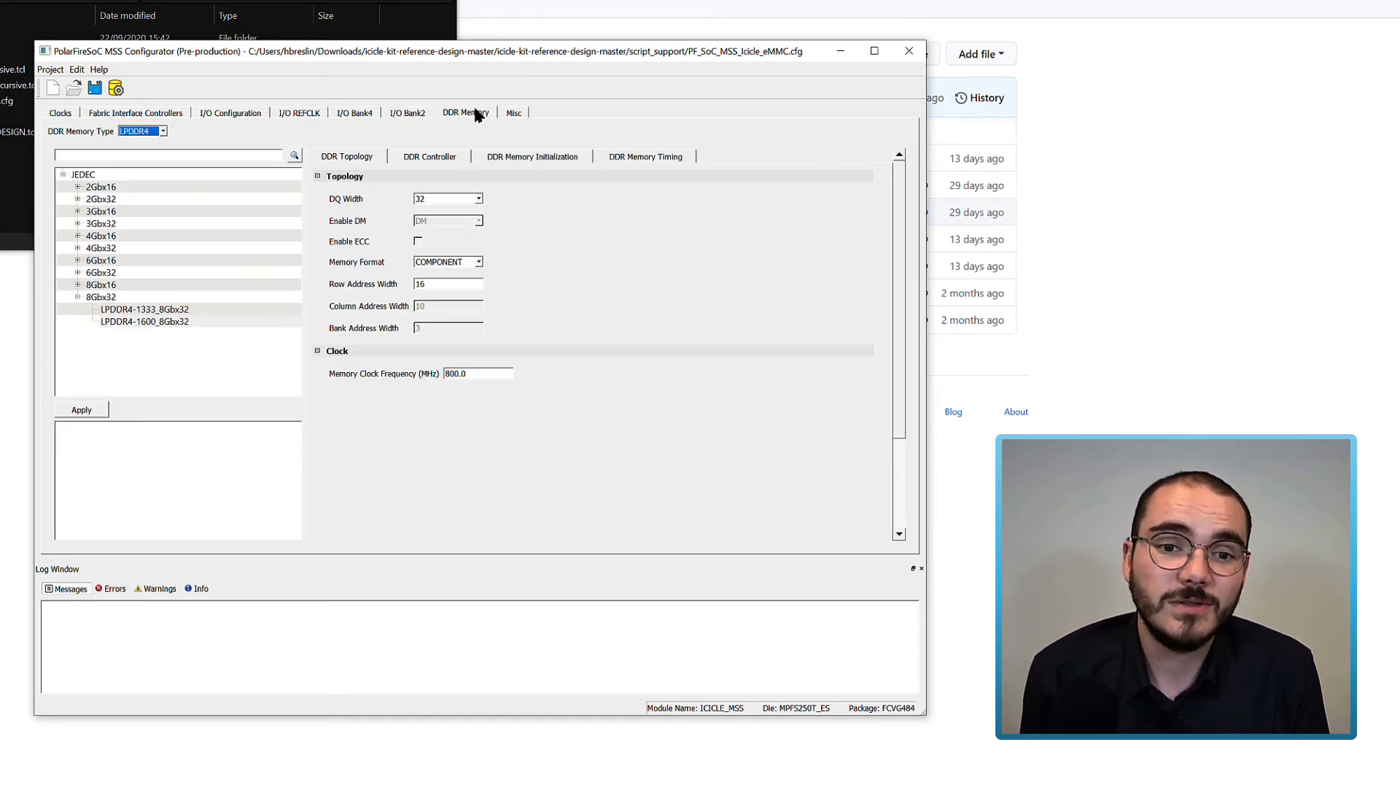
pyautogui.moveTo(386, 120)
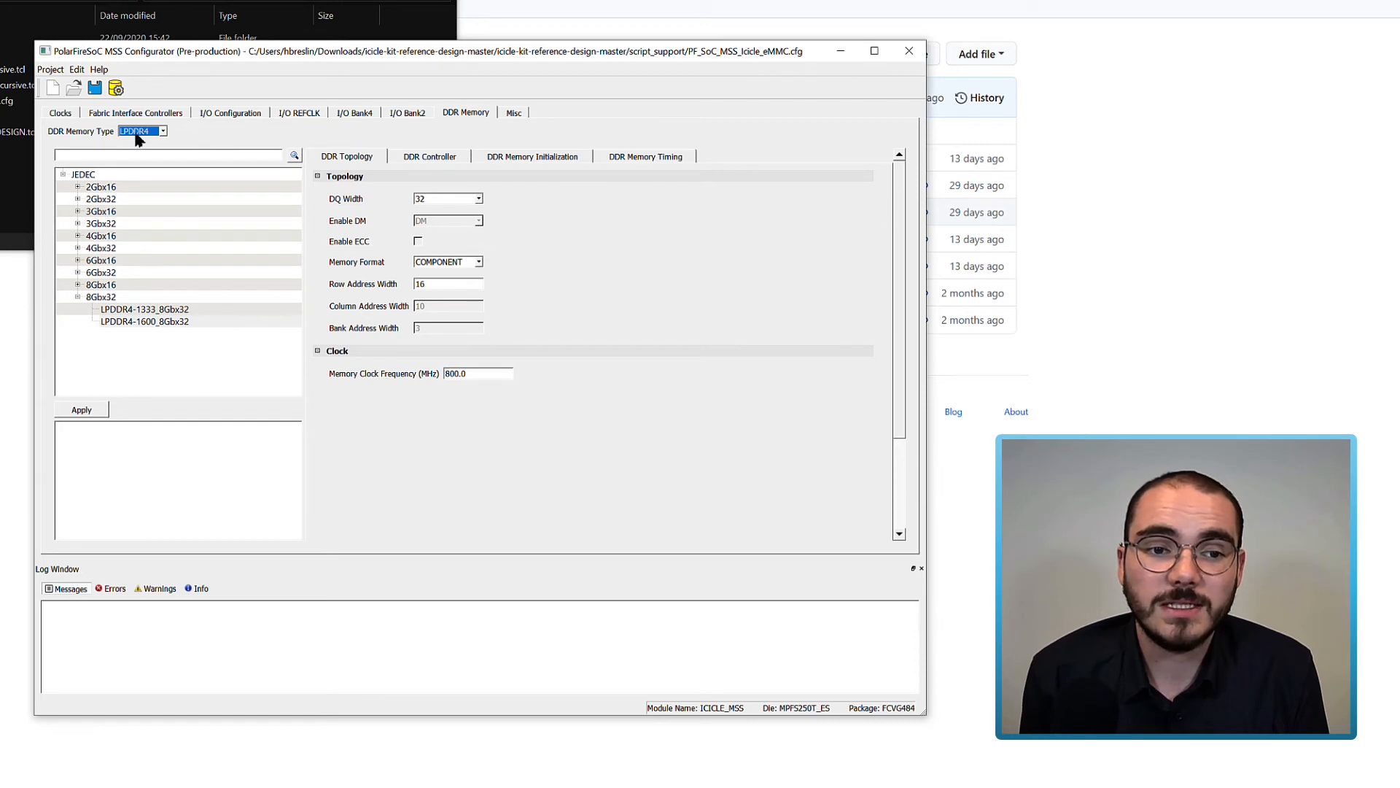
pyautogui.click(163, 130)
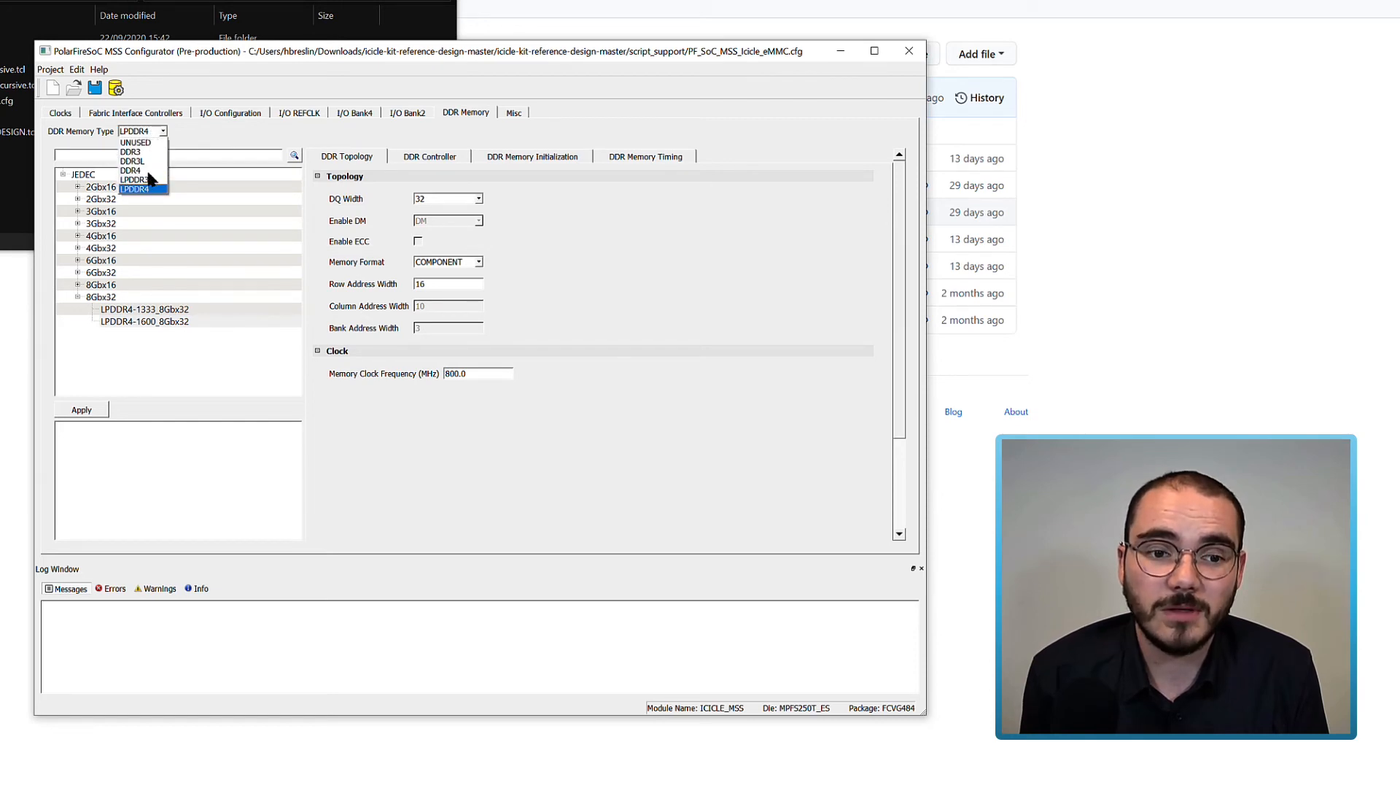
pyautogui.click(134, 189)
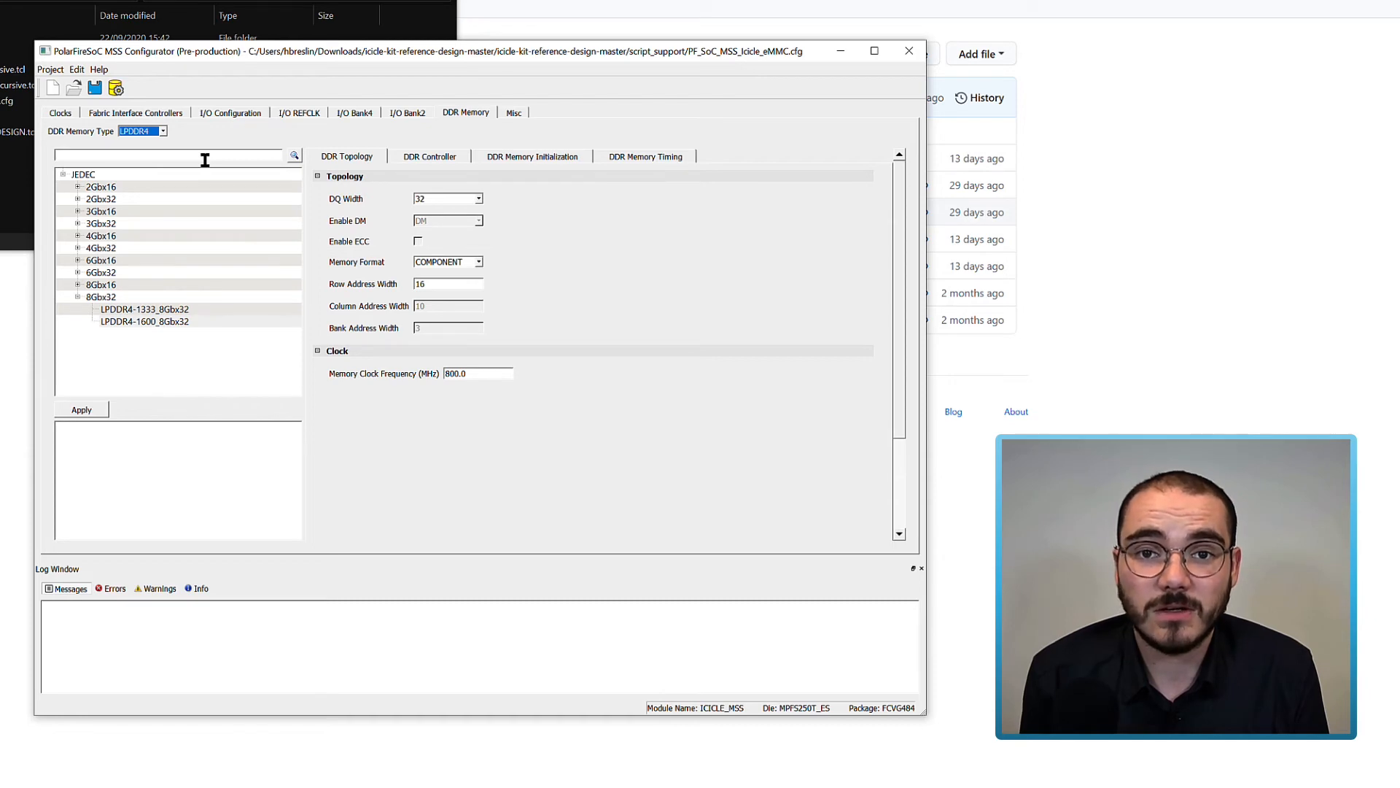
pyautogui.moveTo(207, 167)
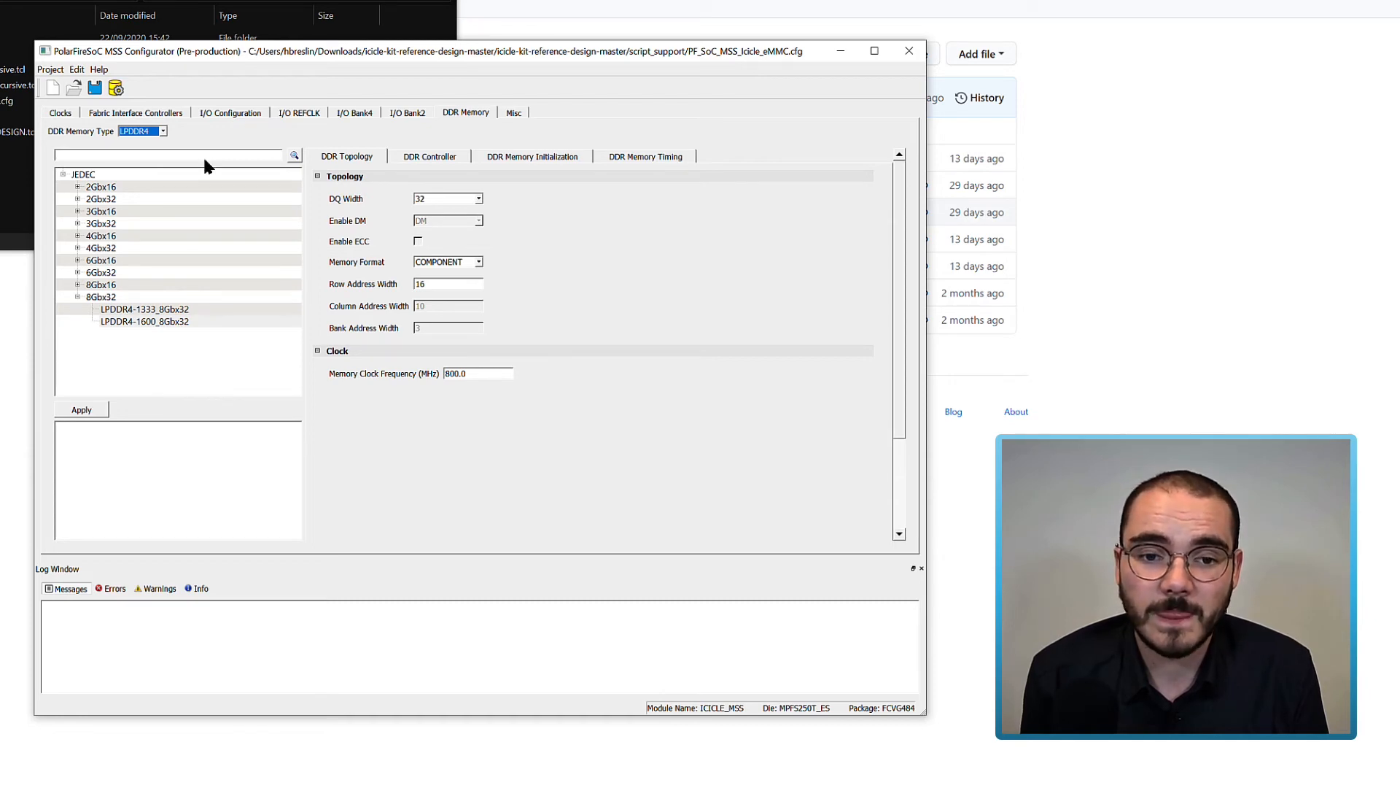
pyautogui.moveTo(347, 216)
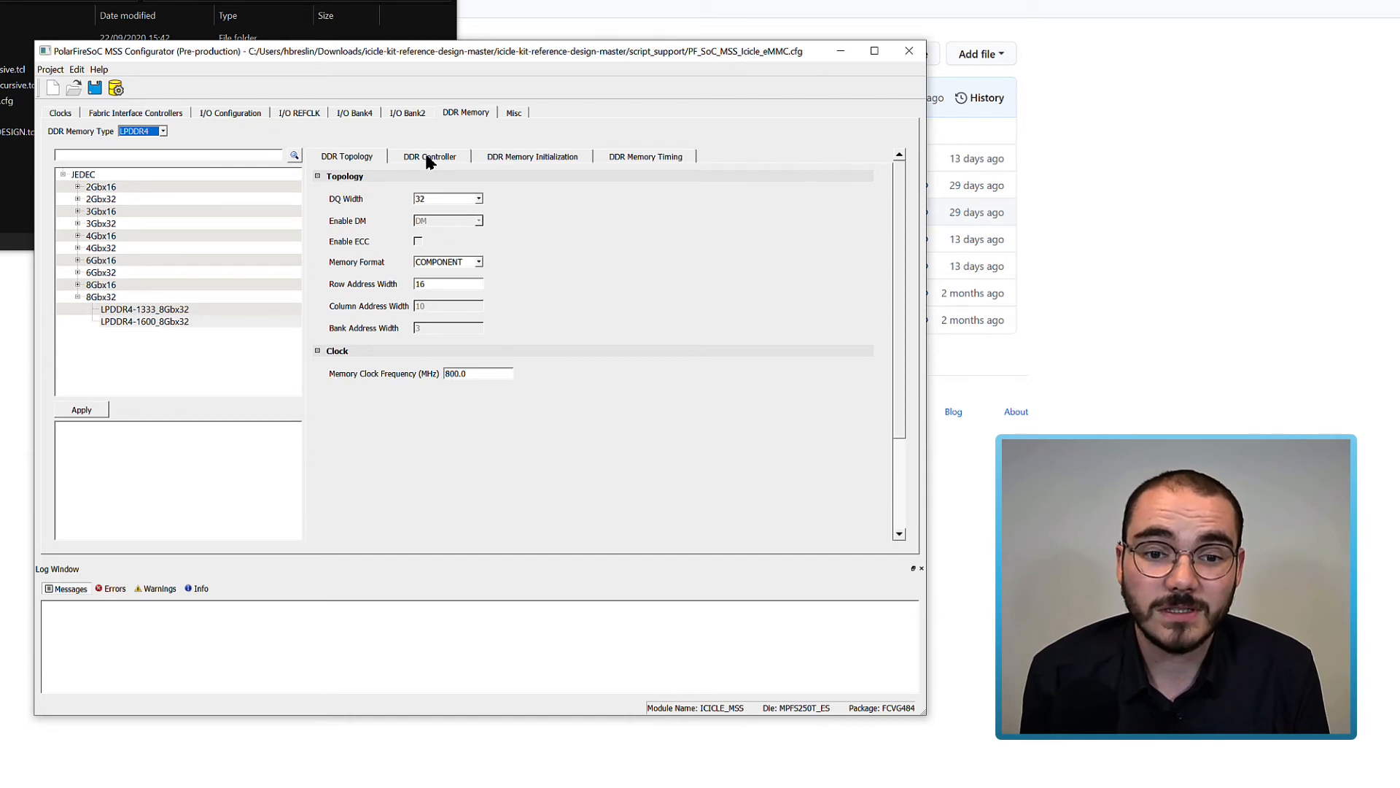
# Check the DDR Controller drive and ODT settings, then scroll through the memory timing parameters.
pyautogui.click(431, 156)
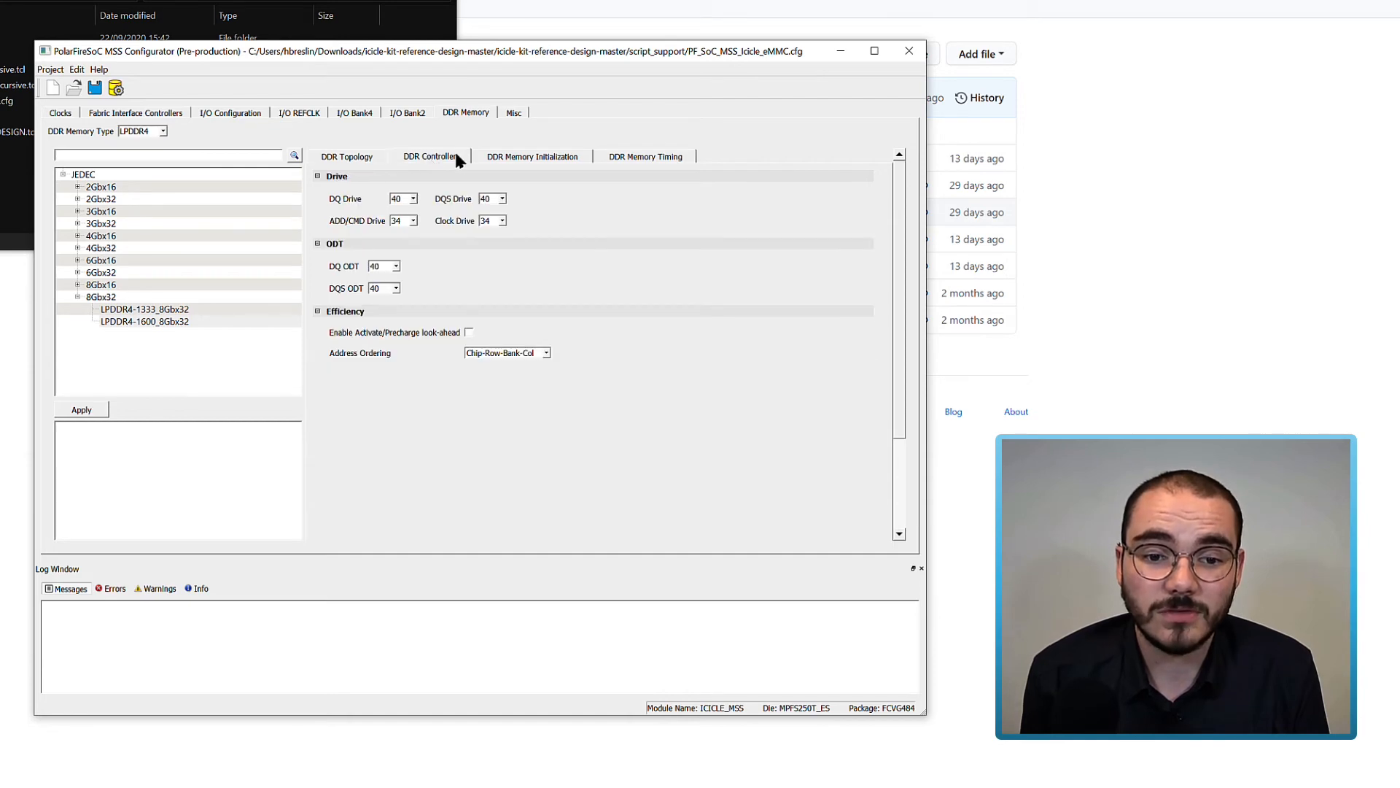
pyautogui.click(532, 156)
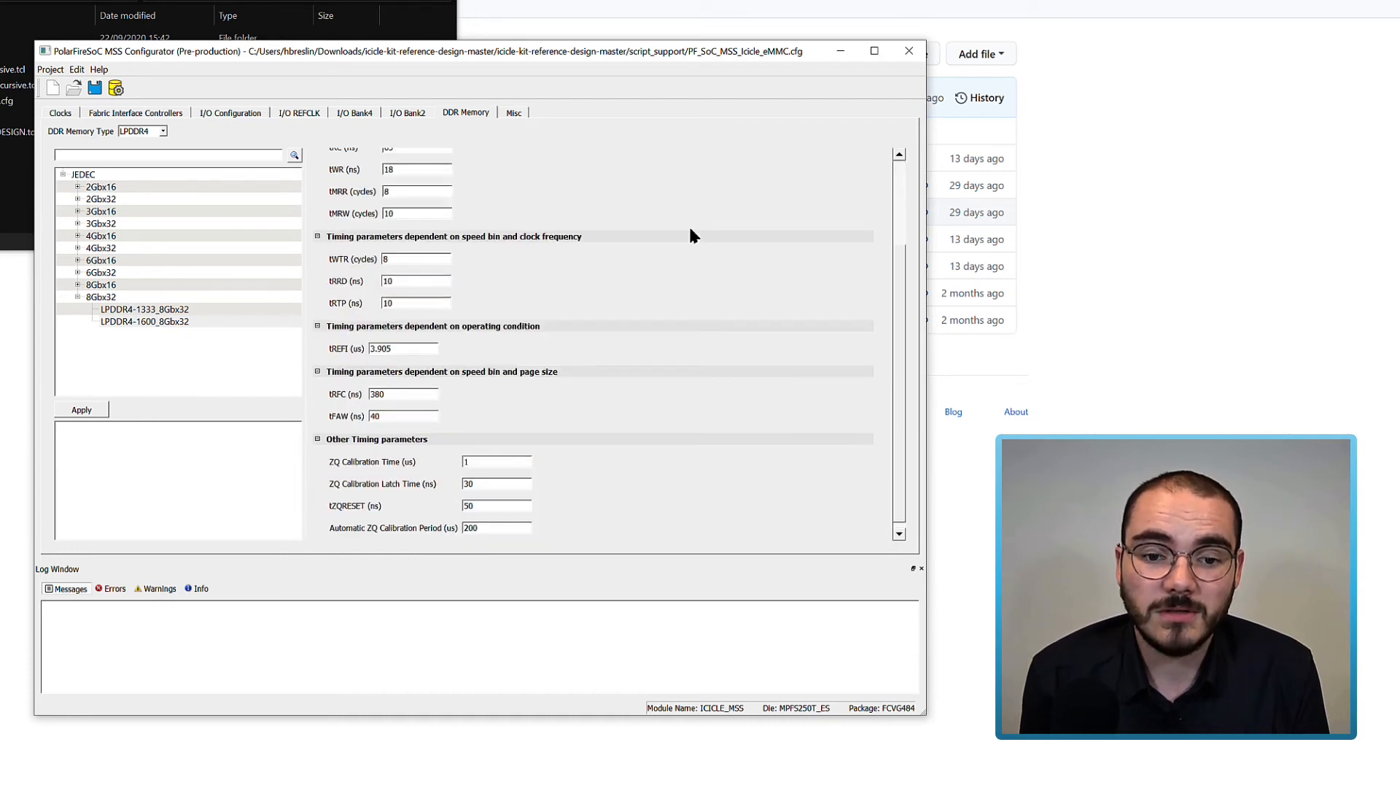
pyautogui.scroll(-3)
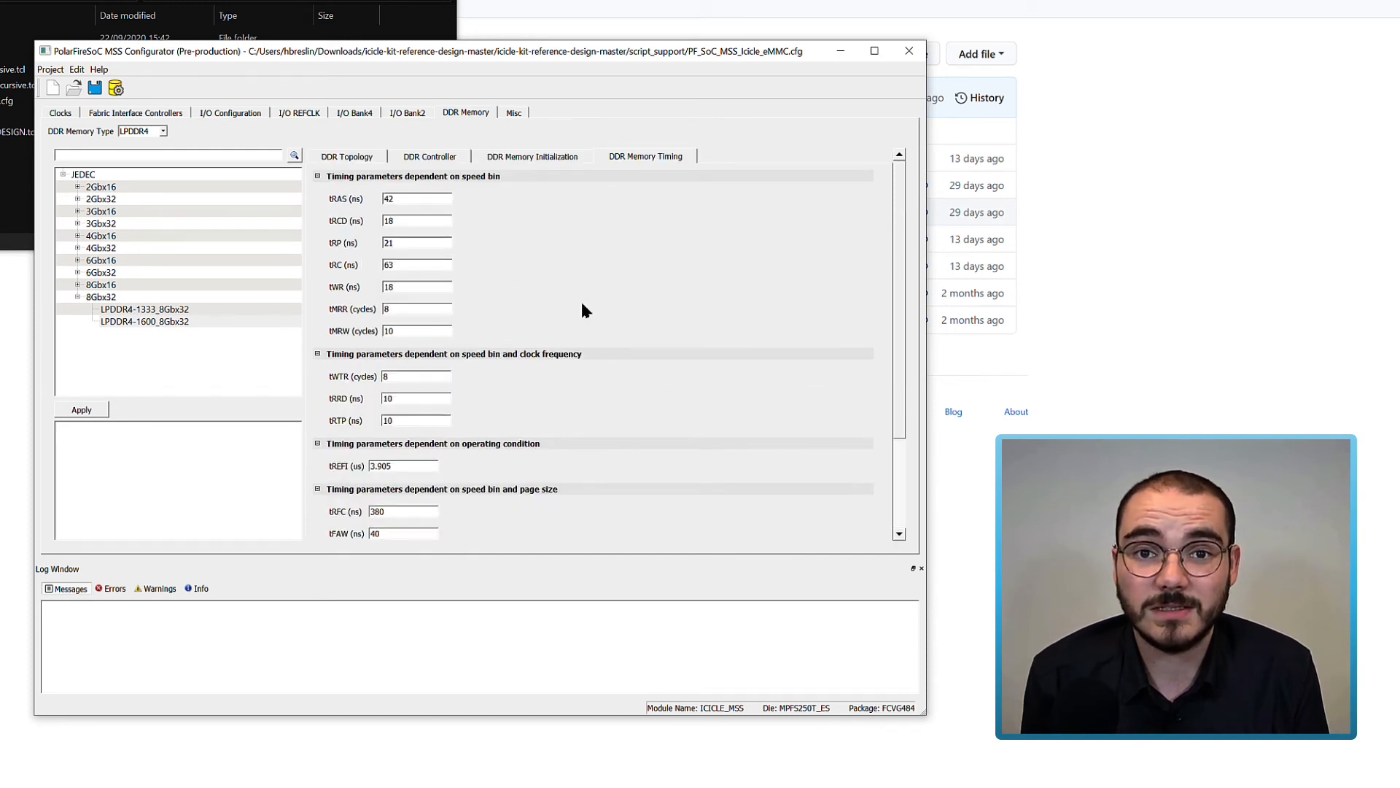
pyautogui.moveTo(513, 118)
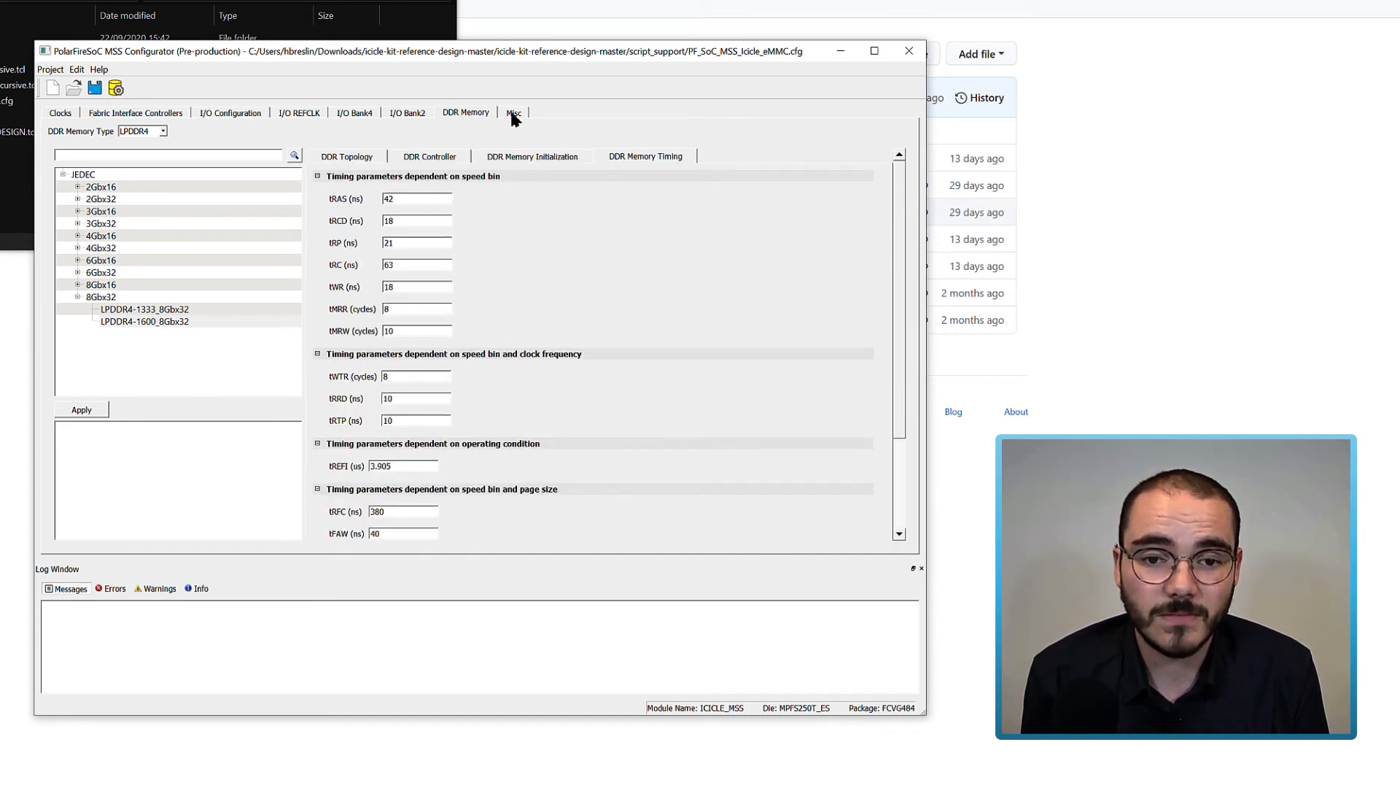
# Show the Misc tab with Debug Trace, Interrupt and IOs Lock Down options.
pyautogui.click(513, 111)
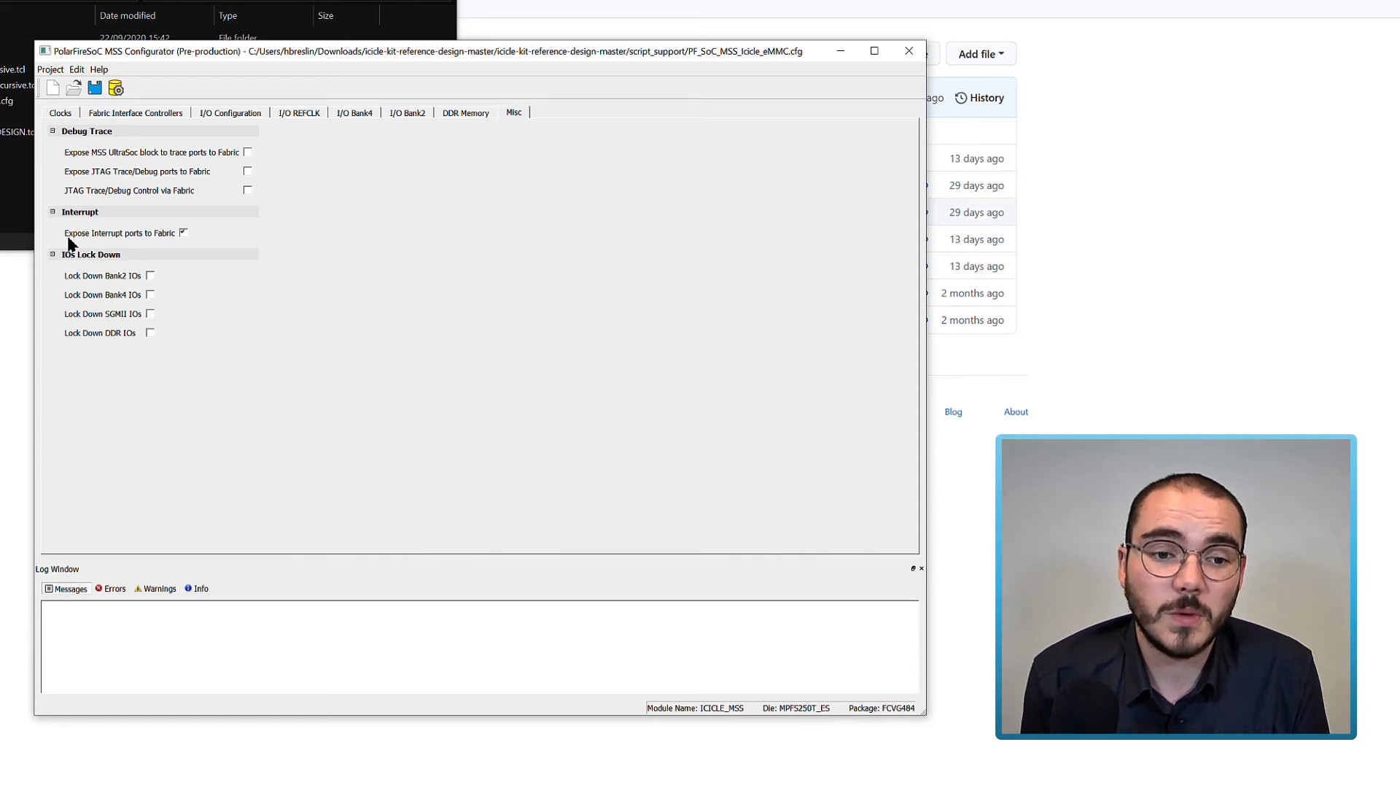
pyautogui.moveTo(206, 239)
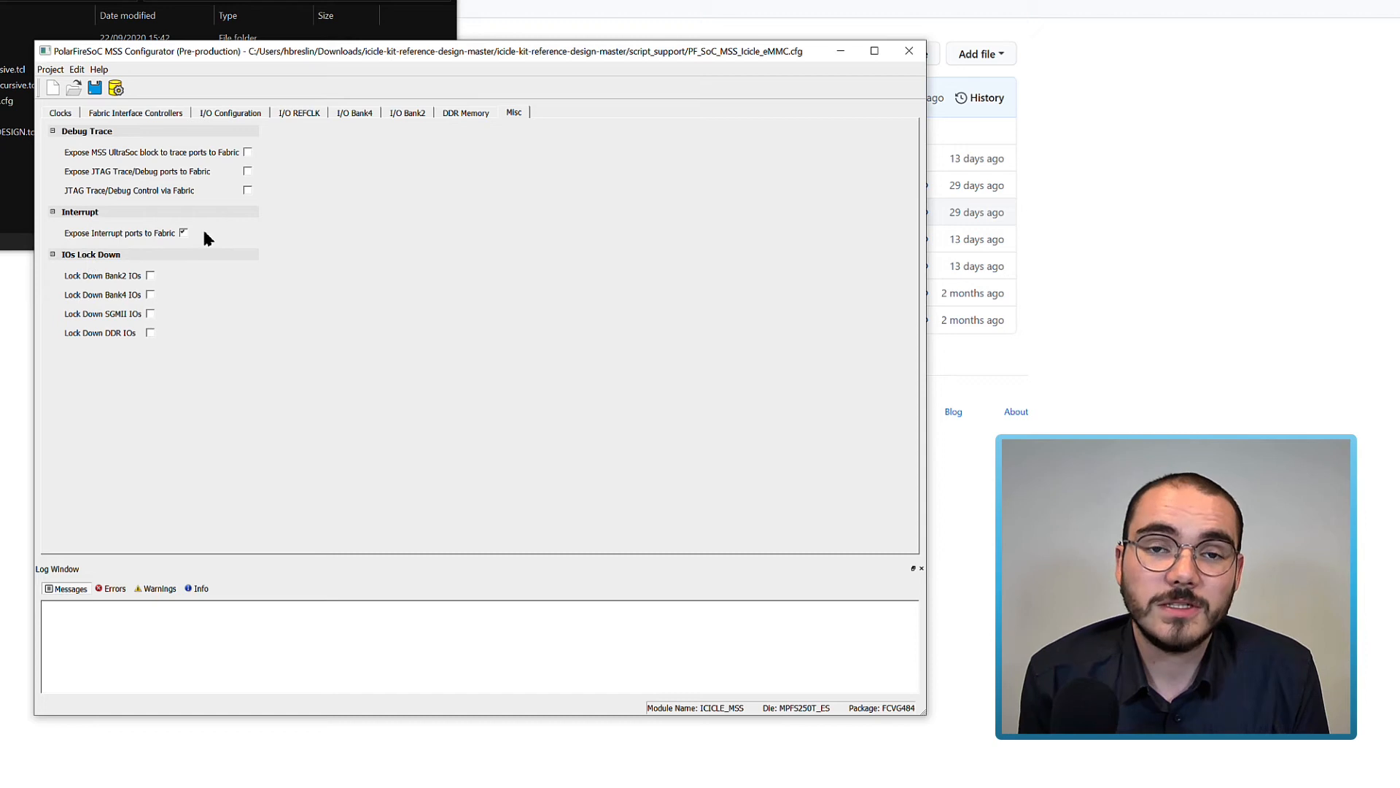
pyautogui.moveTo(216, 253)
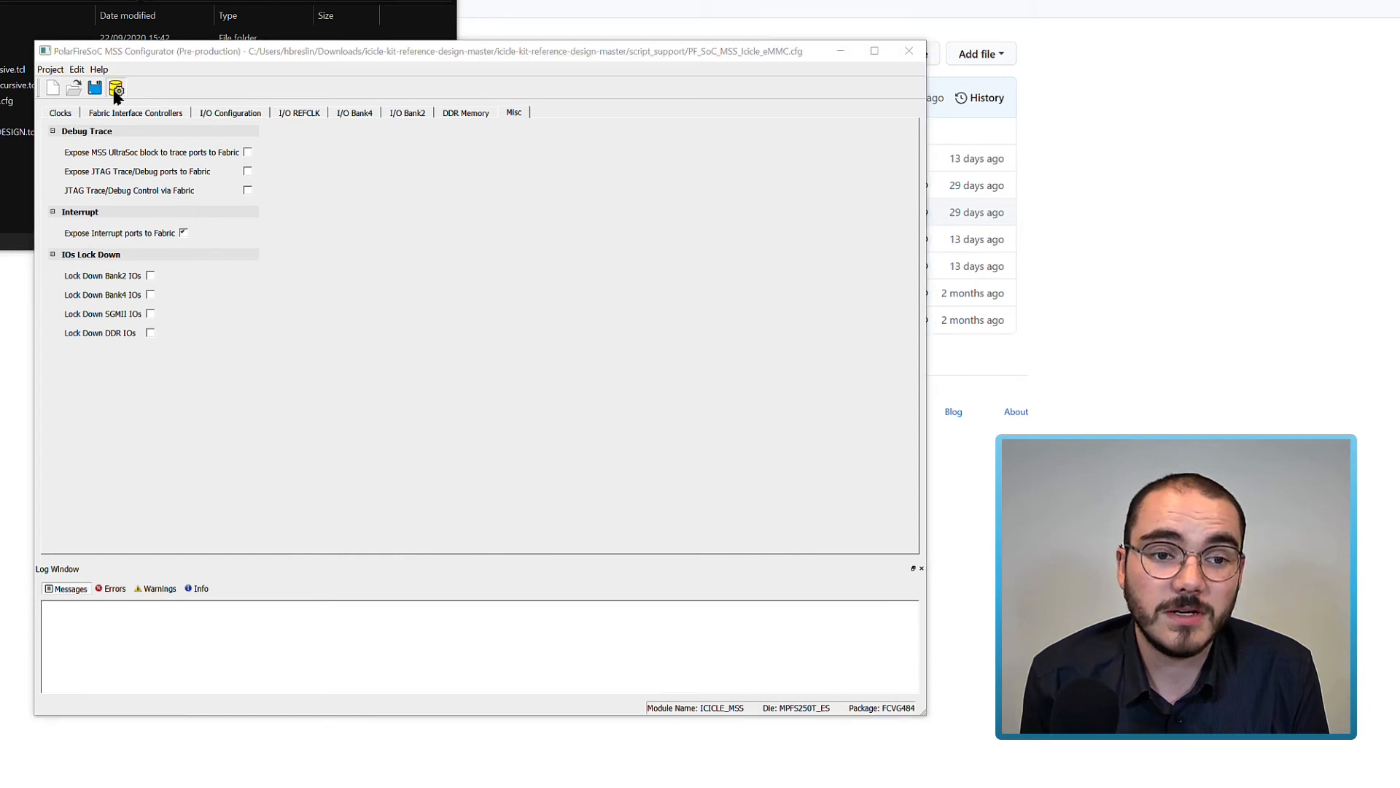
# Generate the MSS files into a new my_mss folder inside icicle-kit-reference-design-master.
pyautogui.click(116, 88)
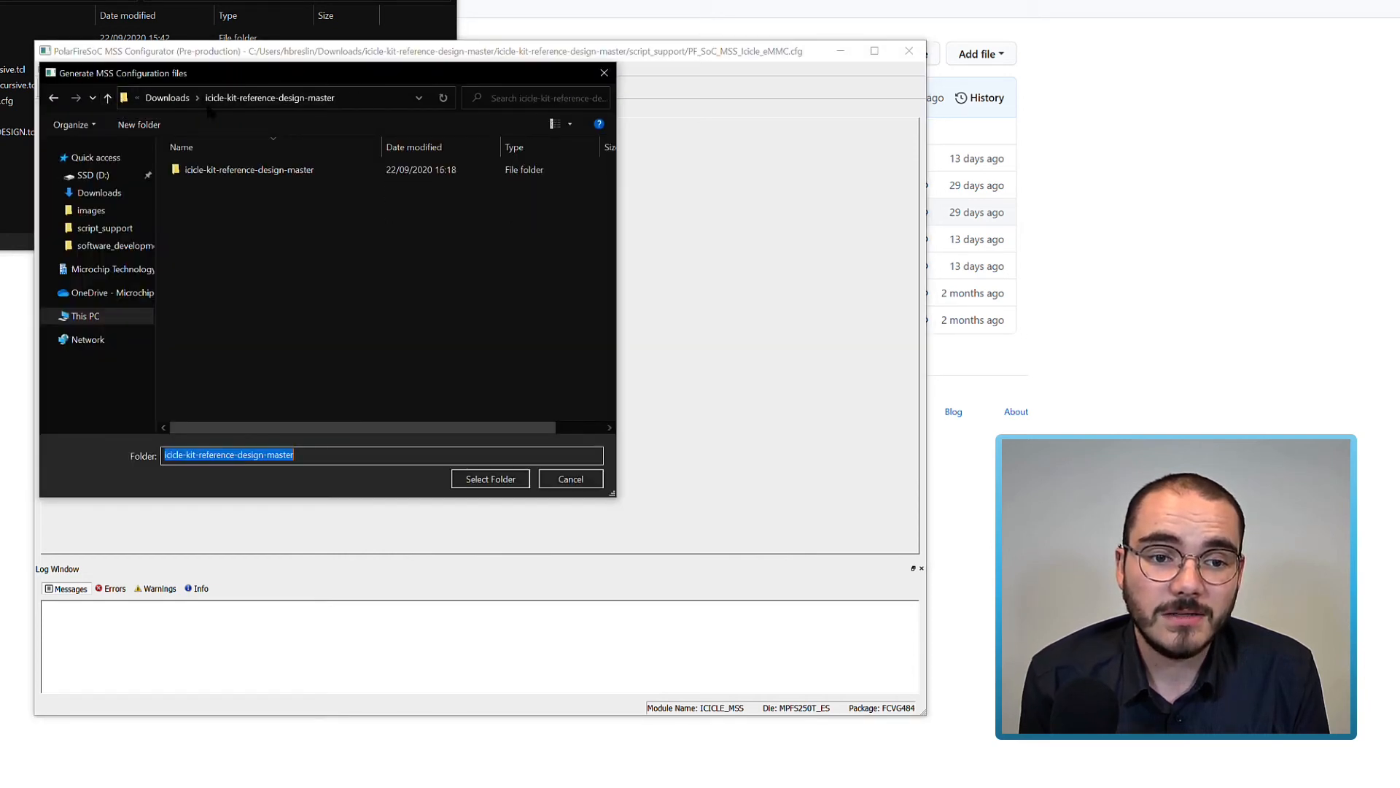
pyautogui.doubleClick(247, 169)
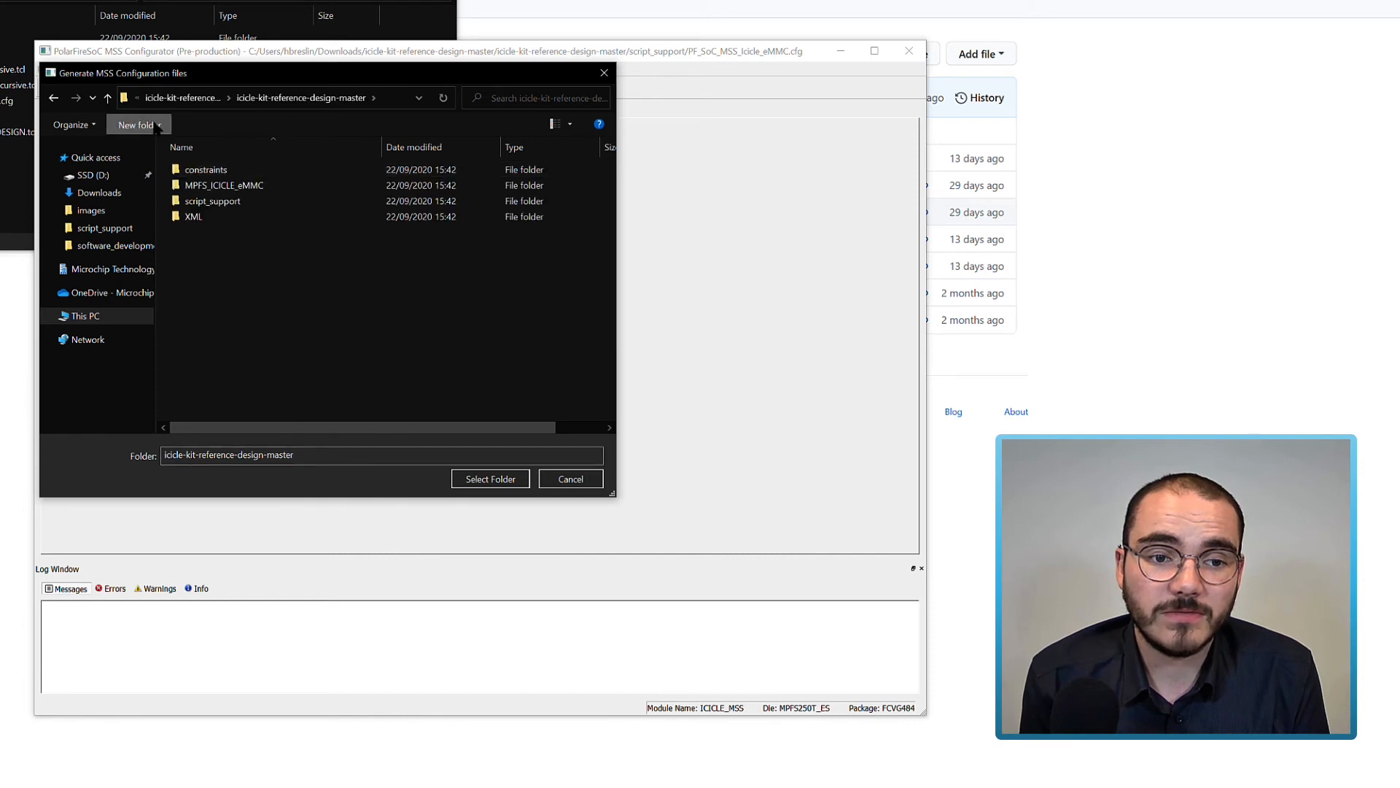
pyautogui.click(133, 124)
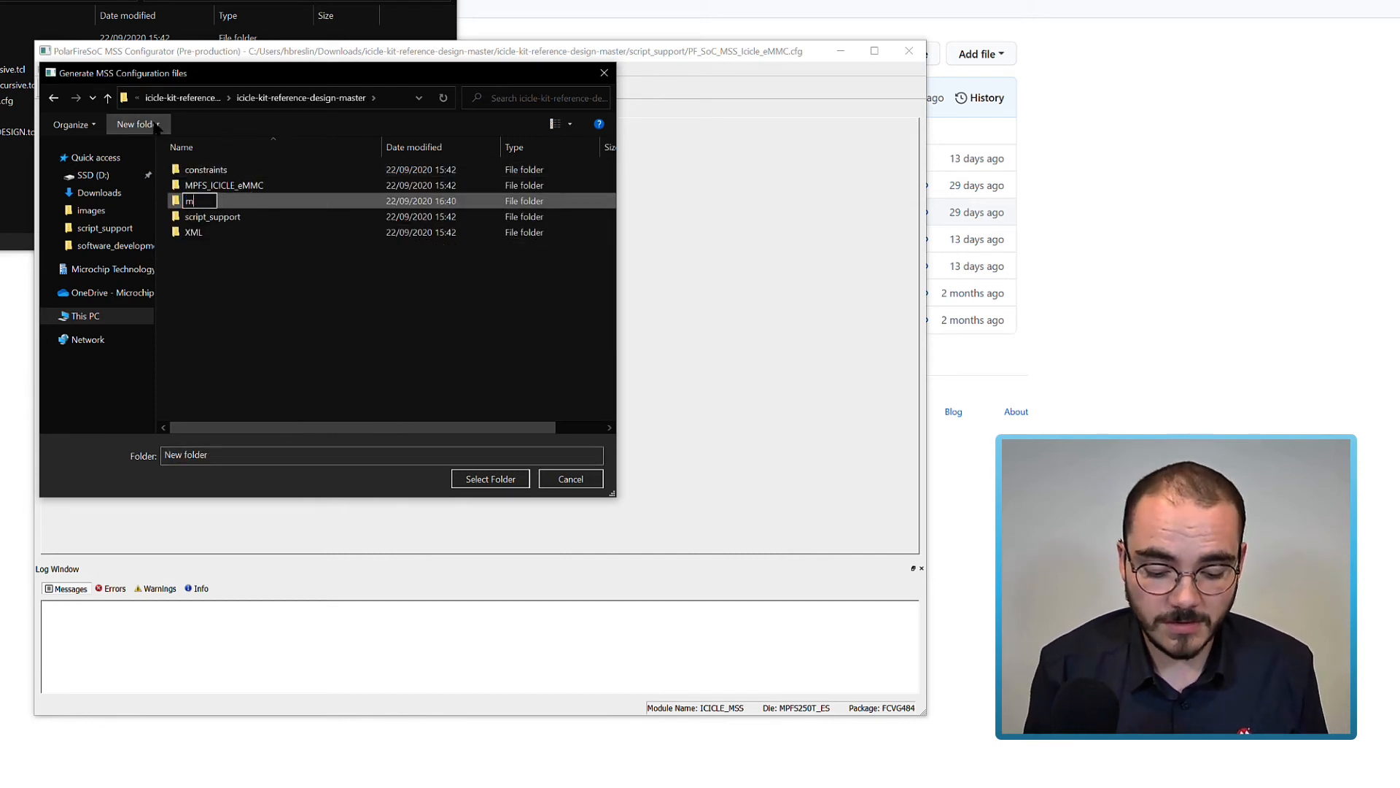
pyautogui.write('y_mss')
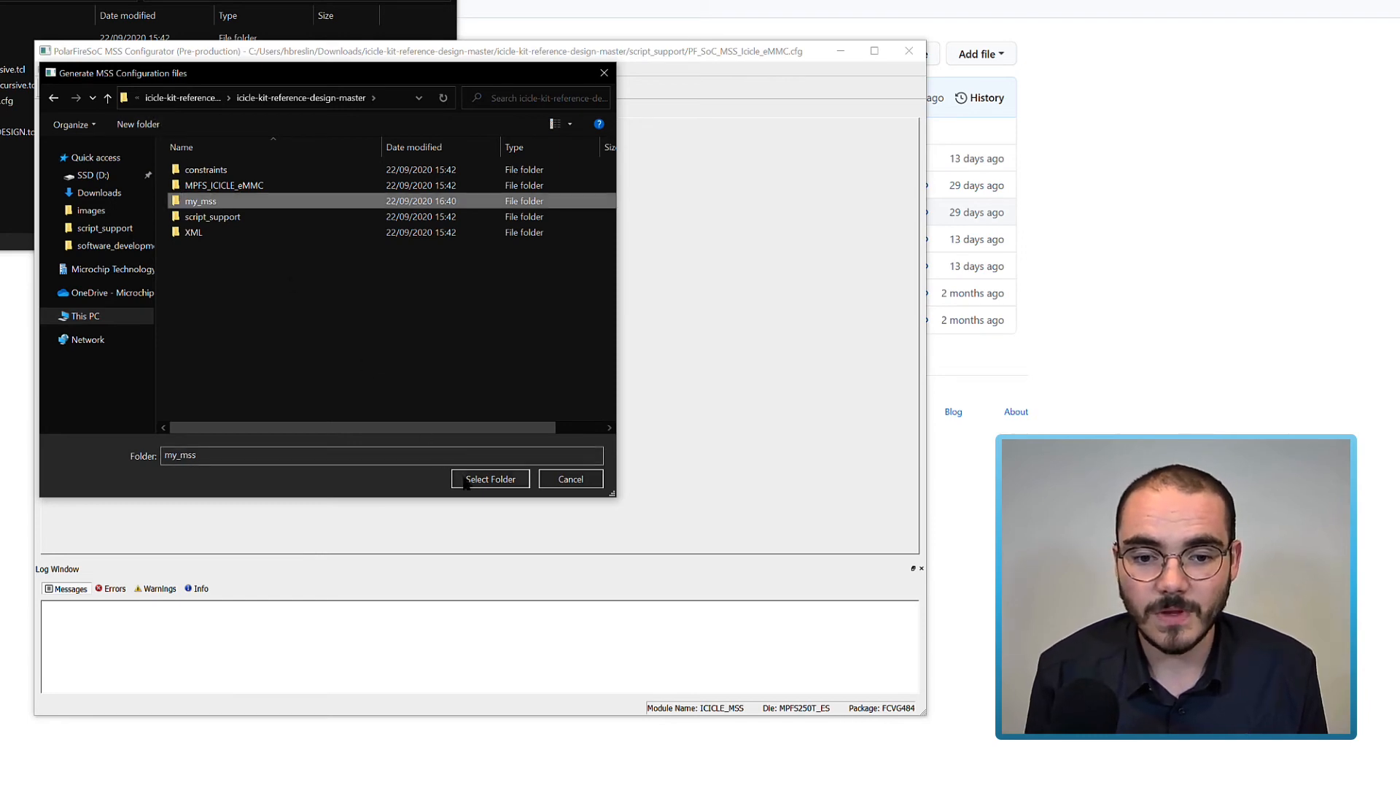
pyautogui.click(490, 479)
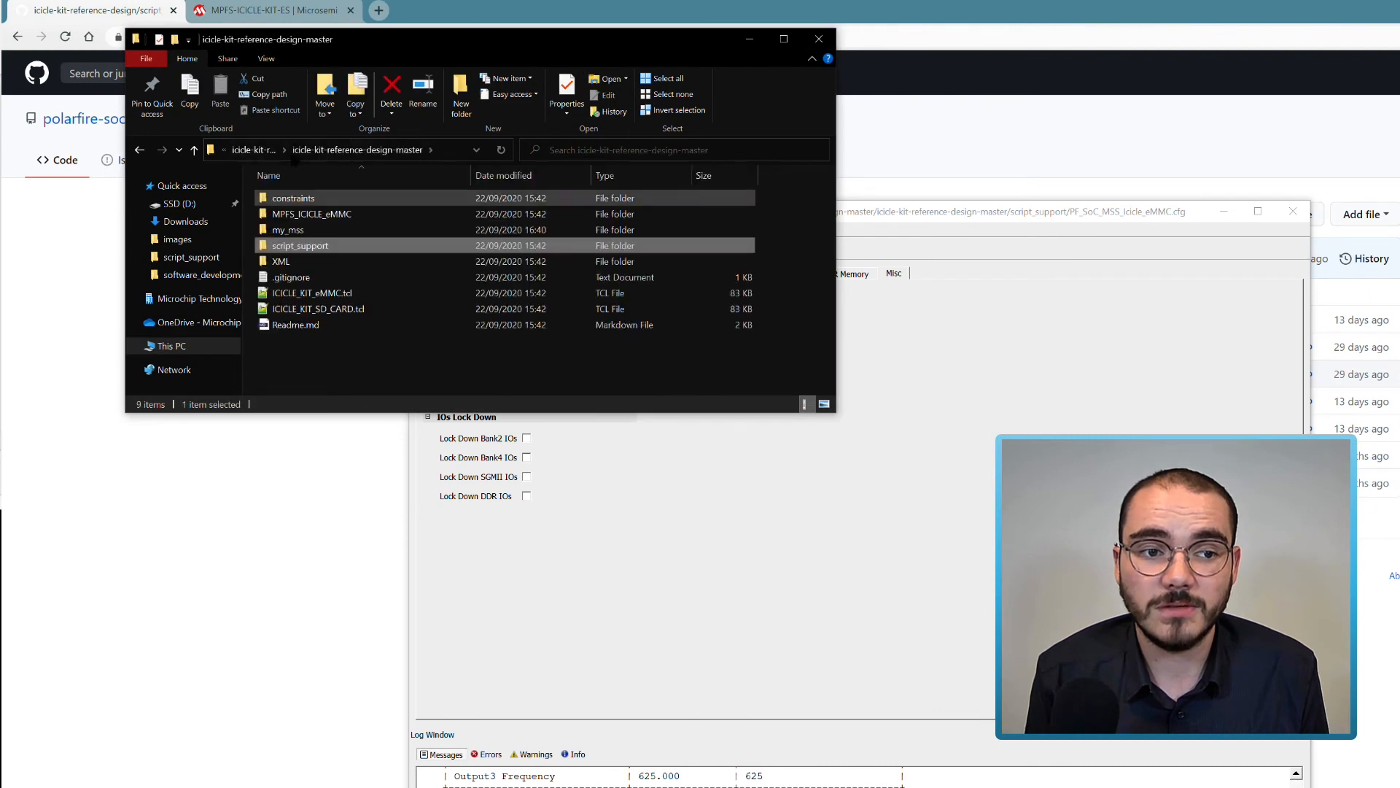
# Inspect ICICLE_MSS.cfg, ICICLE_MSS.cxz and the XML file inside the my_mss folder.
pyautogui.doubleClick(287, 229)
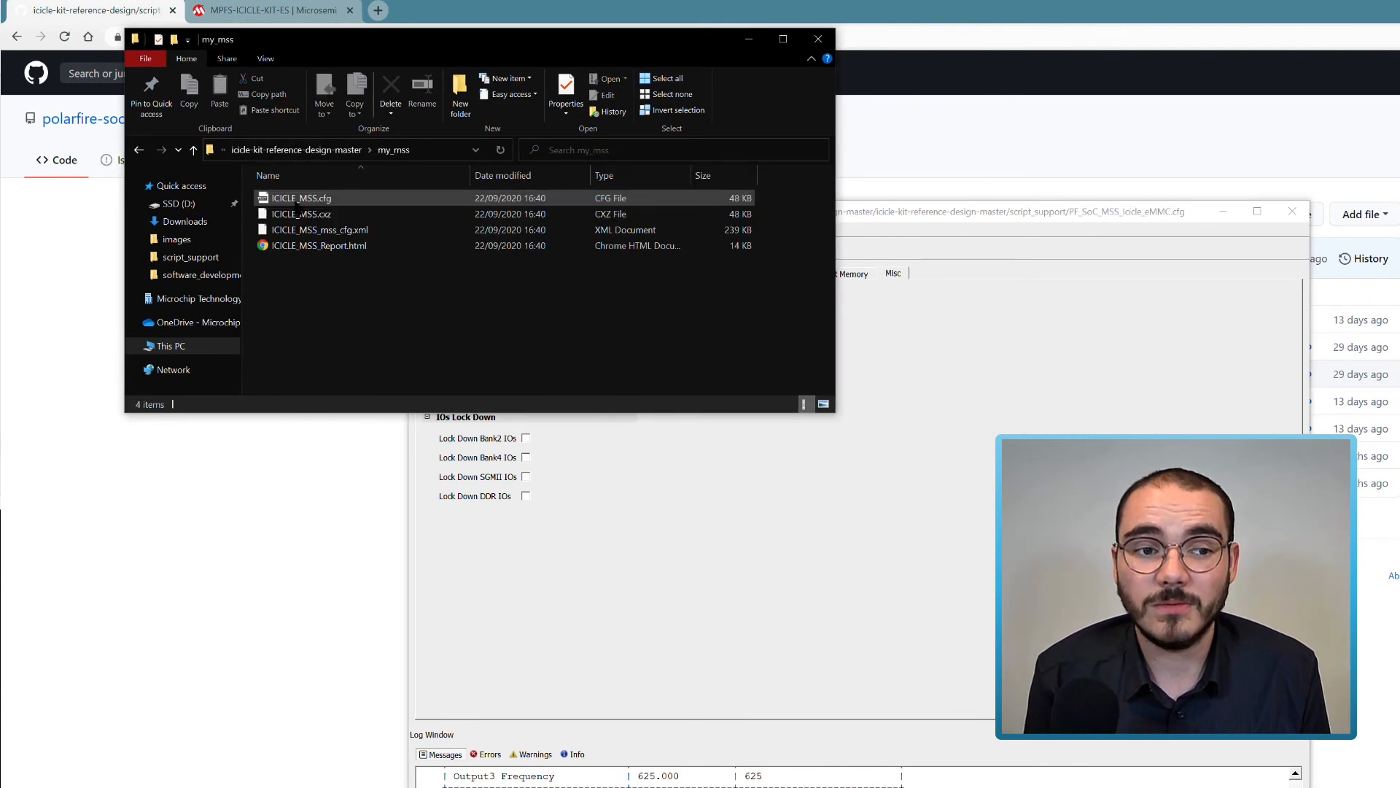
pyautogui.moveTo(302, 197)
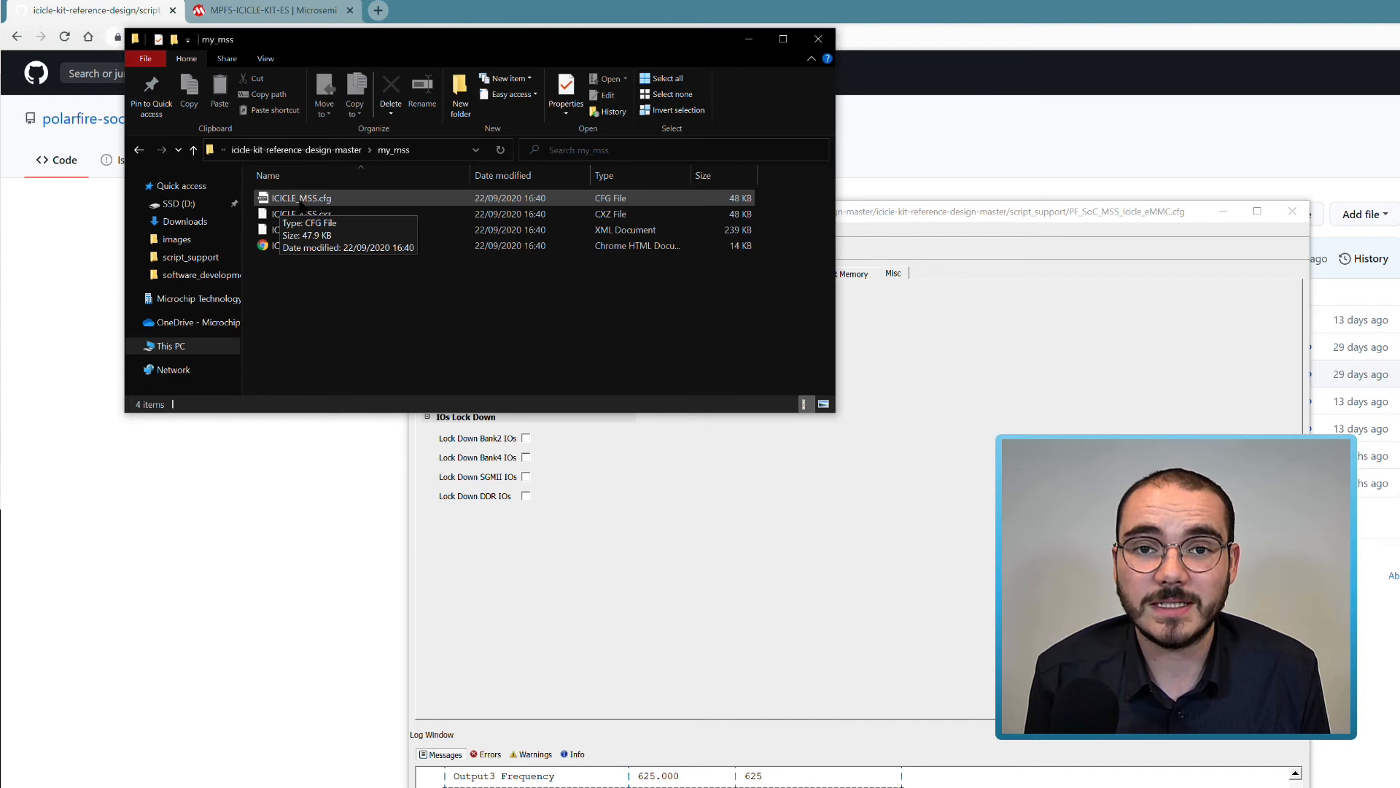
pyautogui.click(302, 198)
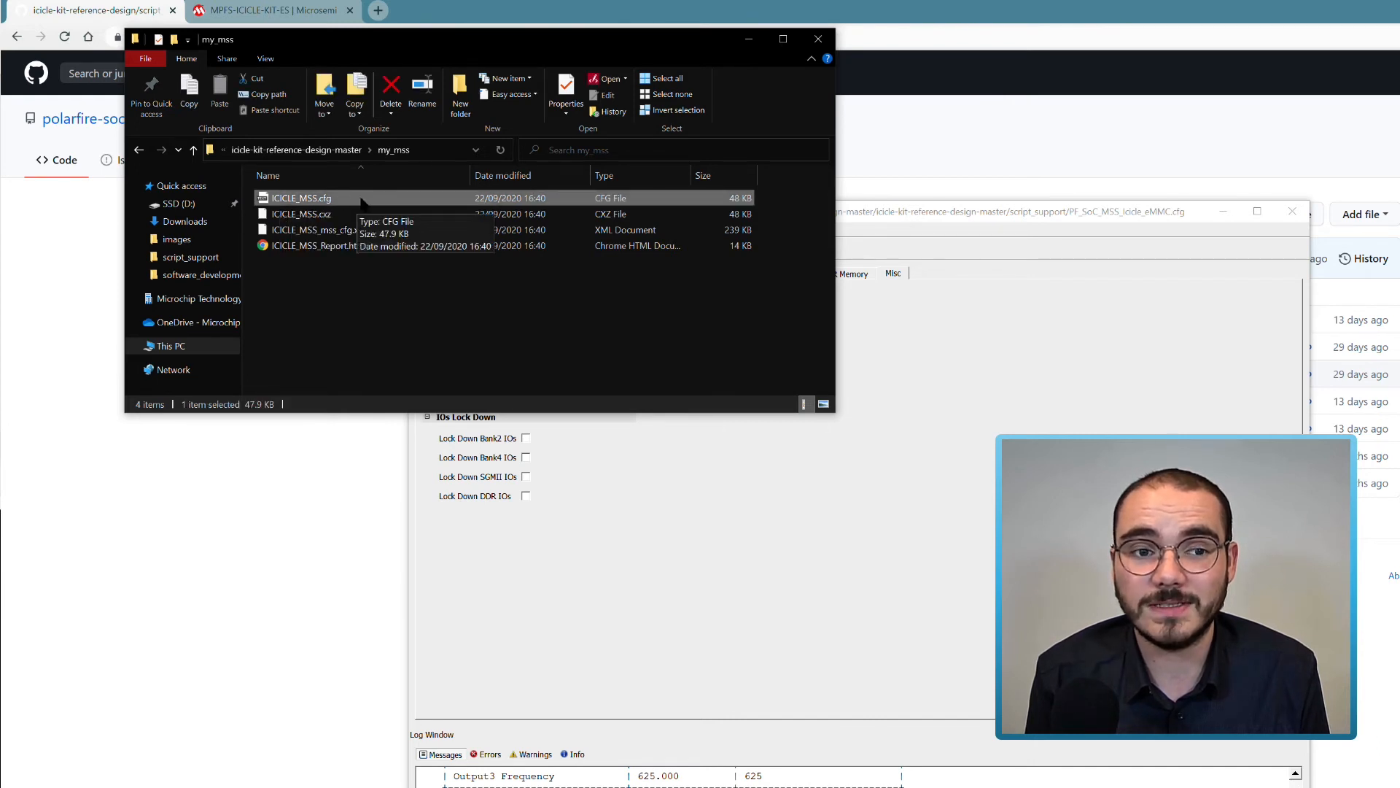
pyautogui.click(301, 213)
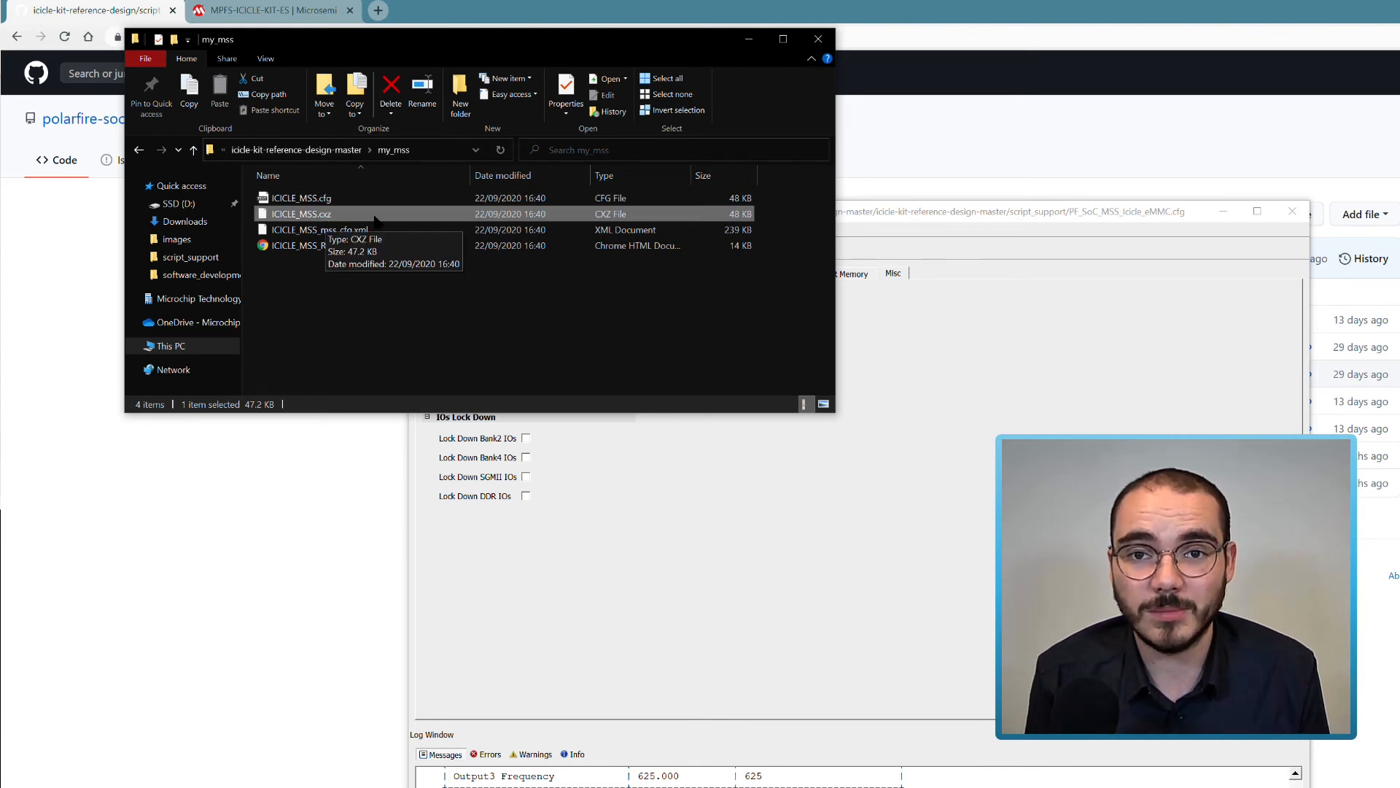
pyautogui.click(319, 230)
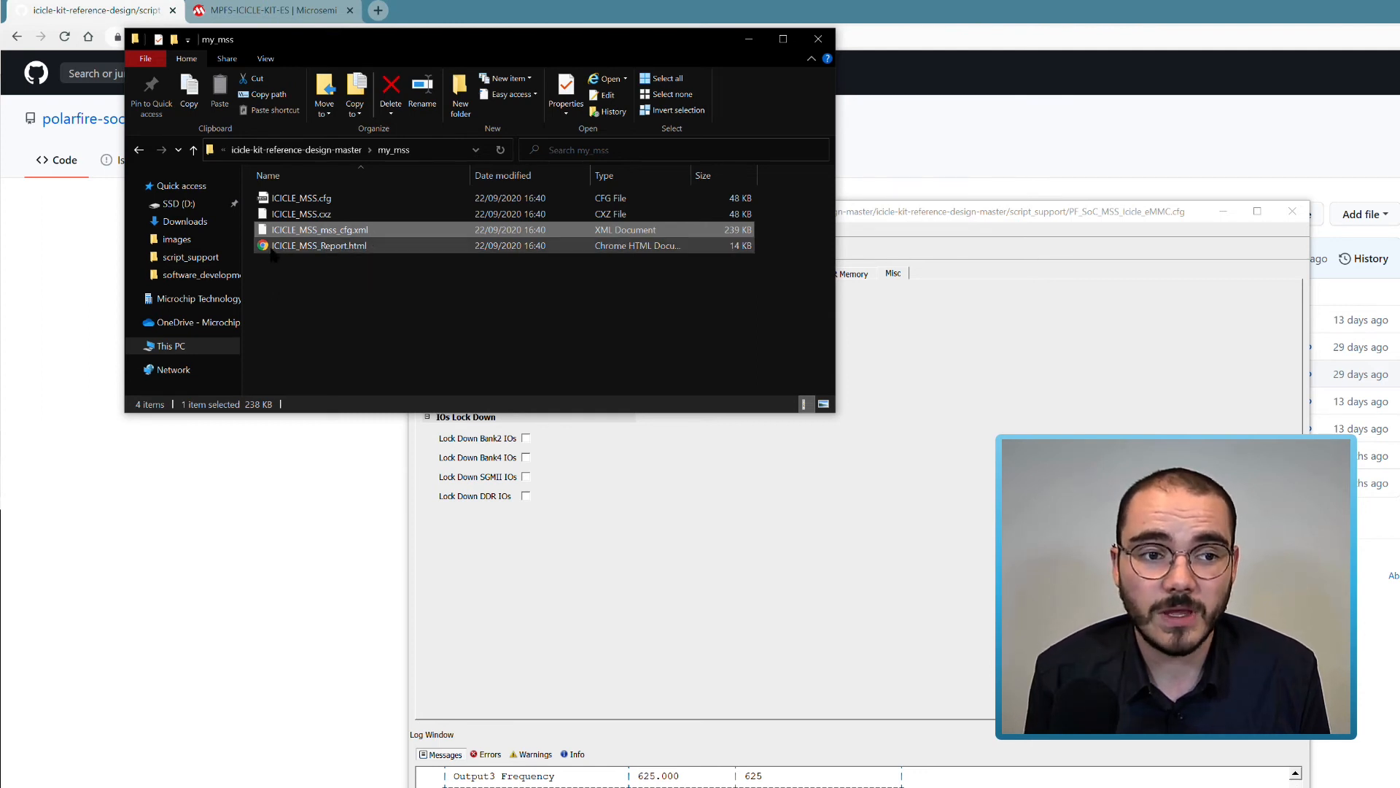
pyautogui.click(319, 246)
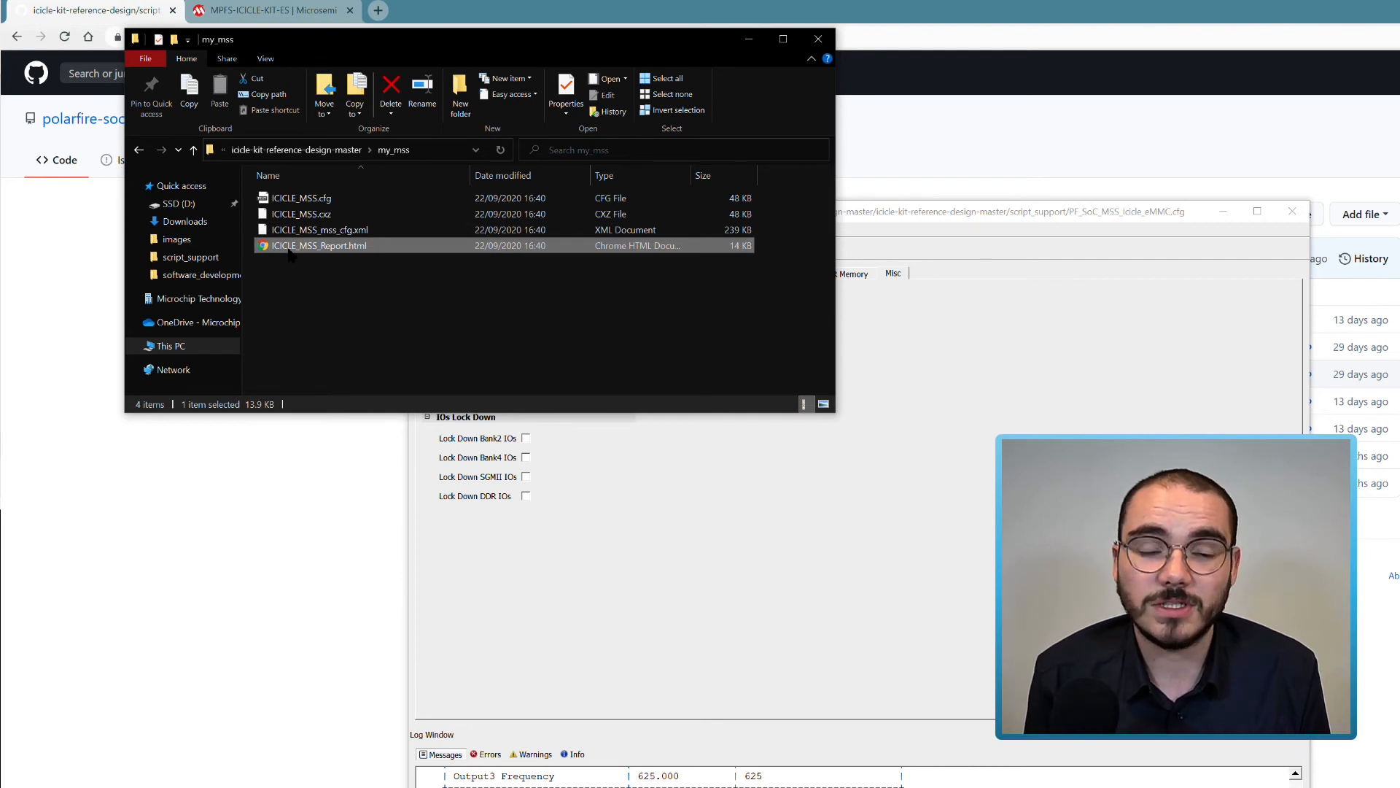
pyautogui.moveTo(427, 268)
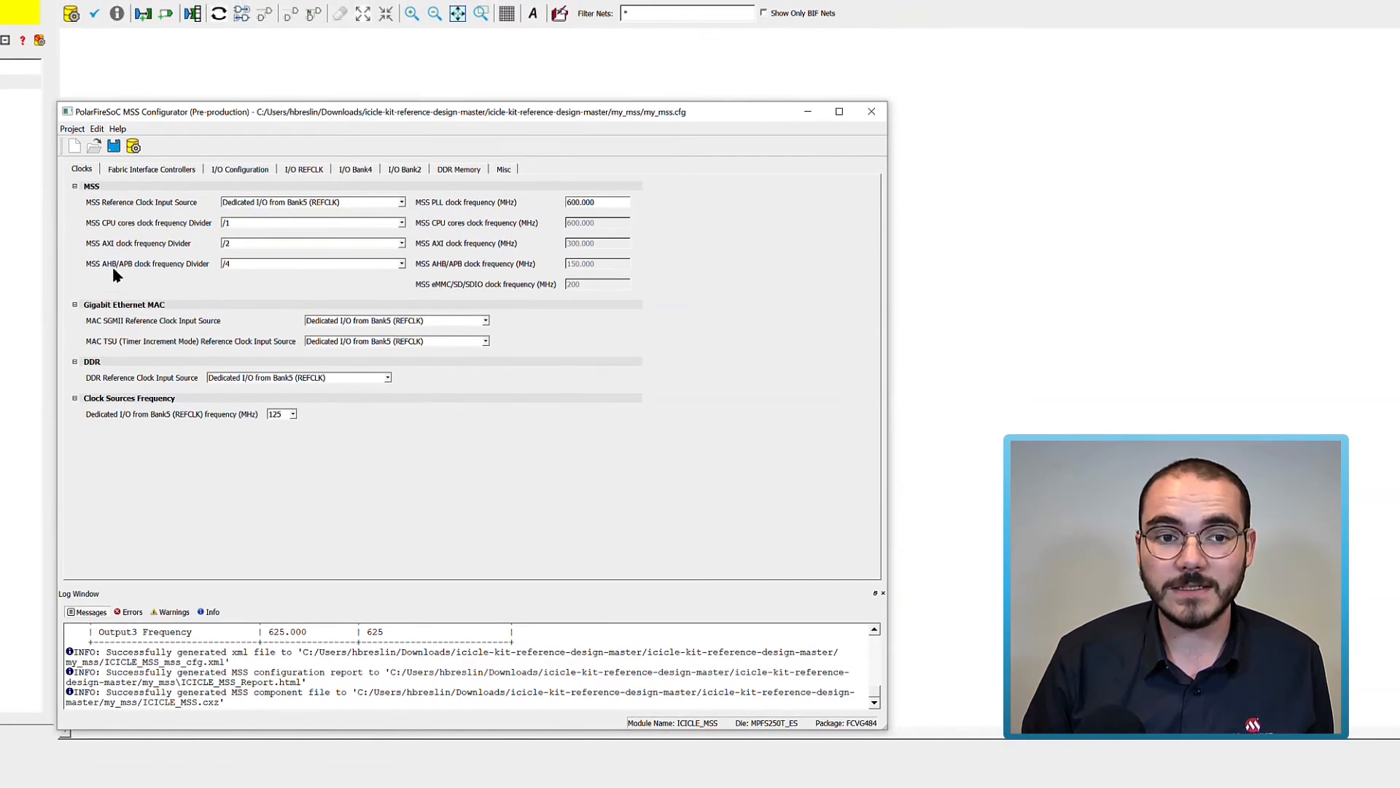
pyautogui.moveTo(385, 466)
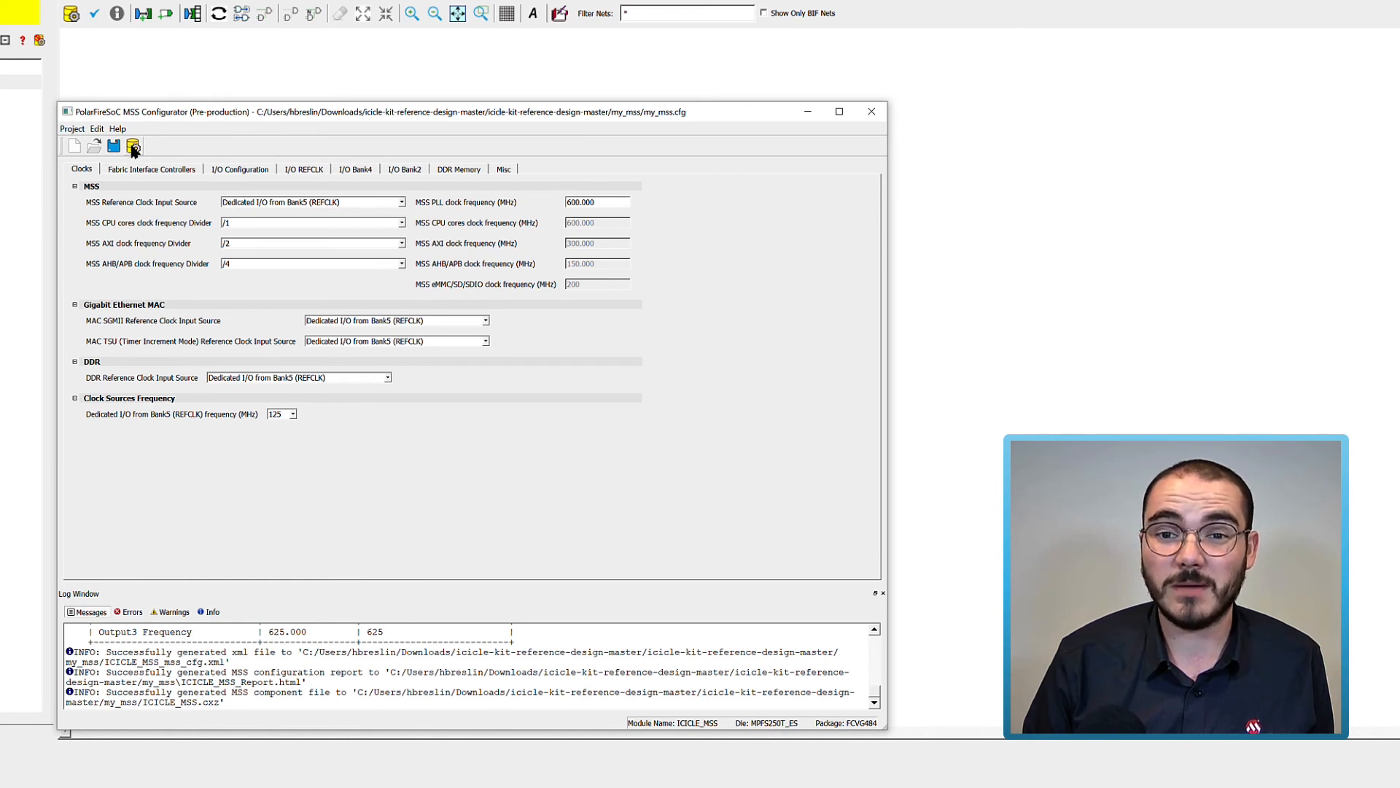
pyautogui.moveTo(132, 146)
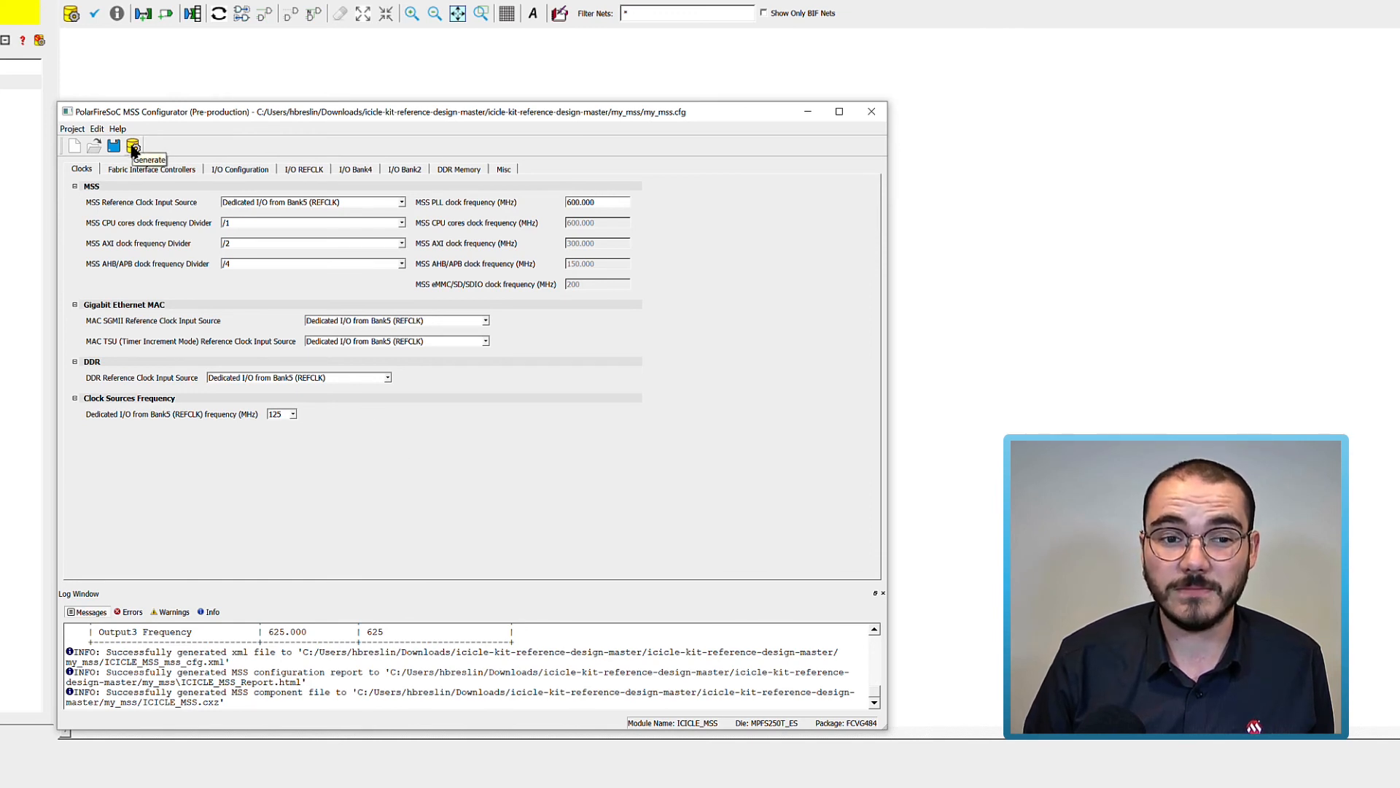
# Rerun generation with my_mss kept as the output folder.
pyautogui.click(132, 146)
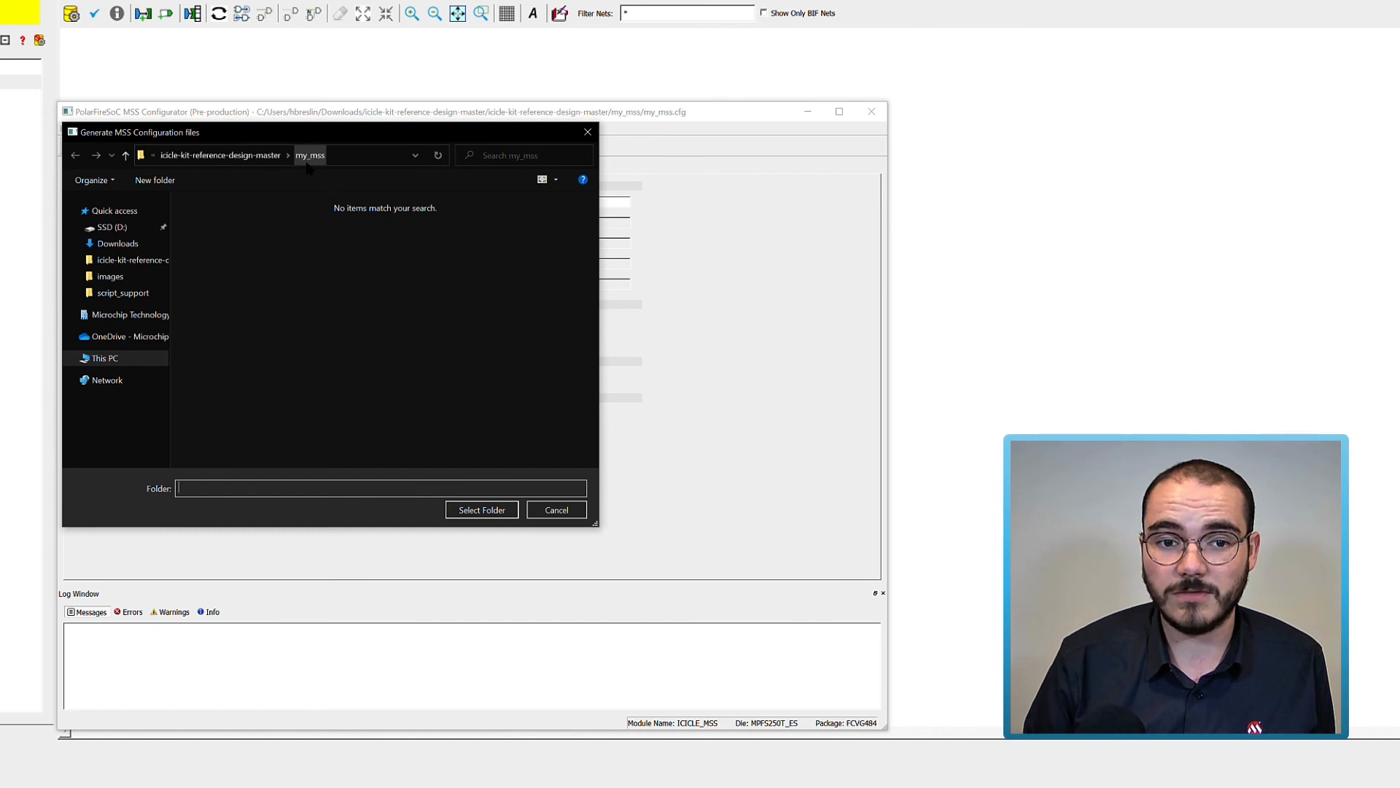
pyautogui.click(481, 509)
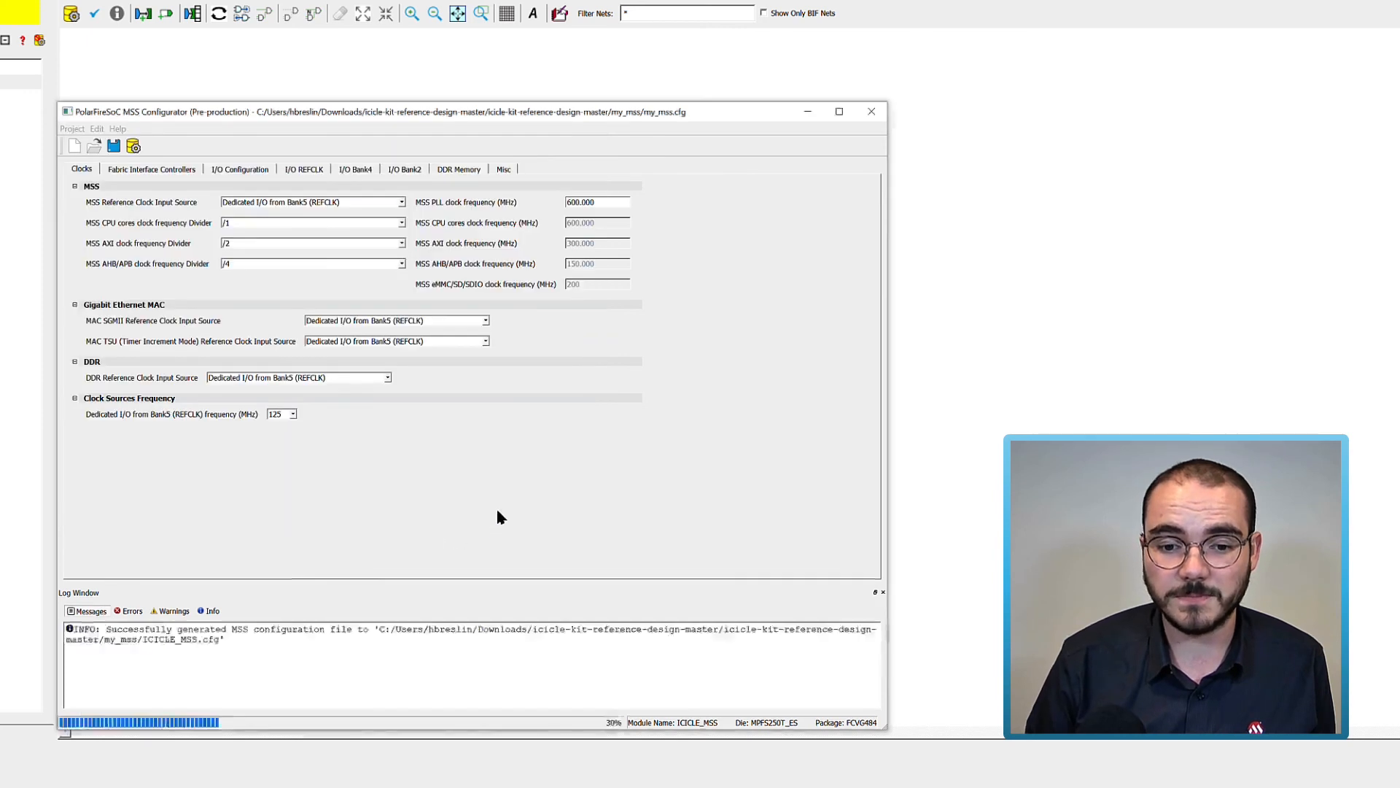
pyautogui.moveTo(478, 498)
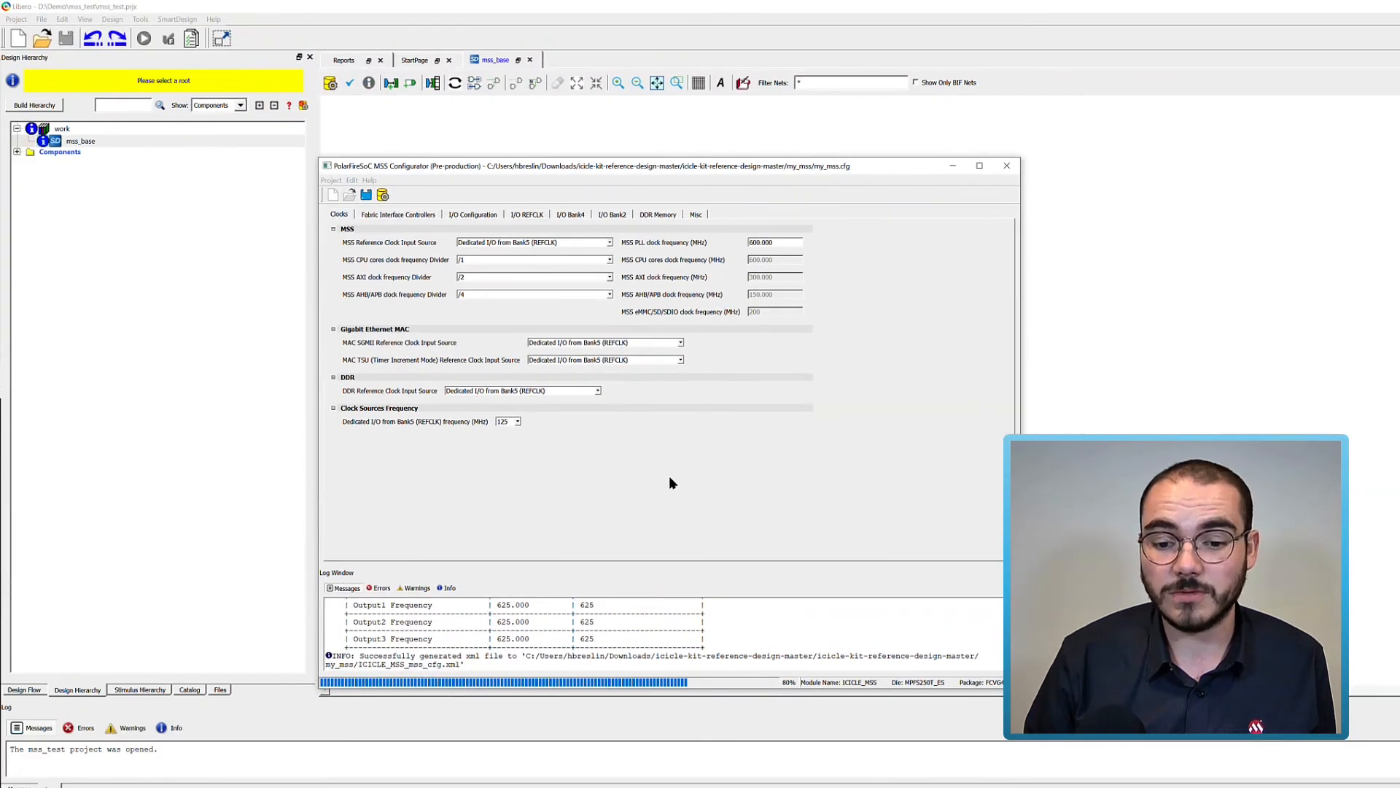
# Run Import MSS in Libero and import ICICLE_MSS.cxz from the my_mss folder.
pyautogui.click(1007, 166)
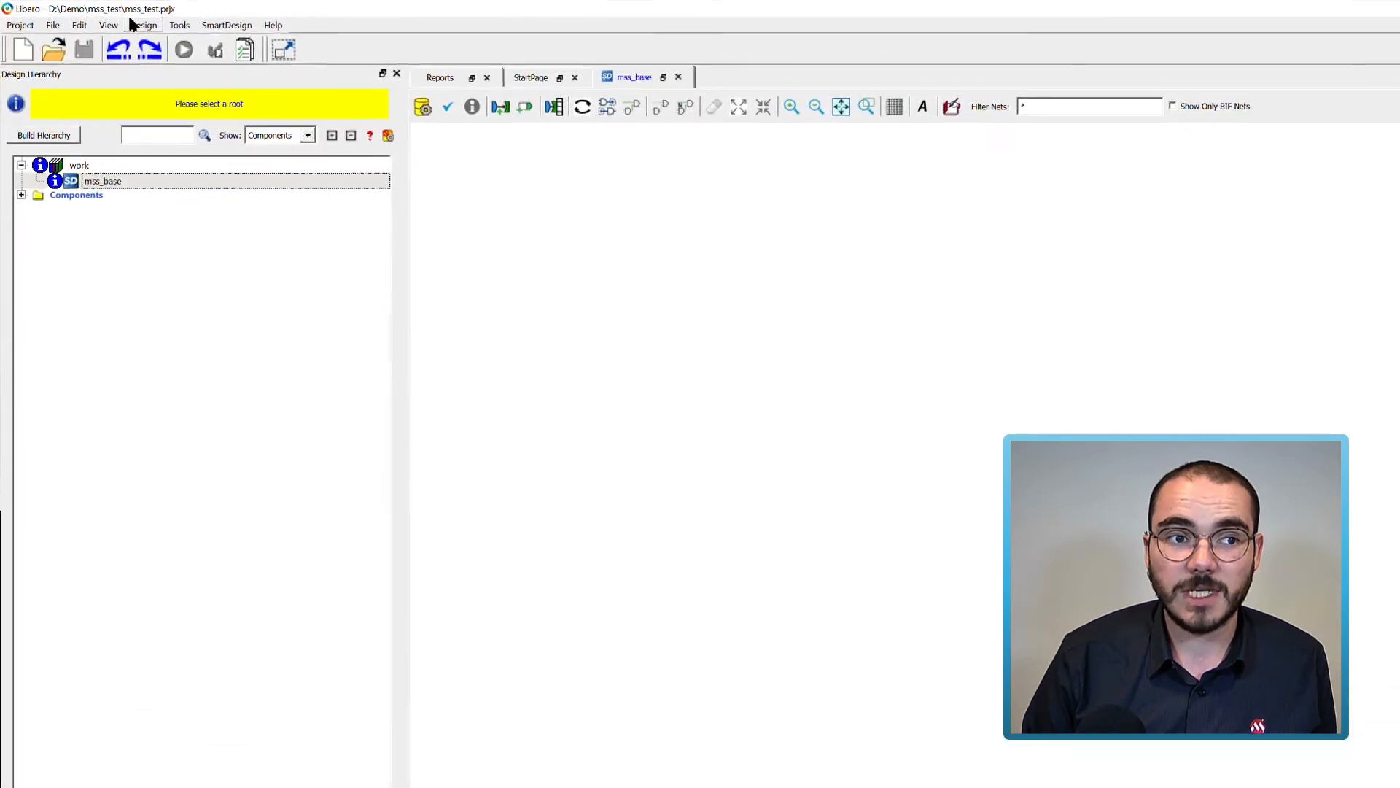
pyautogui.click(102, 182)
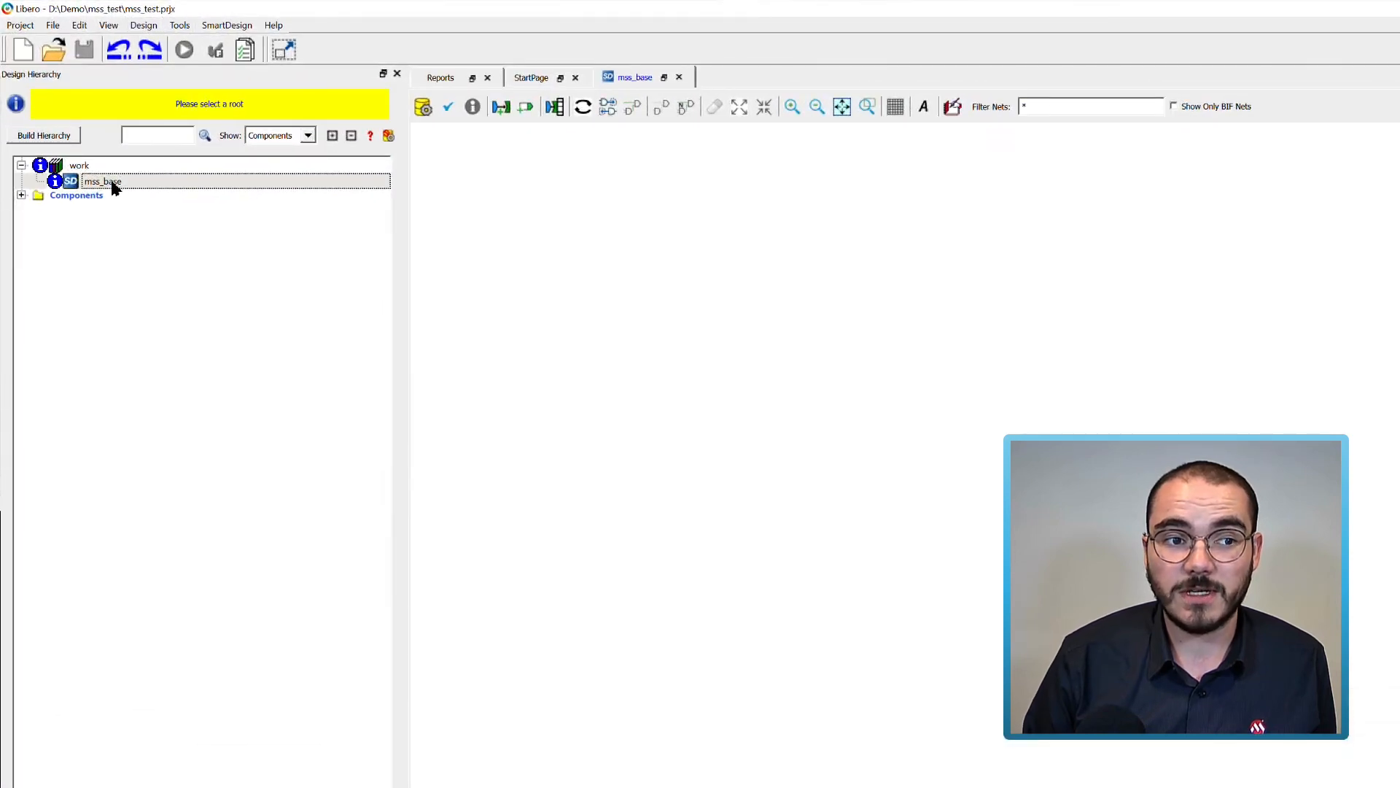
pyautogui.moveTo(102, 181)
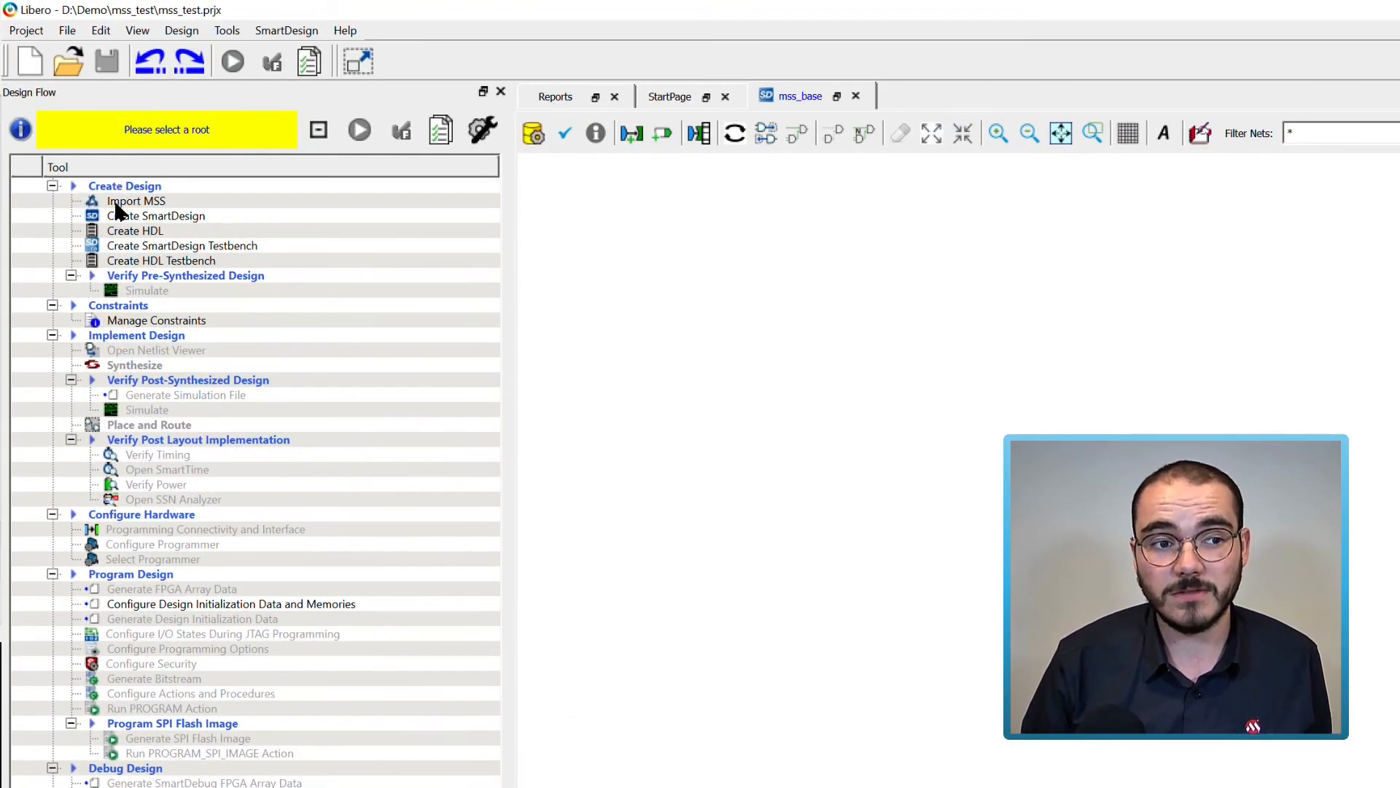
pyautogui.click(136, 201)
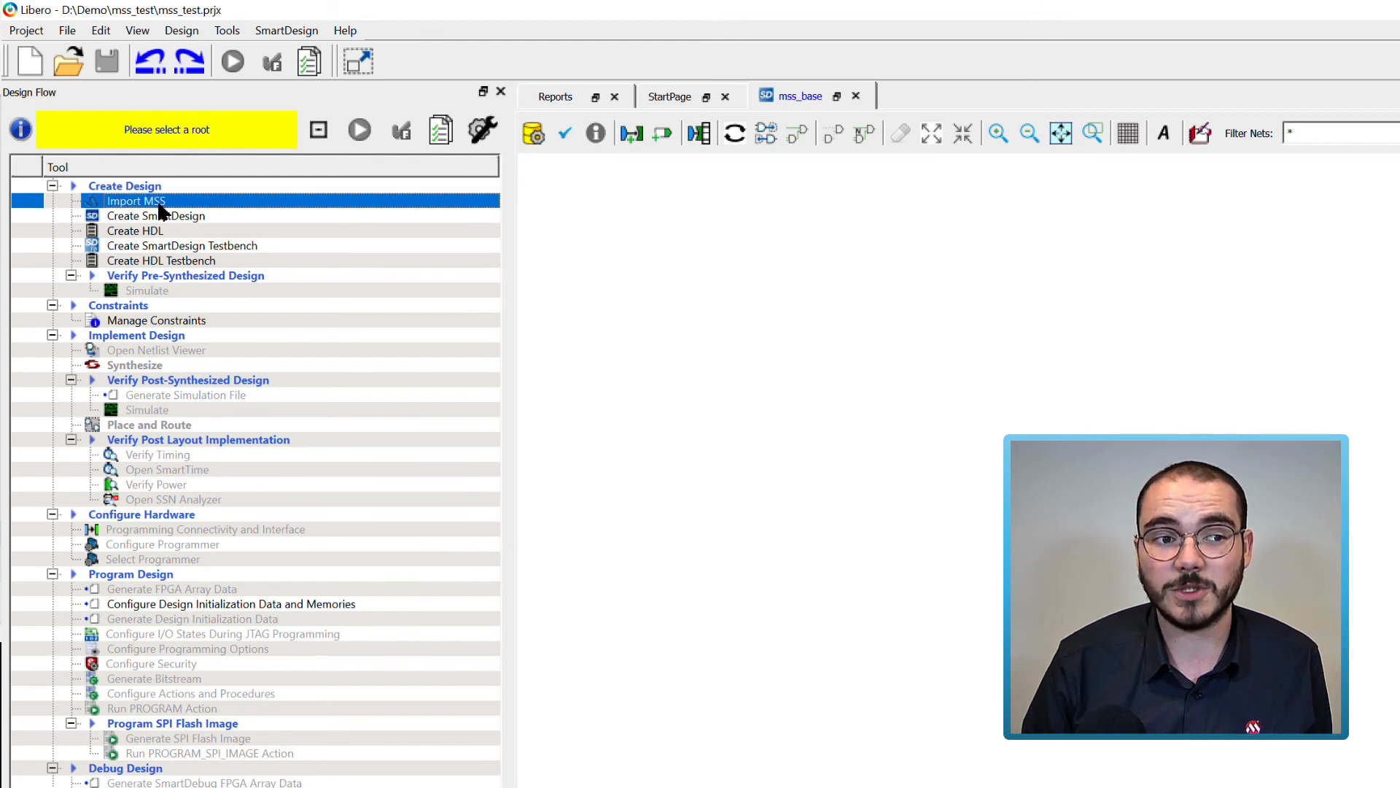
pyautogui.doubleClick(135, 202)
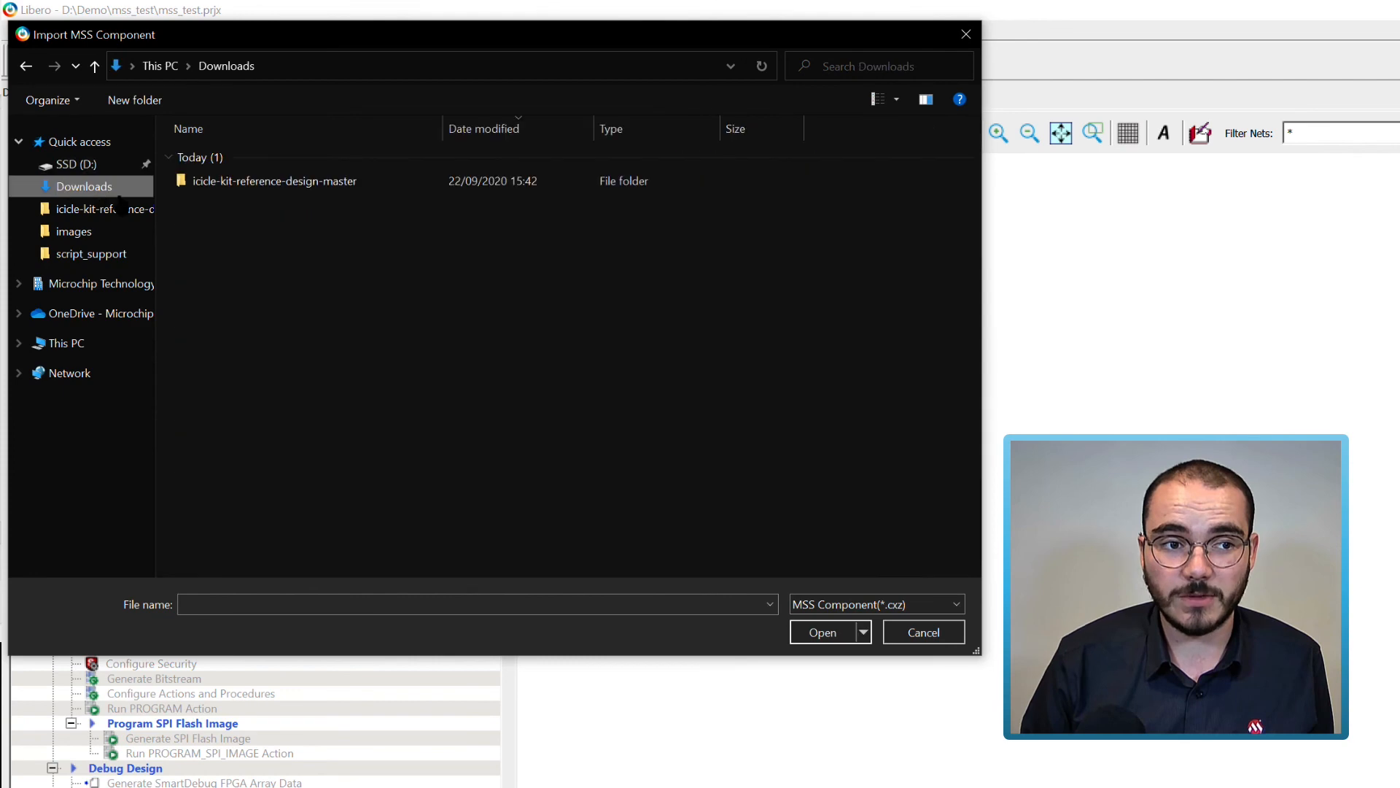
pyautogui.doubleClick(274, 180)
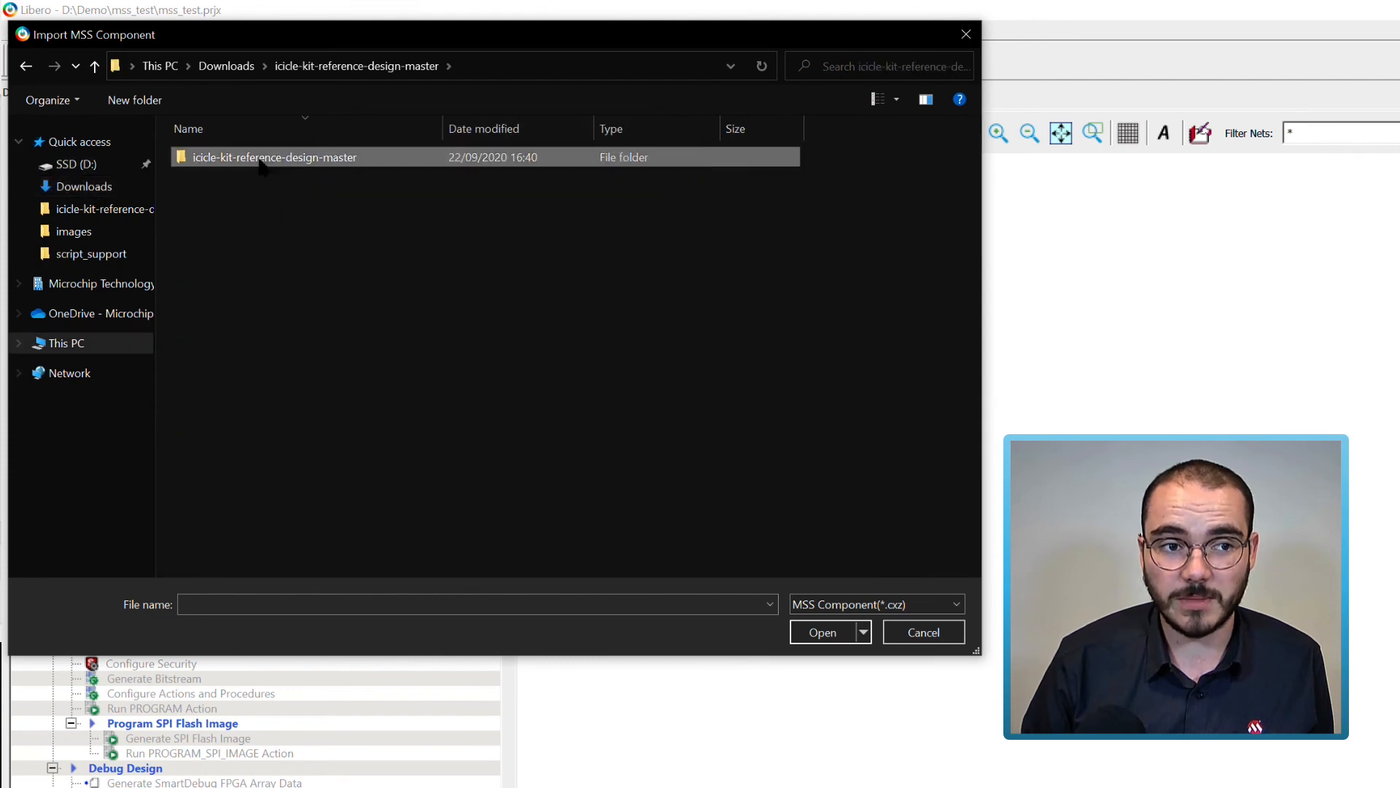
pyautogui.doubleClick(275, 158)
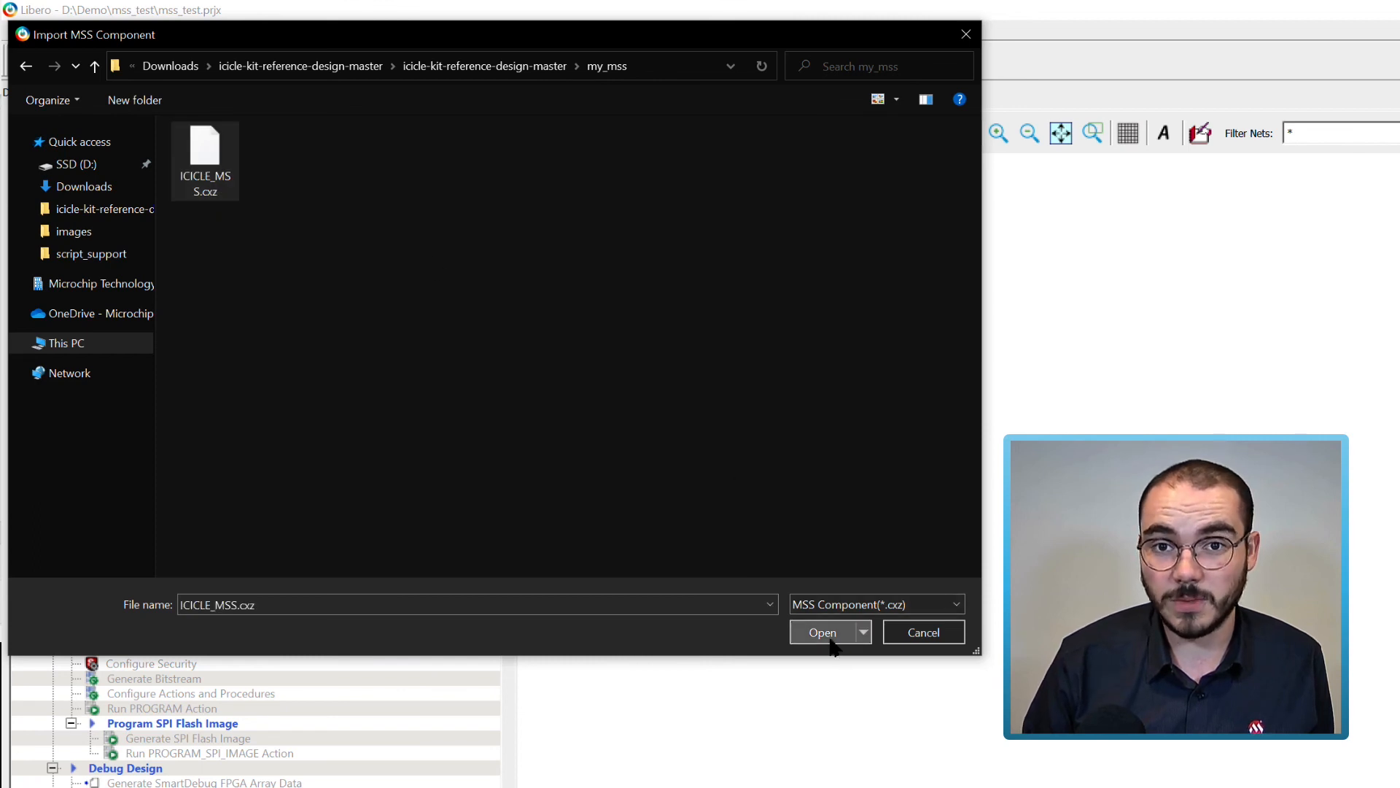
pyautogui.click(821, 632)
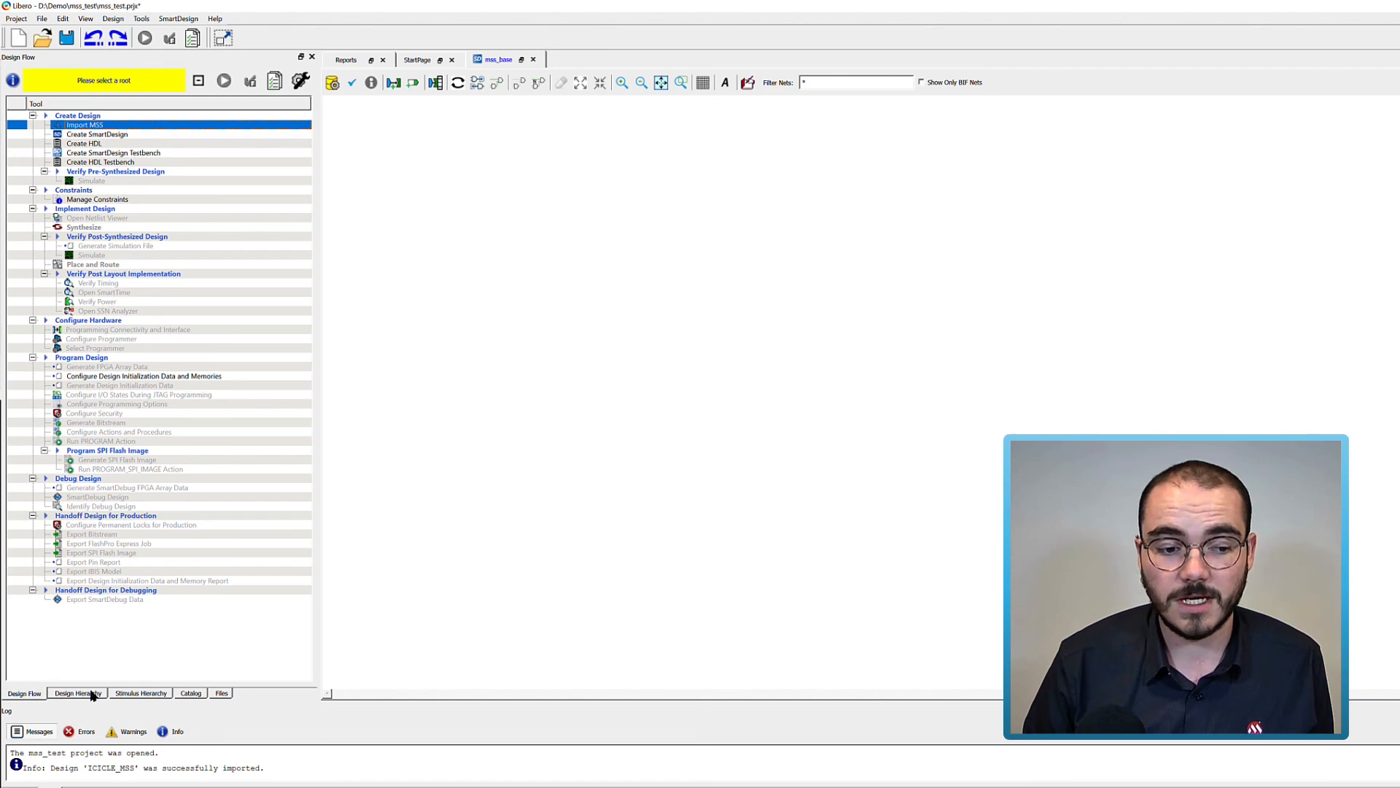
# Place ICICLE_MSS from the Design Hierarchy onto the mss_base canvas and scroll through its ports.
pyautogui.click(77, 693)
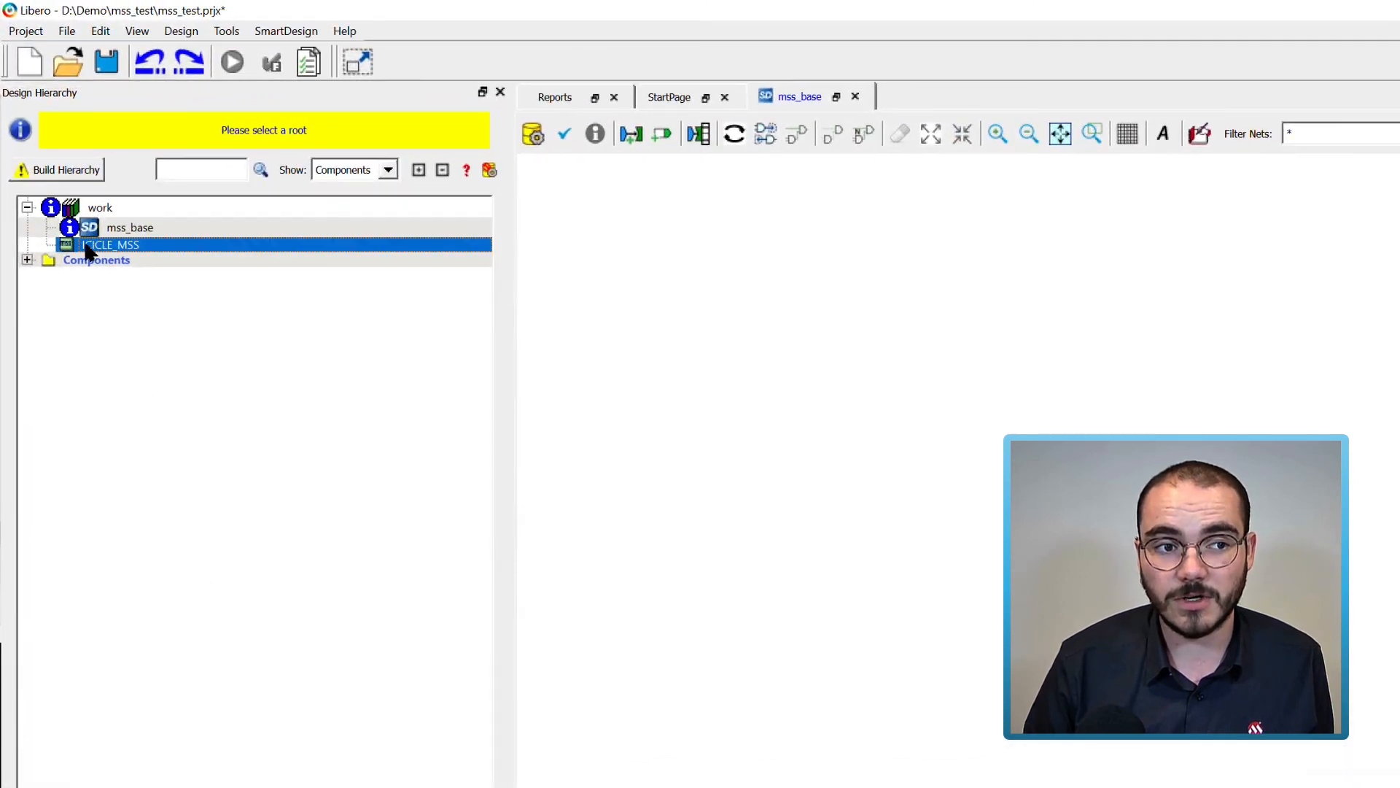
pyautogui.moveTo(107, 243)
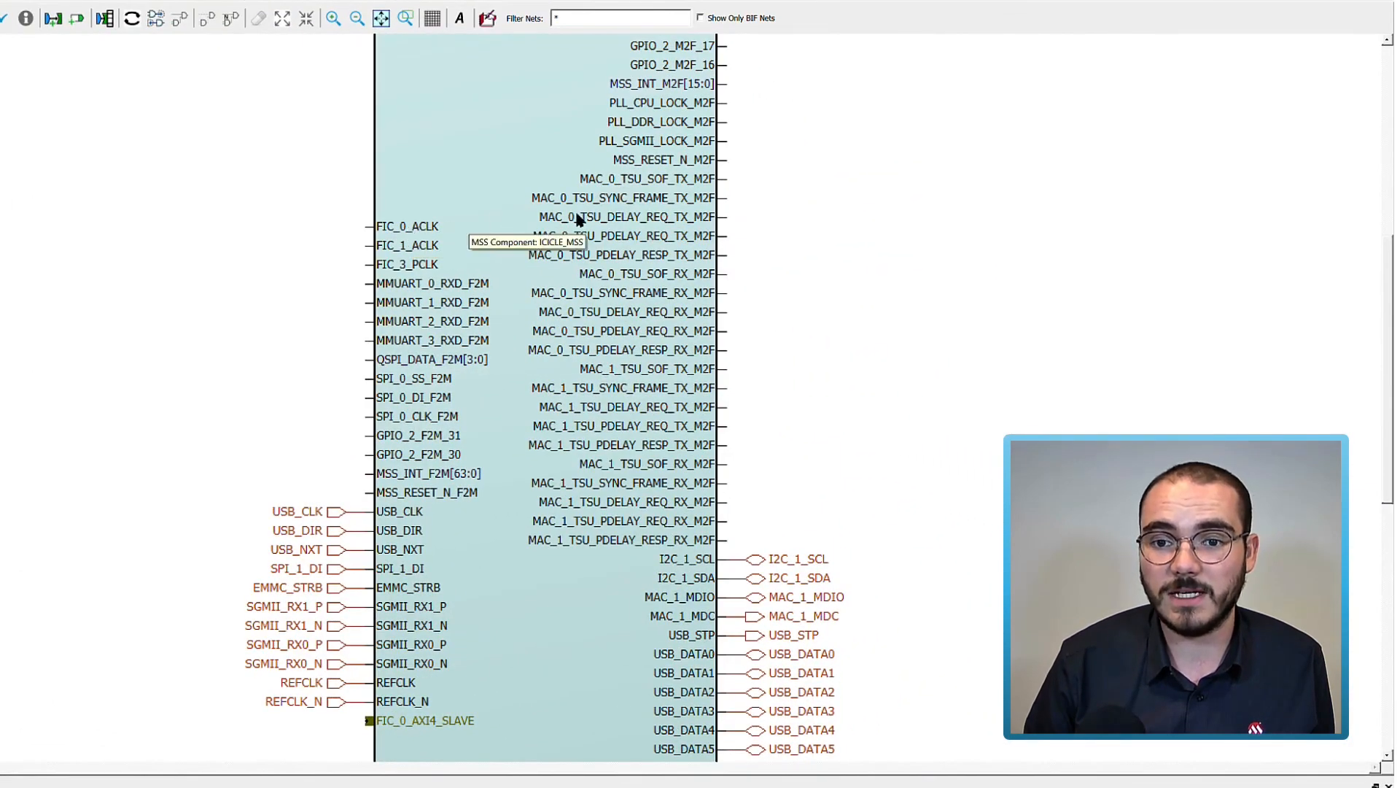
pyautogui.moveTo(196, 418)
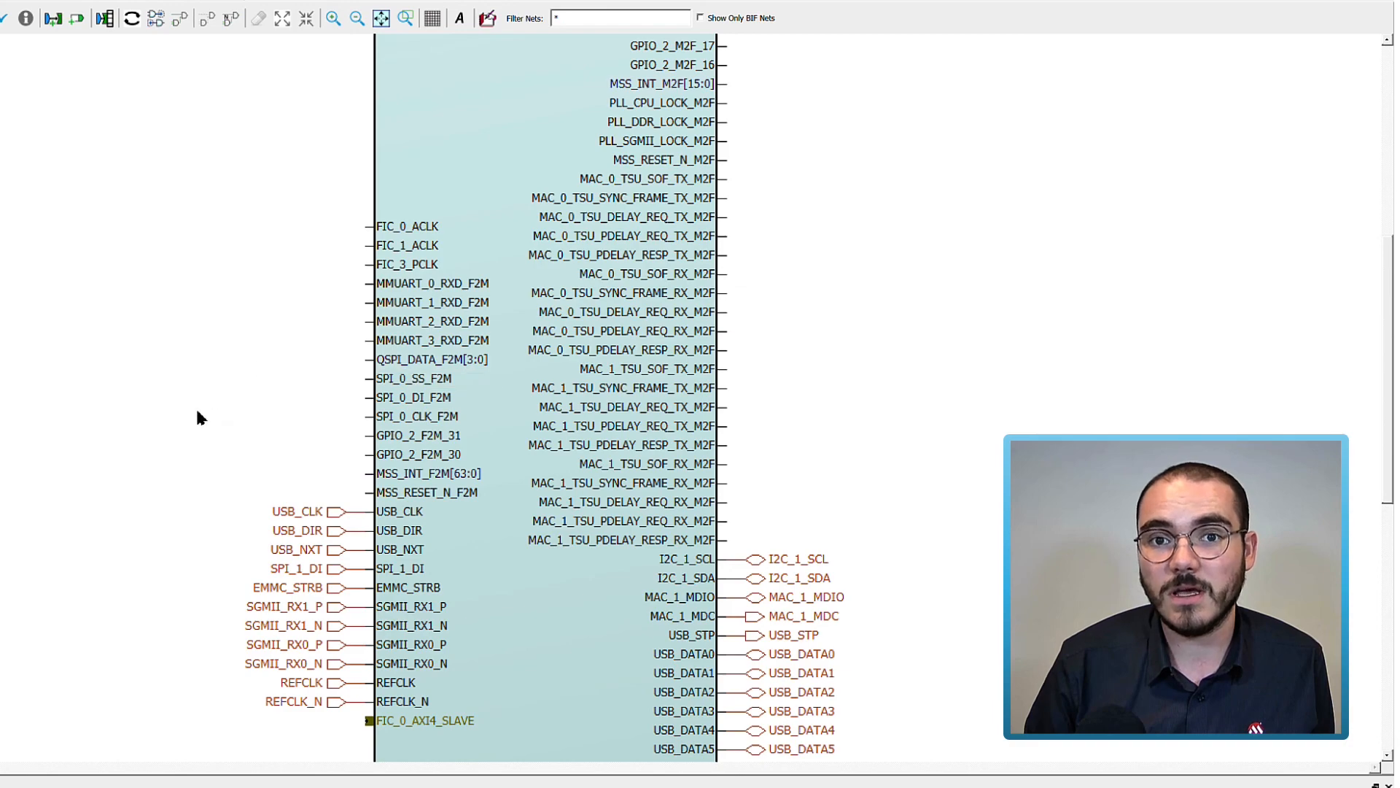
pyautogui.scroll(-3)
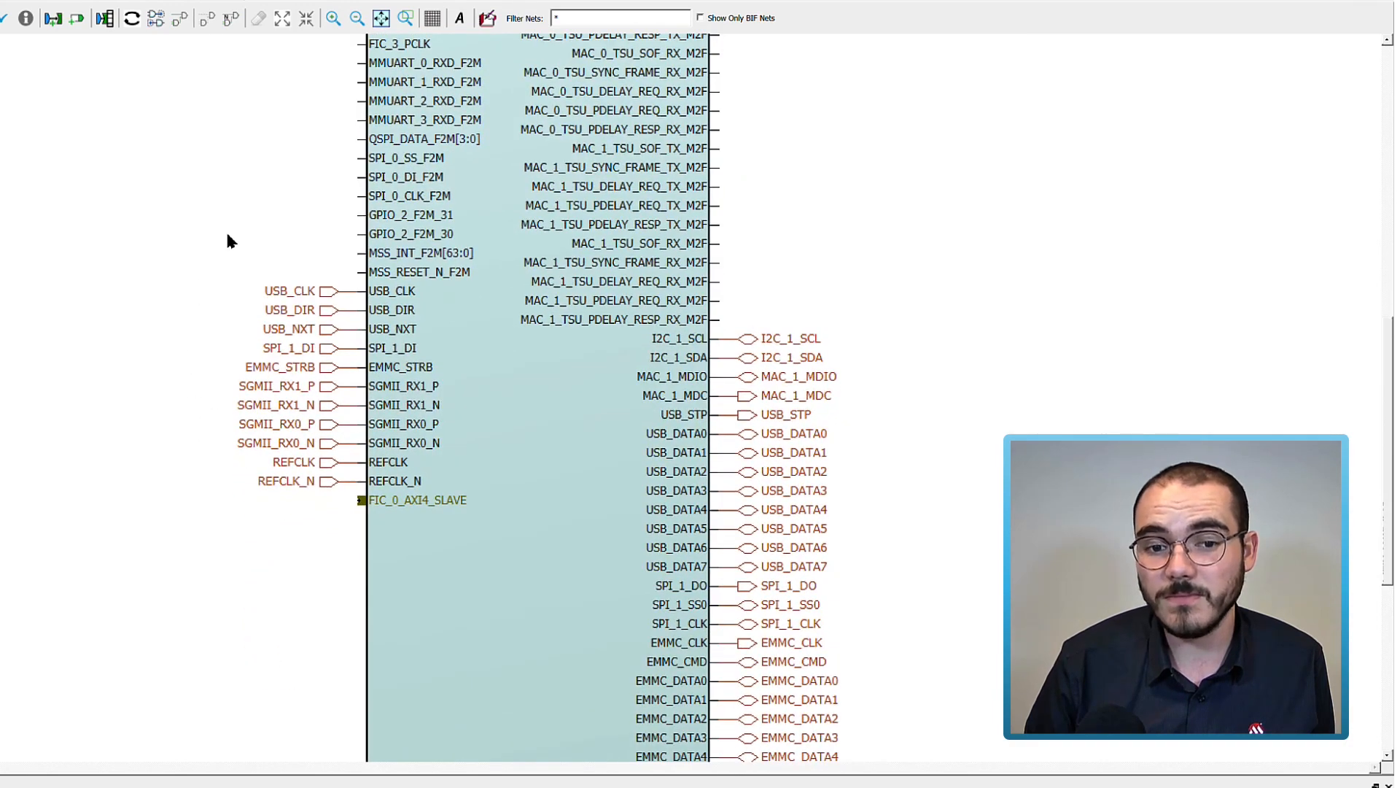
pyautogui.moveTo(297, 302)
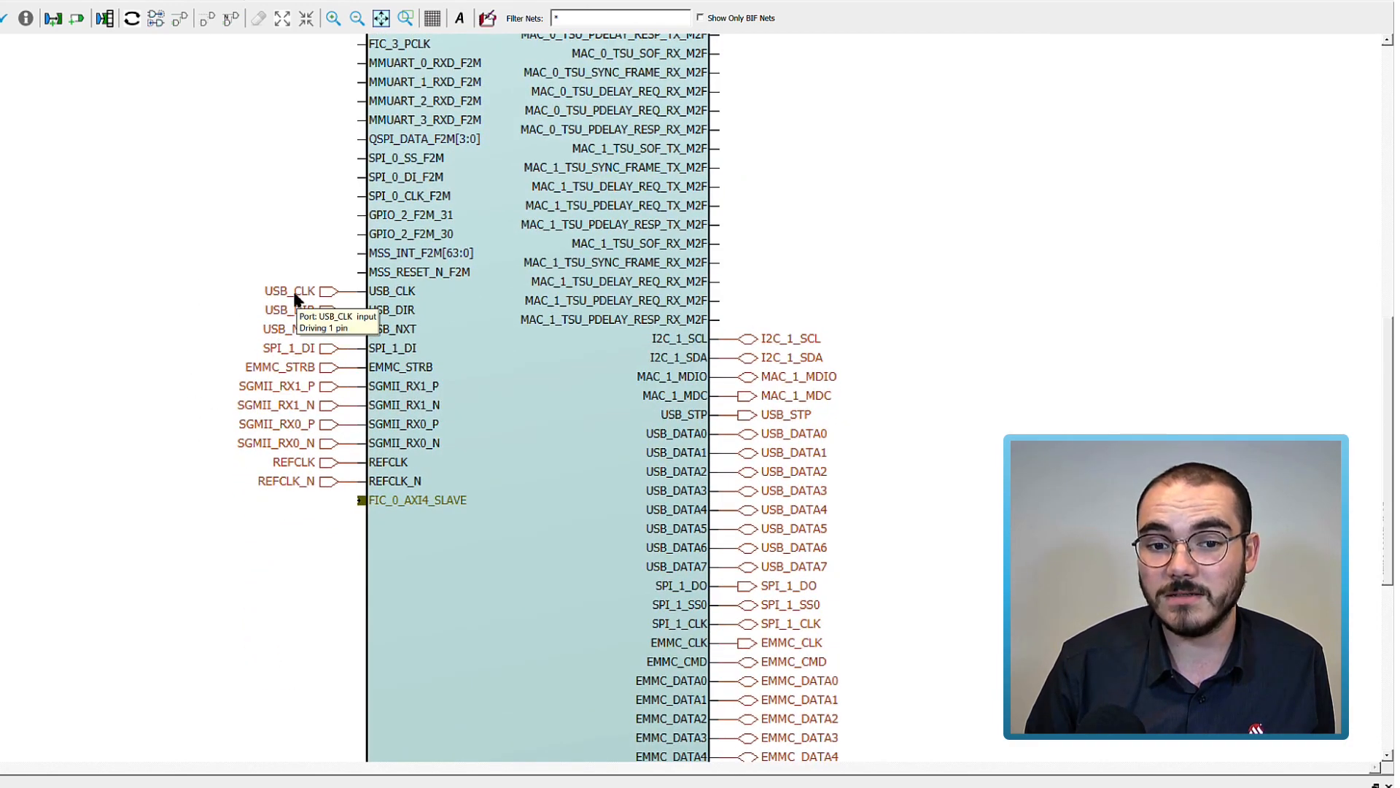
pyautogui.moveTo(310, 348)
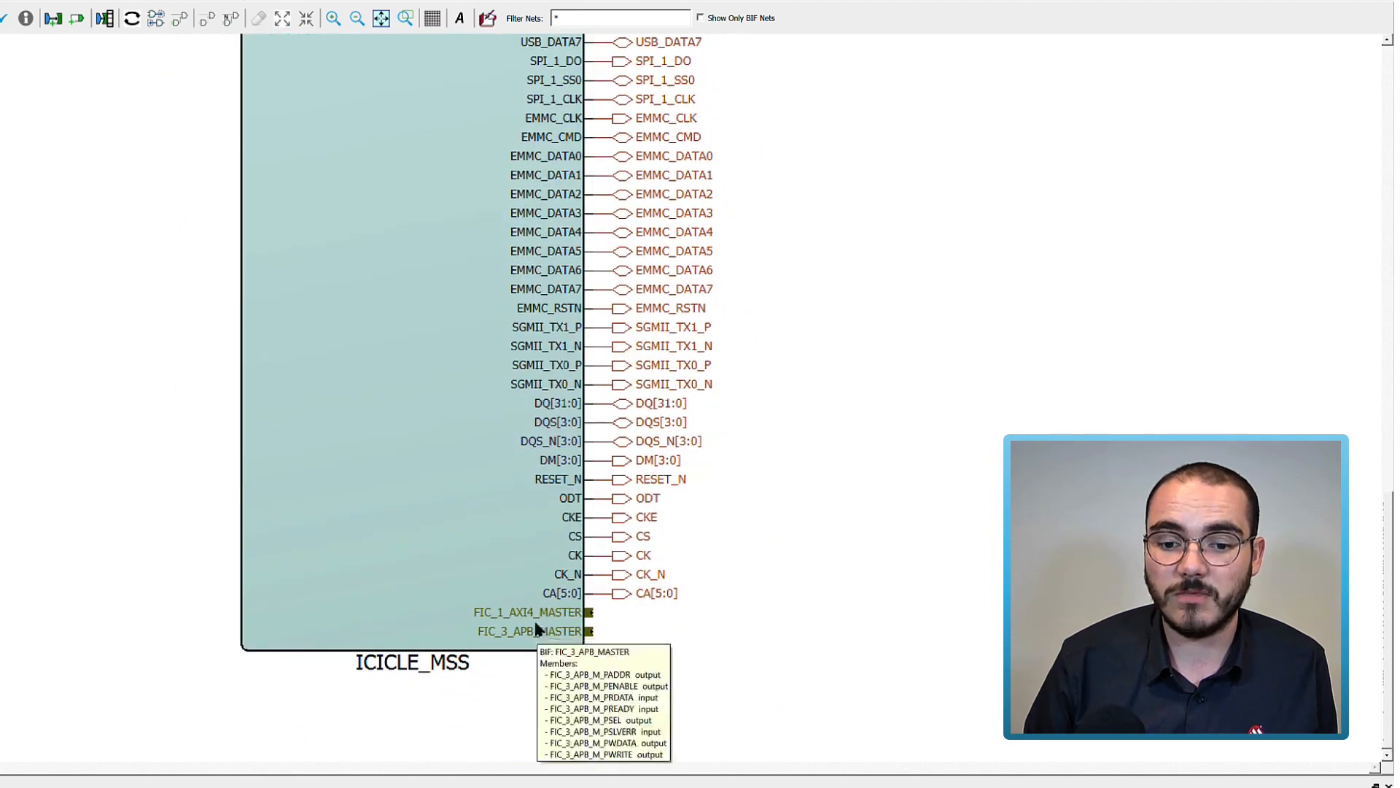
pyautogui.scroll(-3)
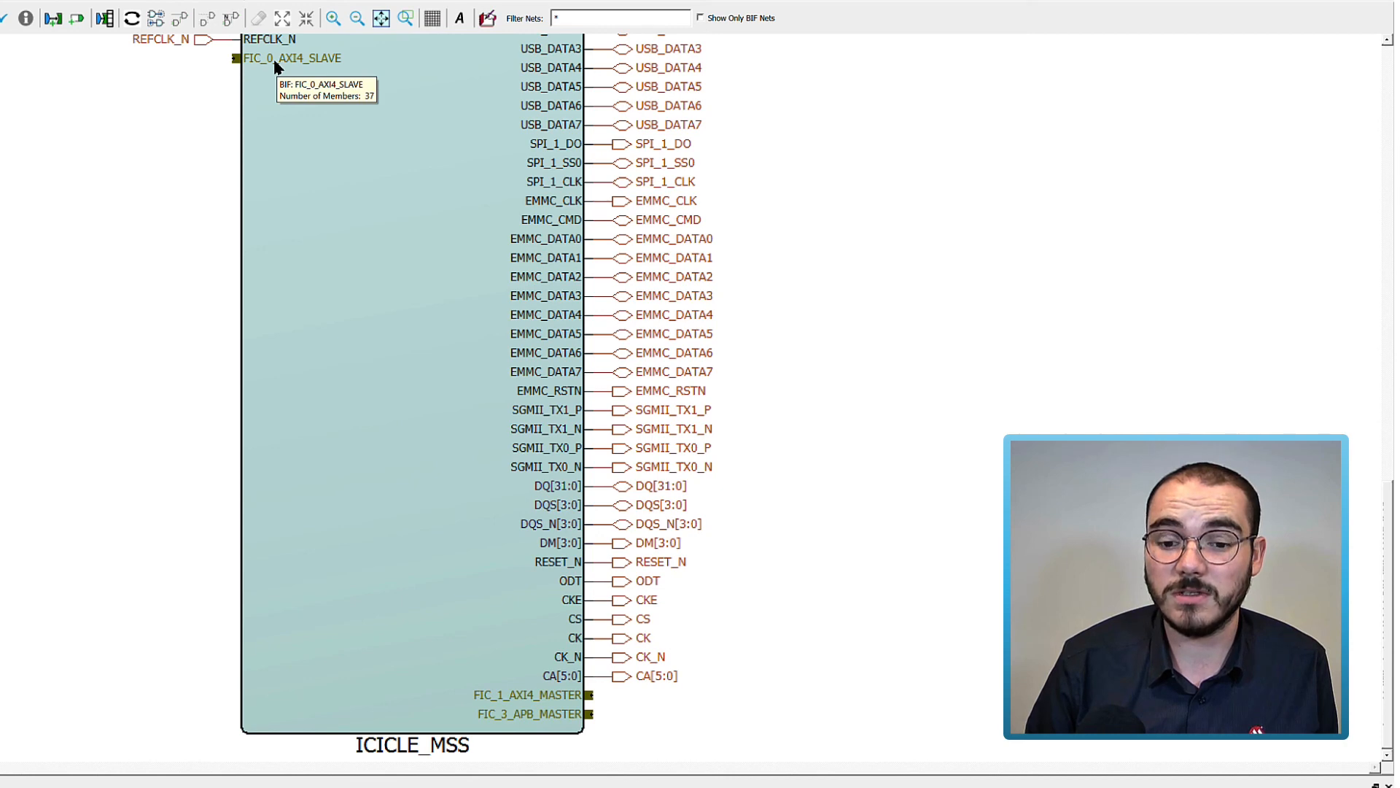
pyautogui.moveTo(482, 700)
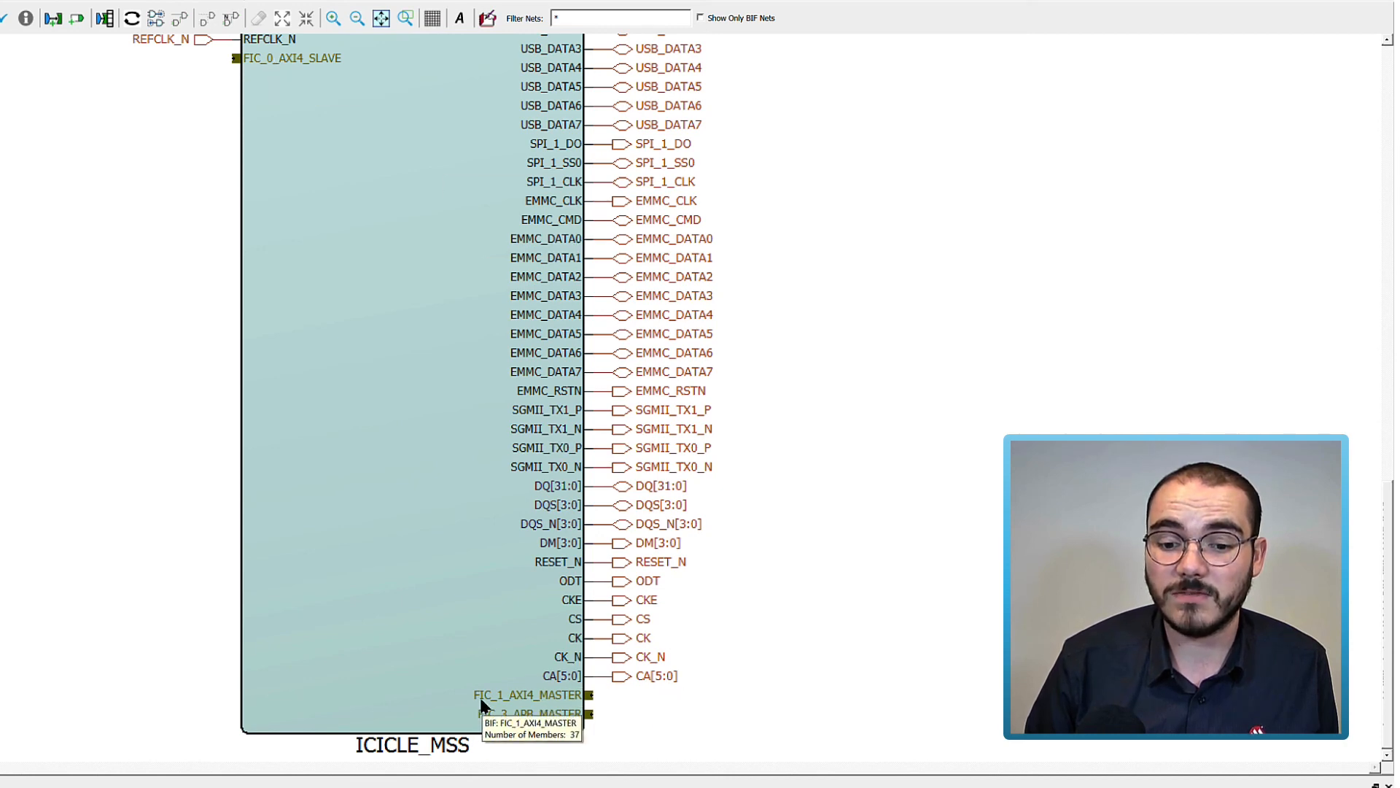